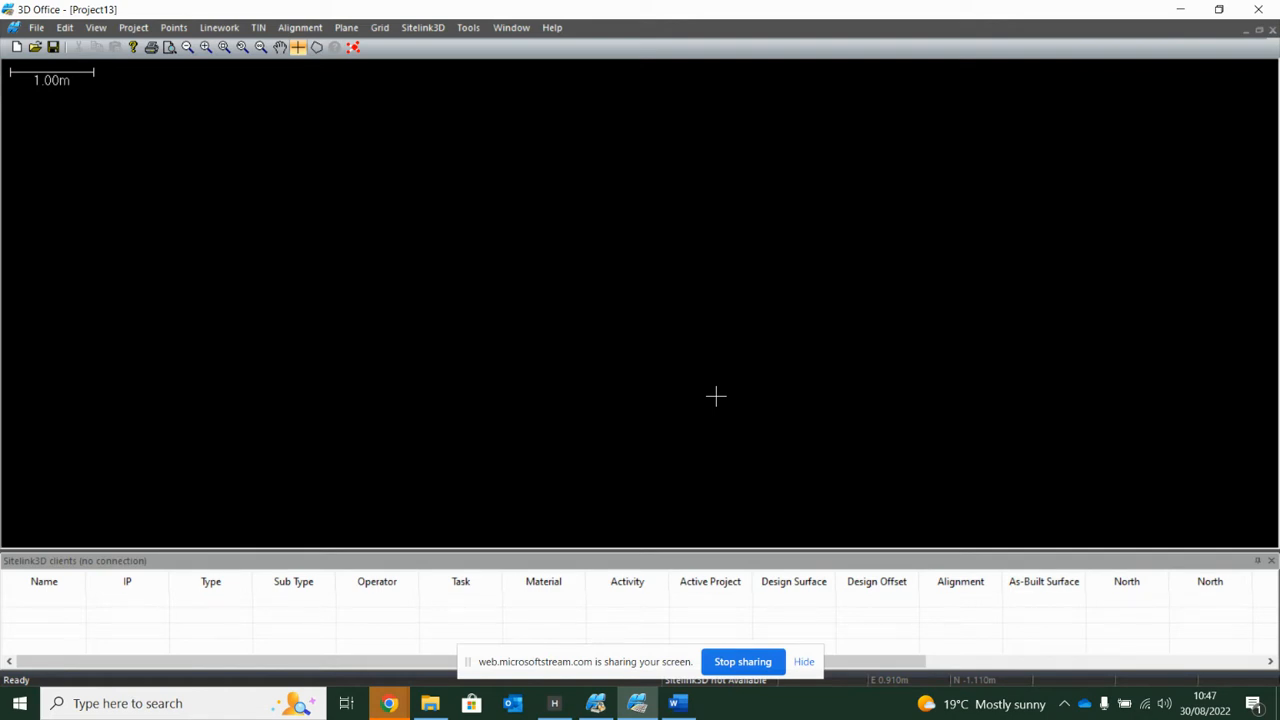
mouse_move(668, 334)
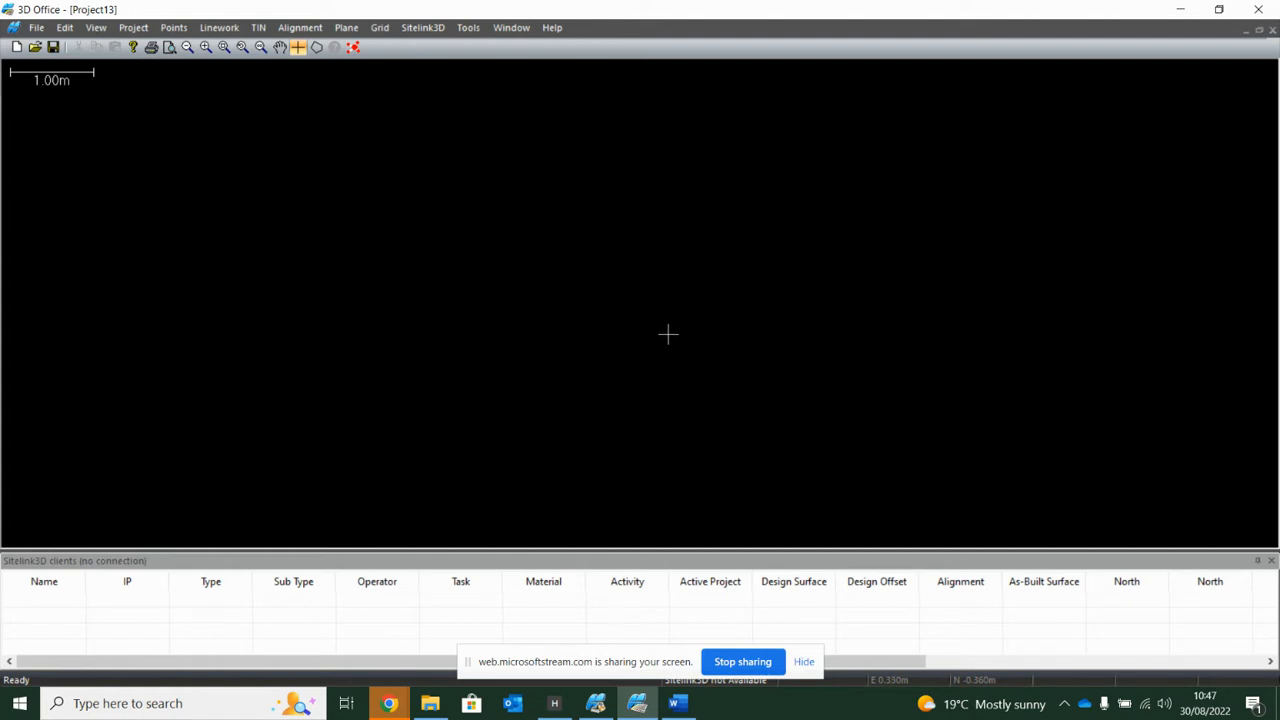
mouse_move(147, 83)
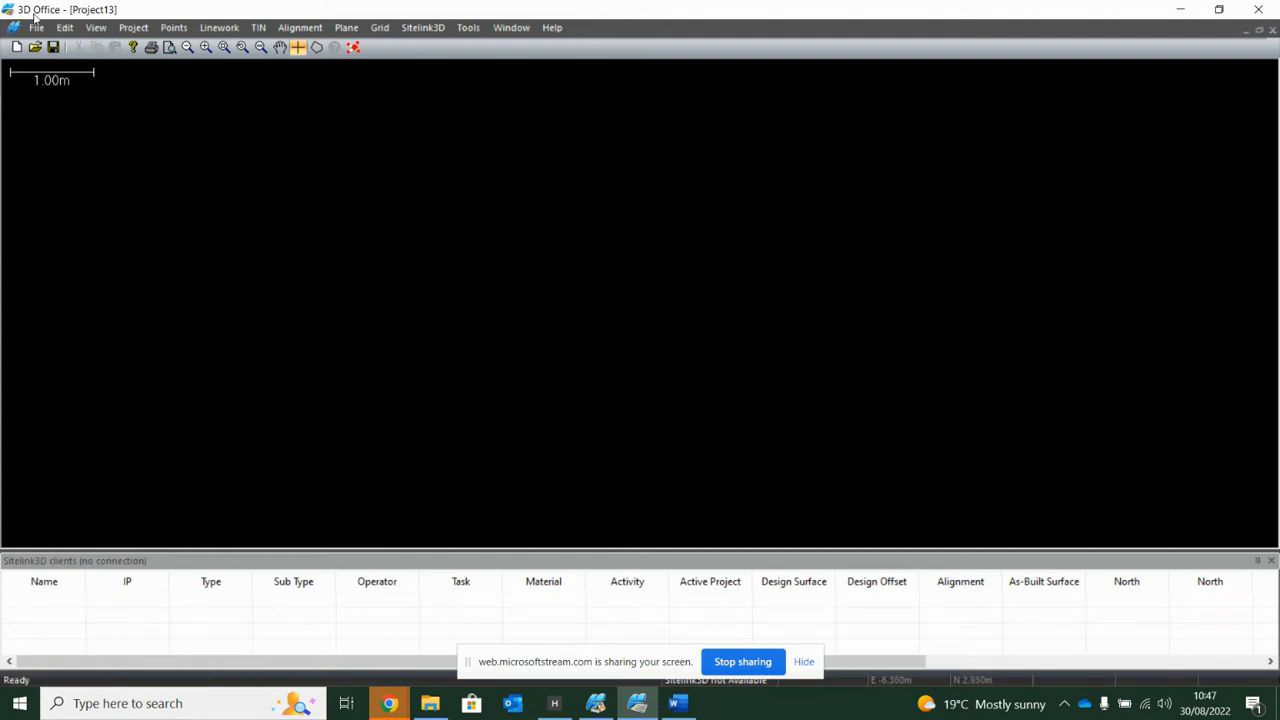
mouse_move(217, 201)
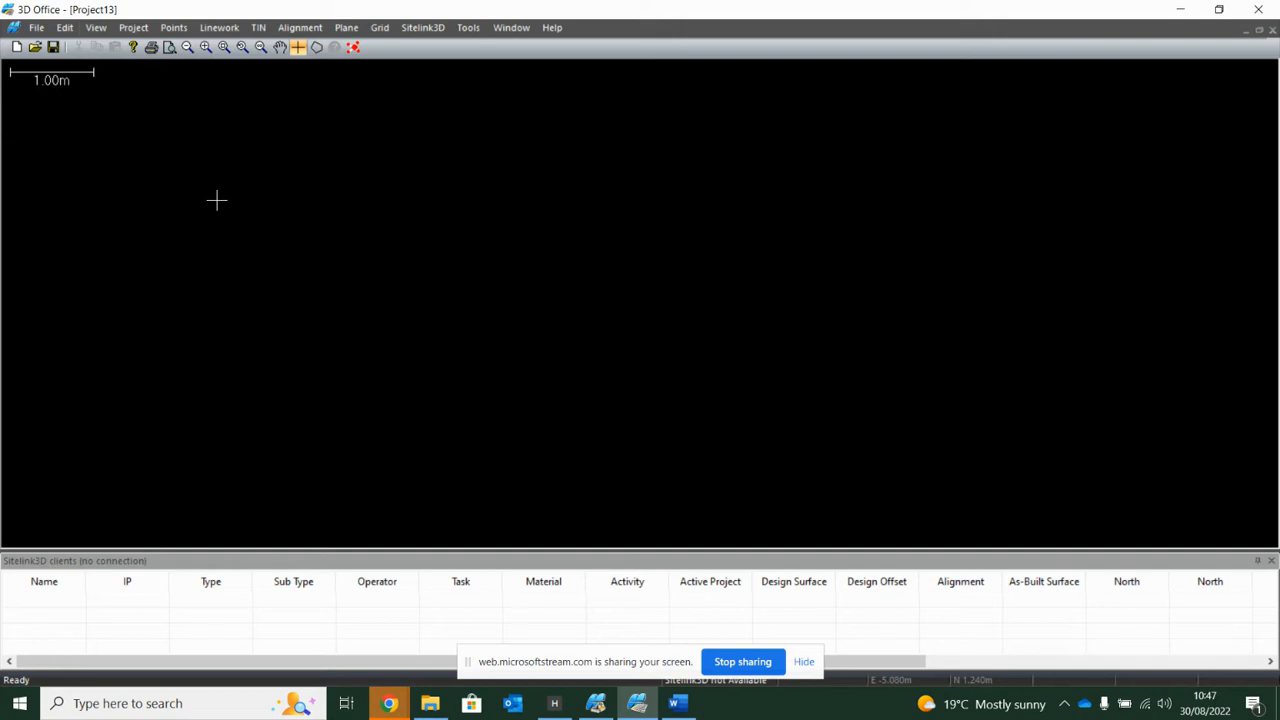
mouse_move(227, 184)
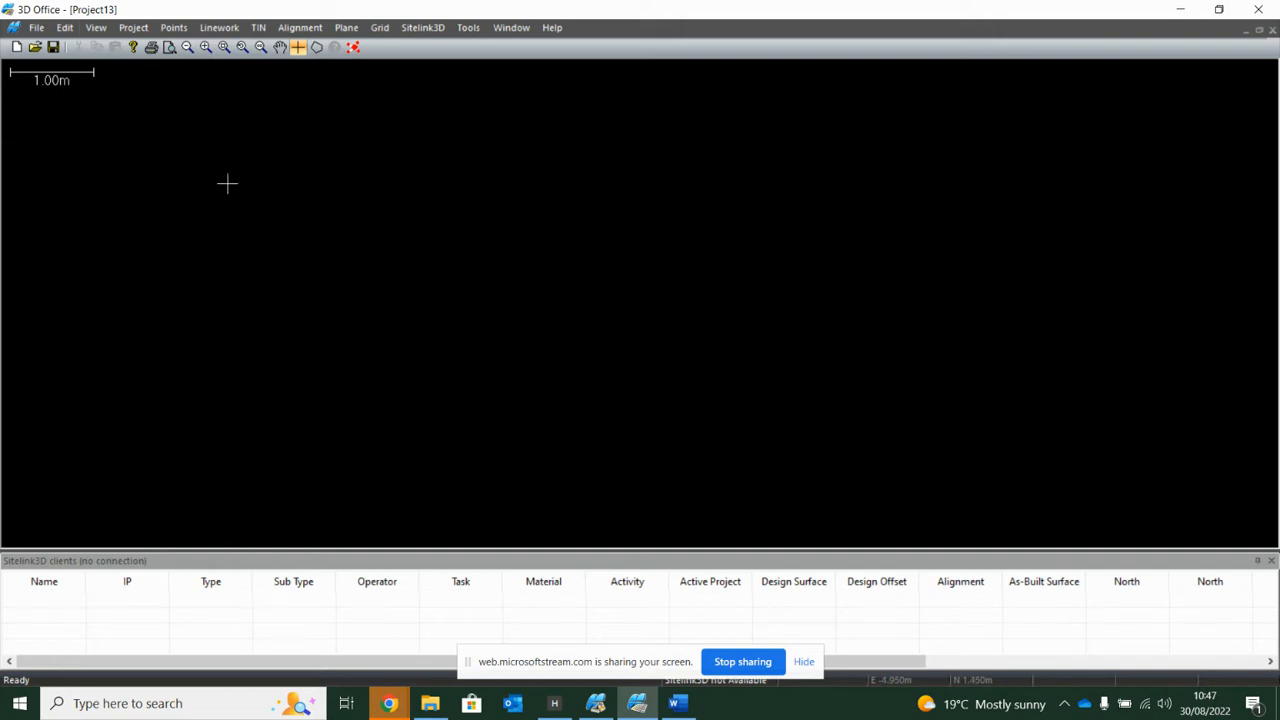
mouse_move(306, 297)
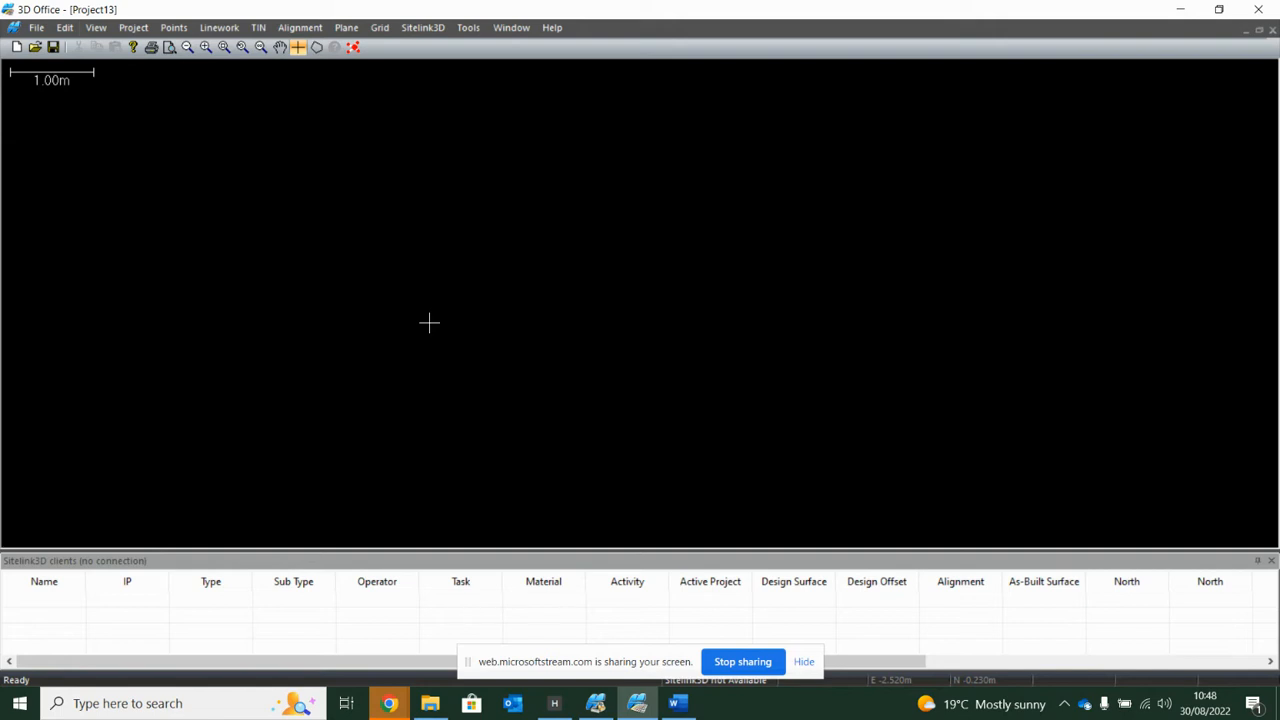
mouse_move(361, 104)
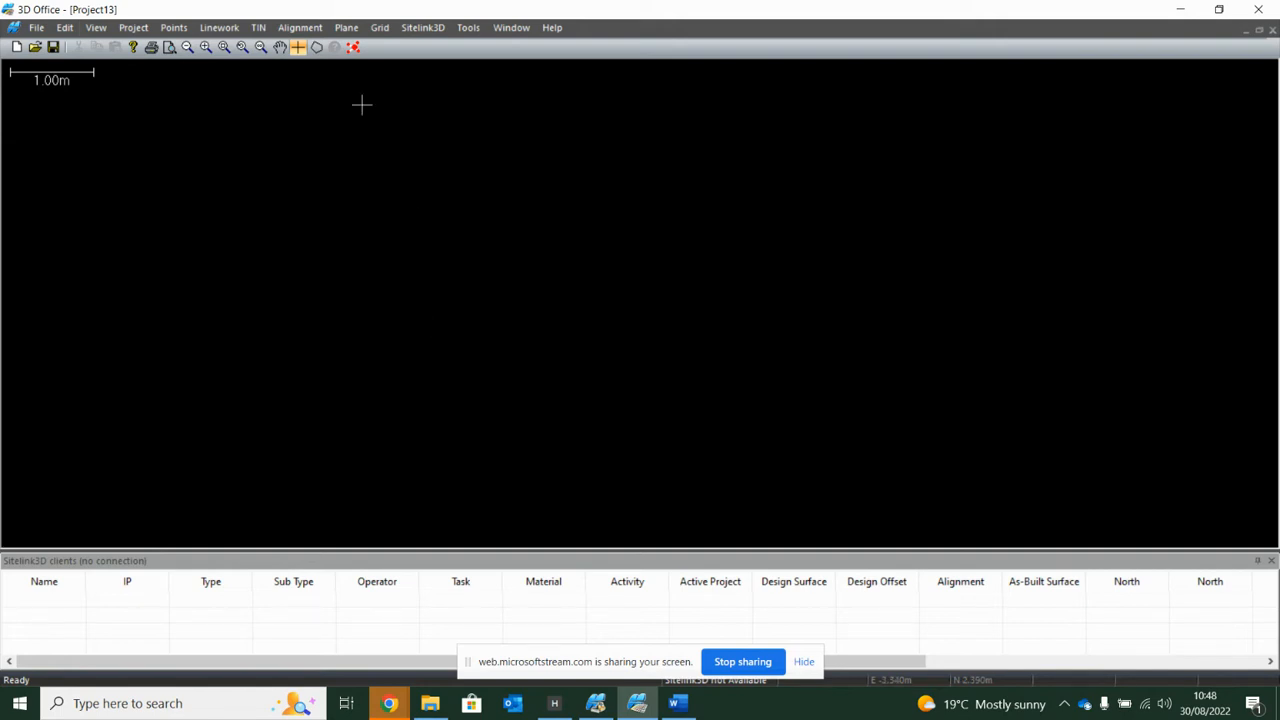
mouse_move(246, 106)
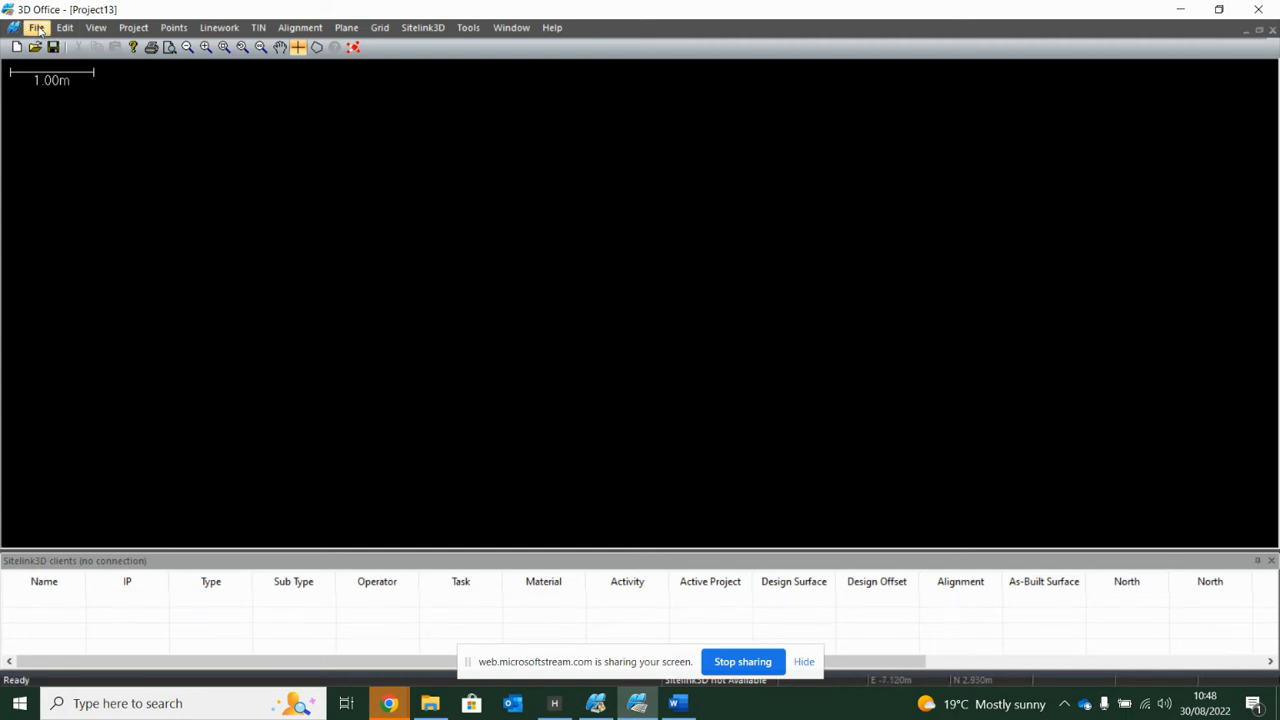
Step: Open the 'Line work Demo' drawing from USB Drive (D:)
click(36, 27)
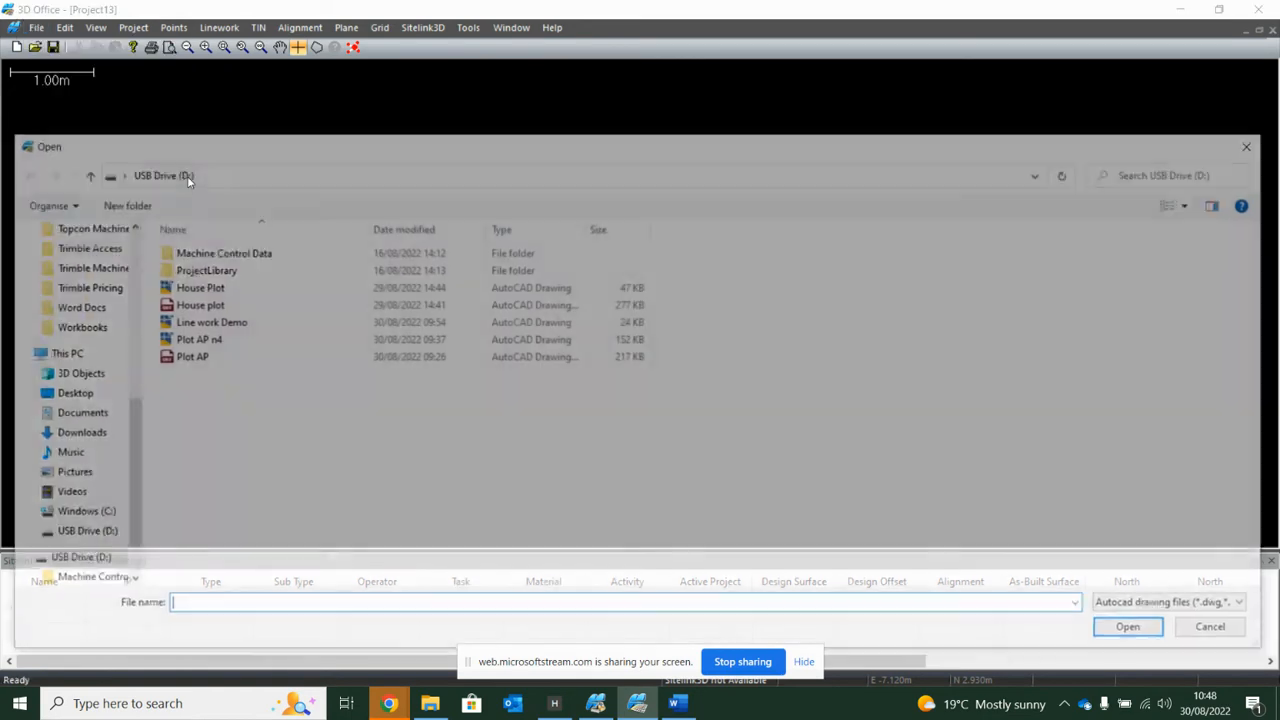
click(211, 322)
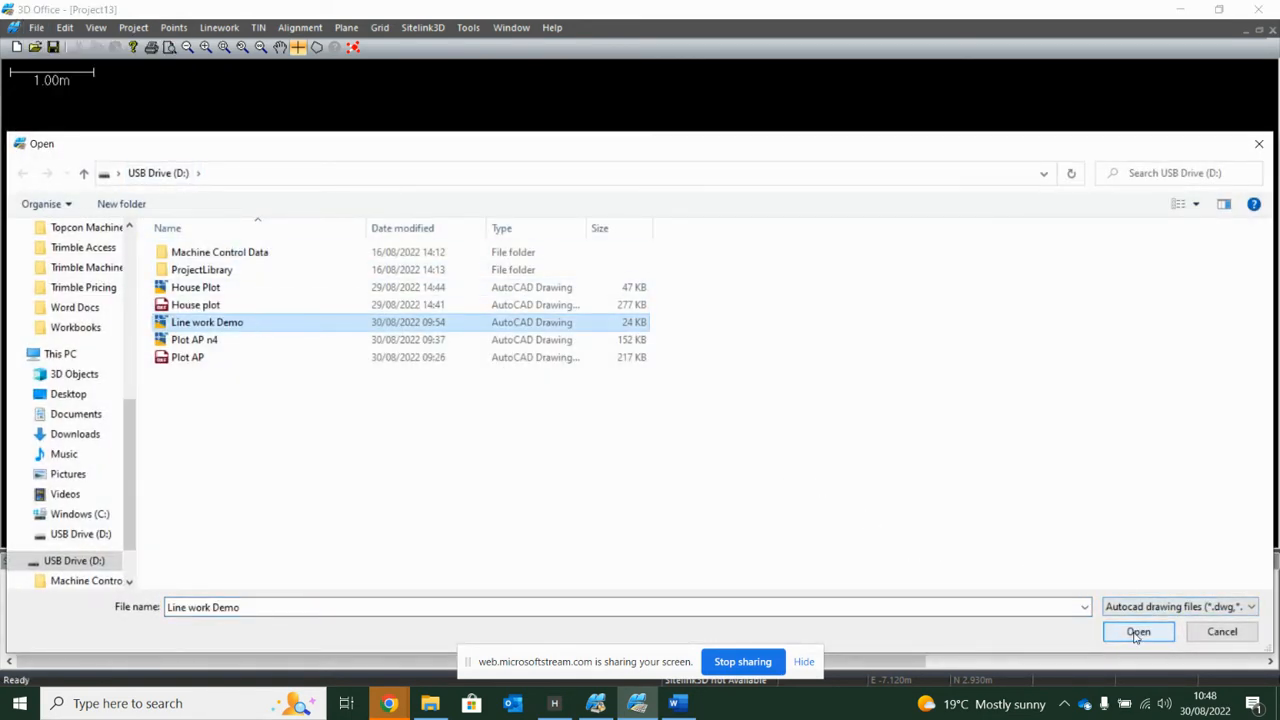
click(1138, 631)
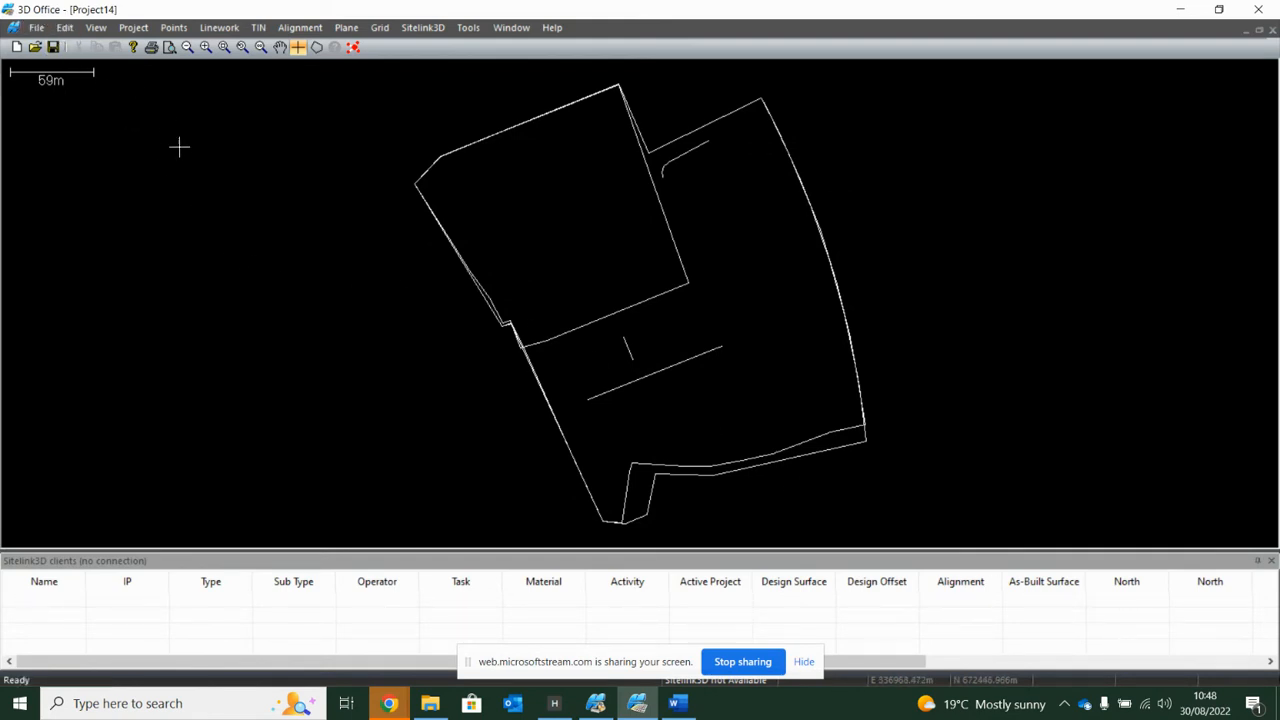
mouse_move(210, 212)
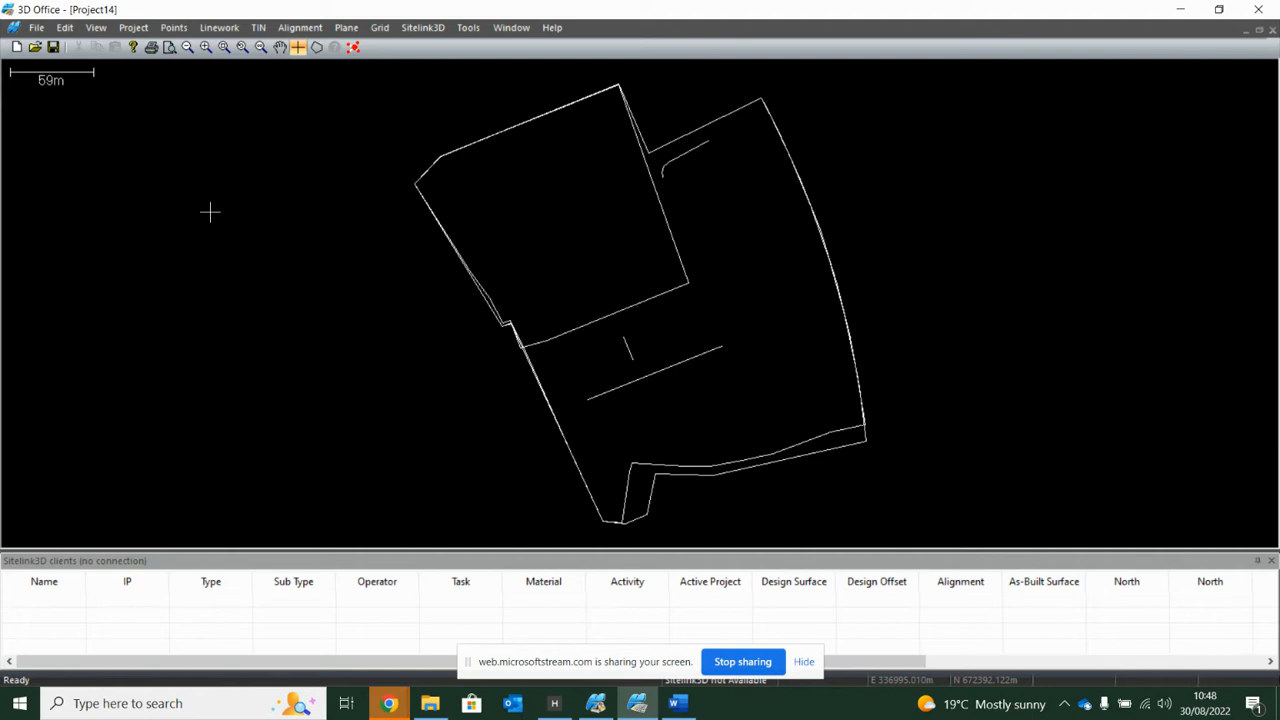
mouse_move(452, 278)
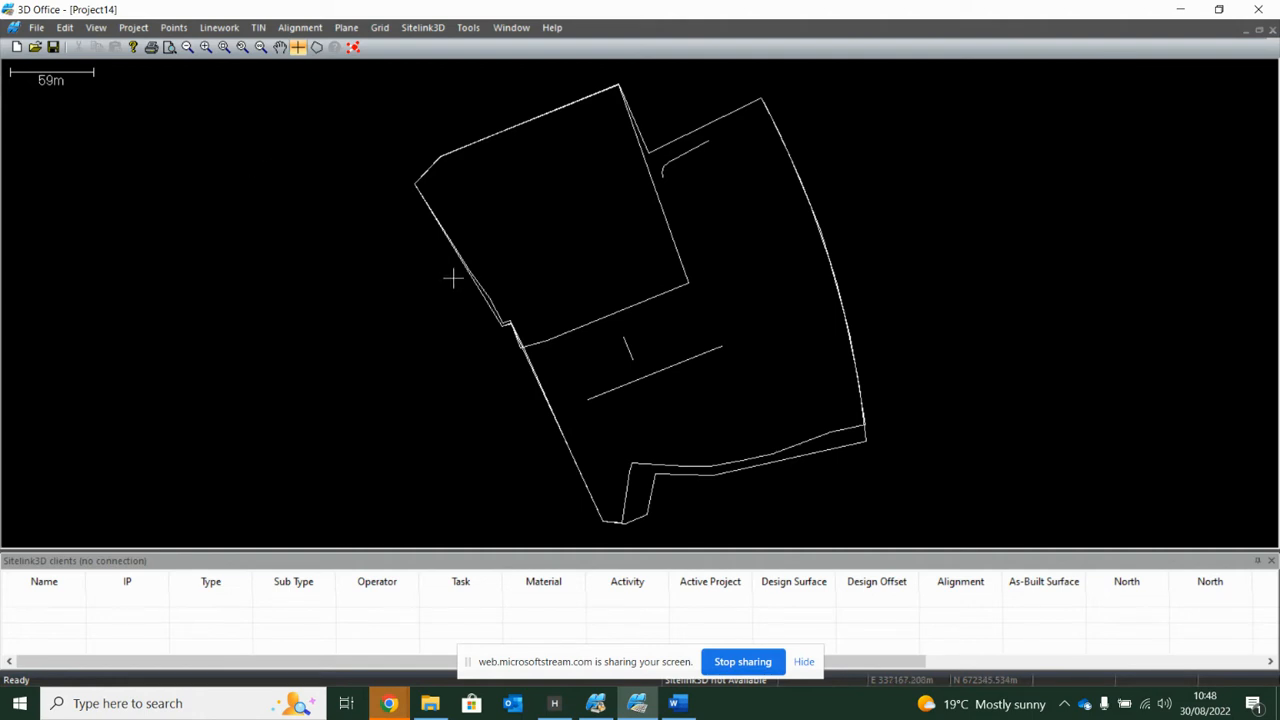
mouse_move(517, 298)
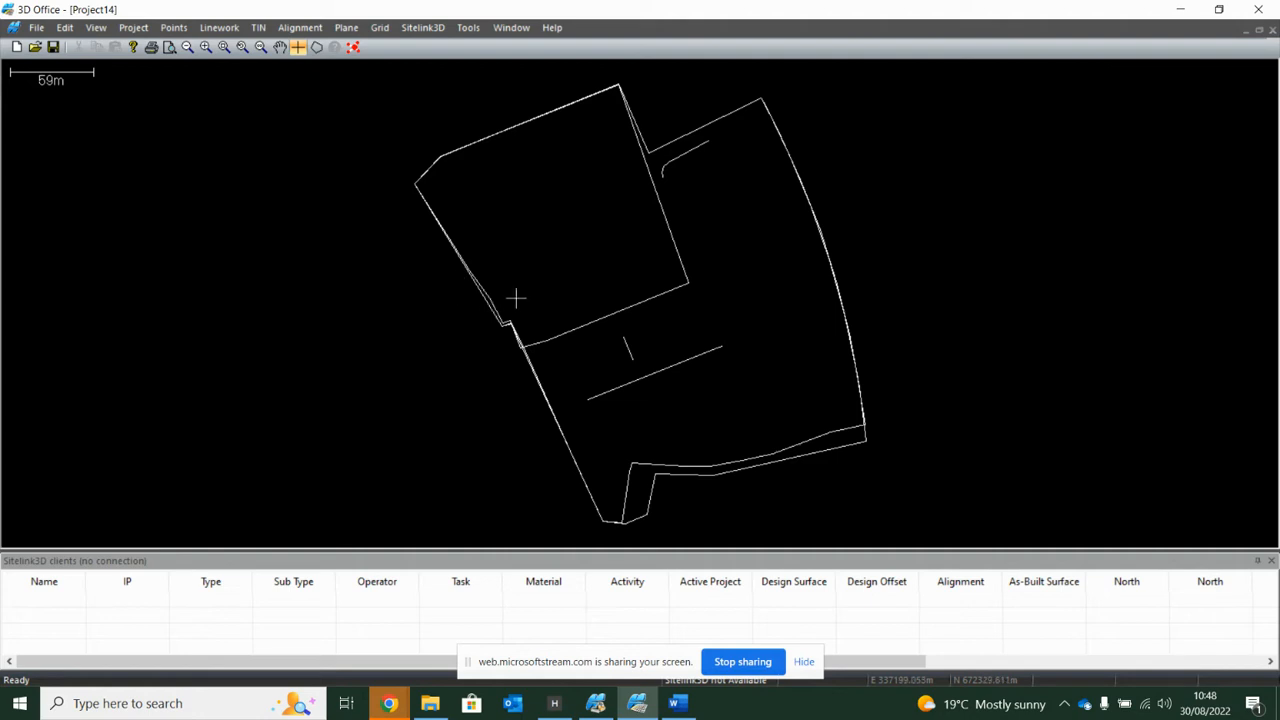
mouse_move(698, 192)
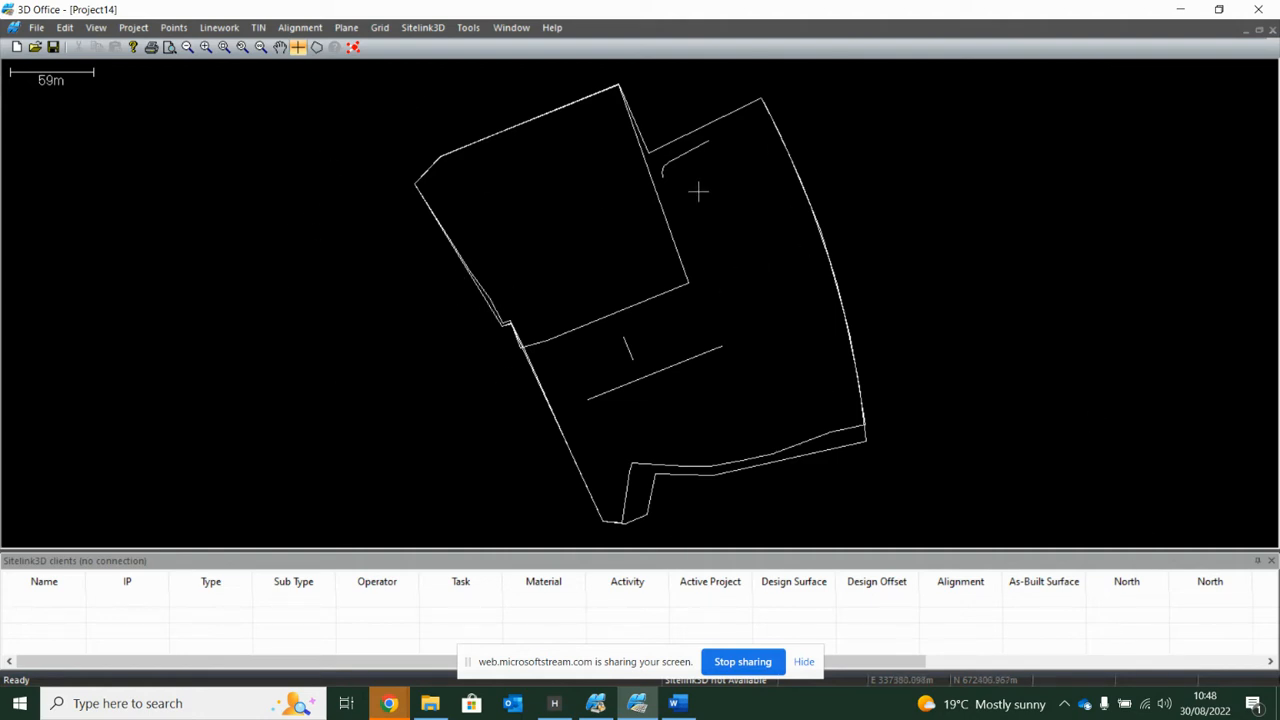
mouse_move(468, 334)
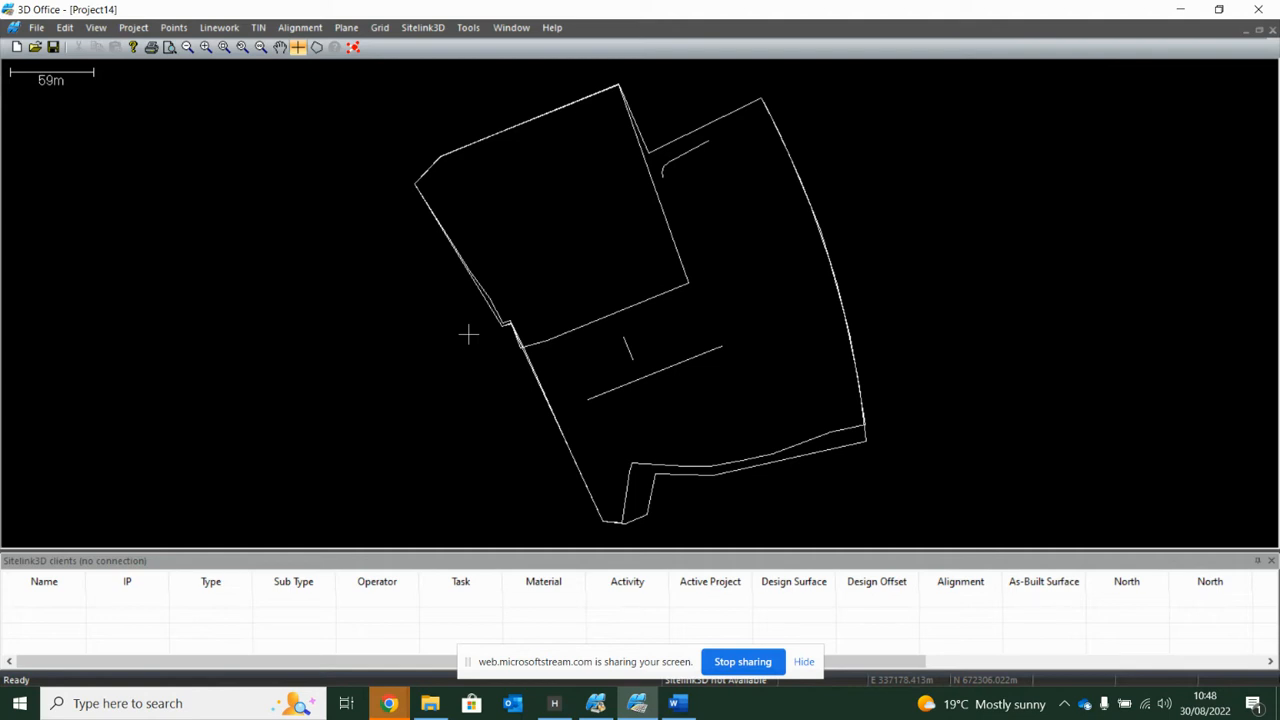
mouse_move(156, 120)
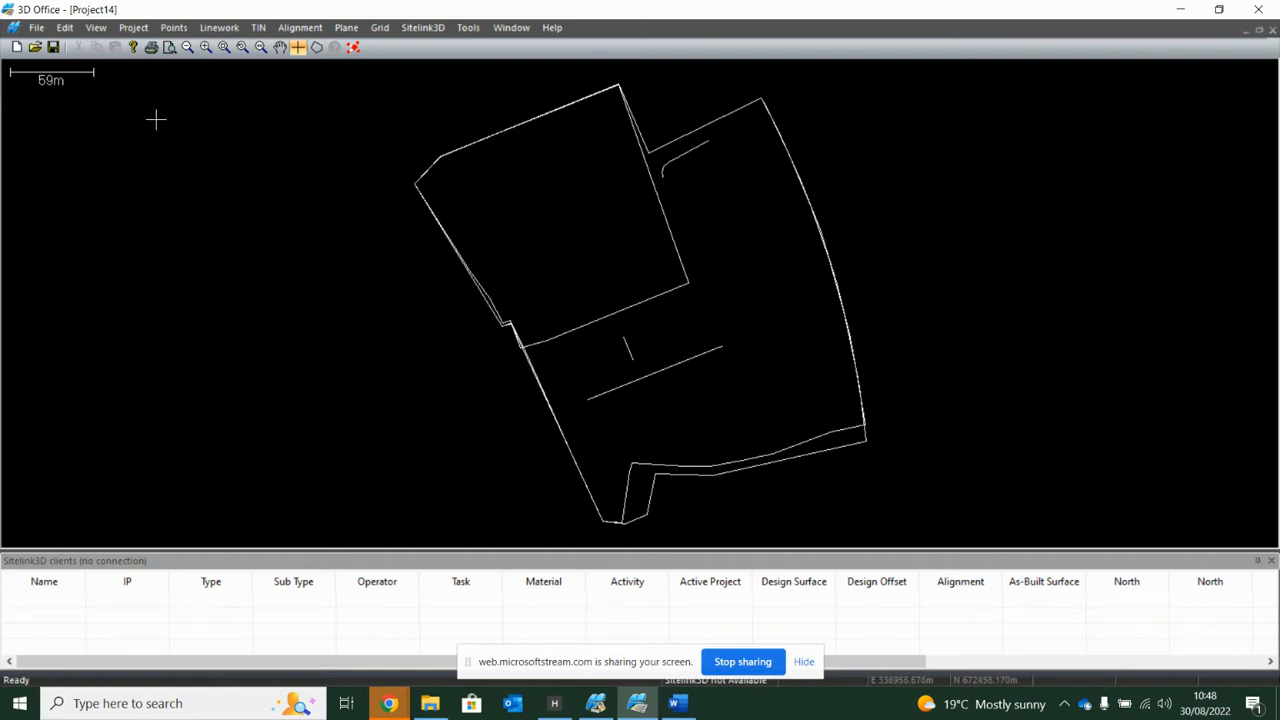
click(132, 27)
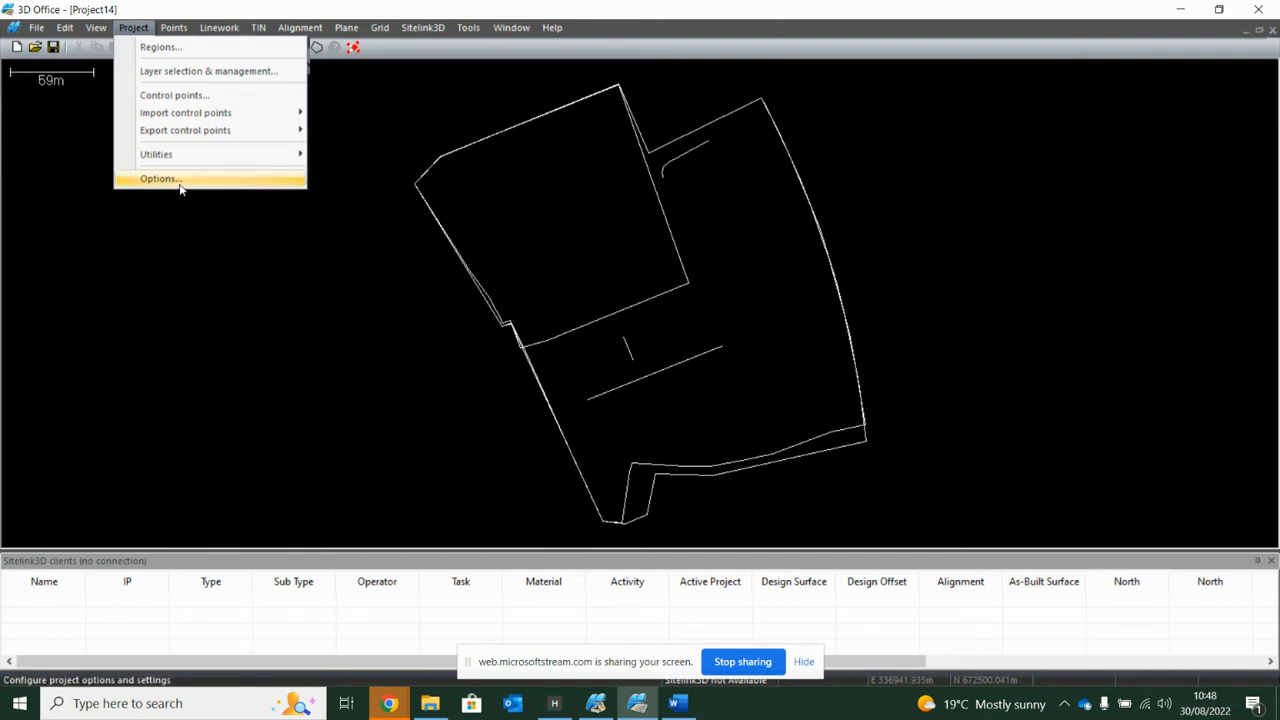
click(158, 178)
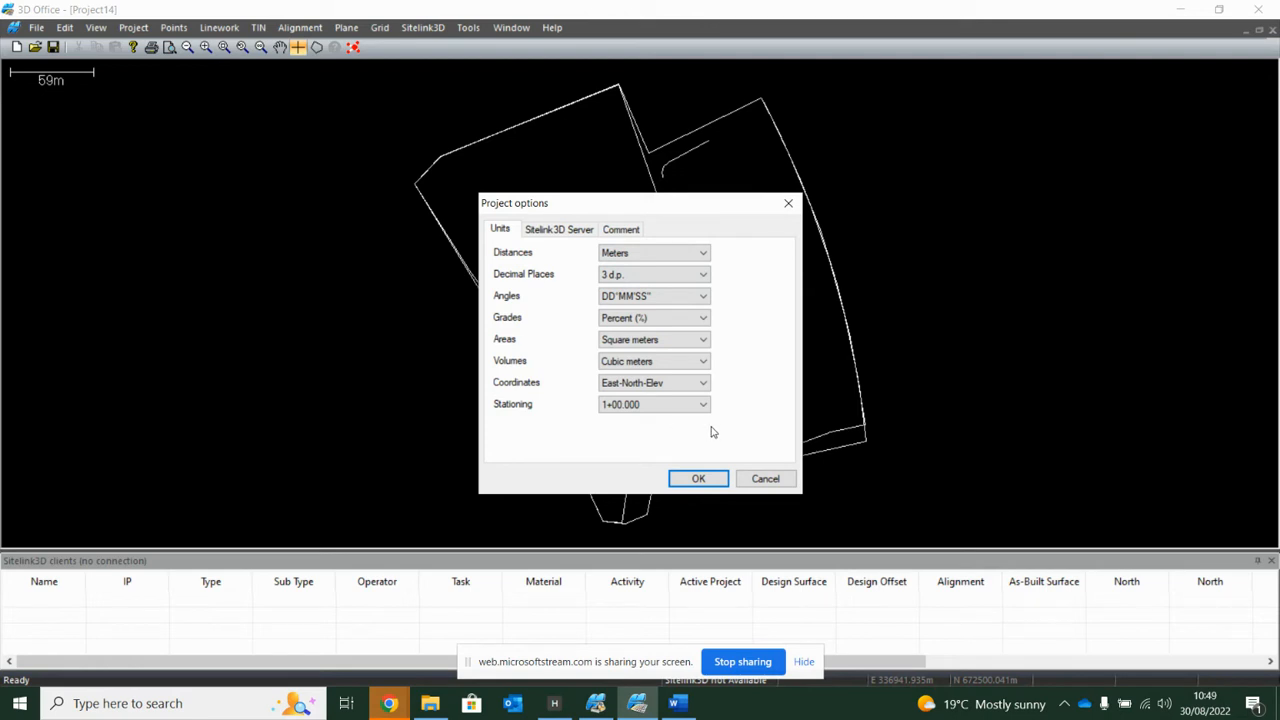
click(654, 252)
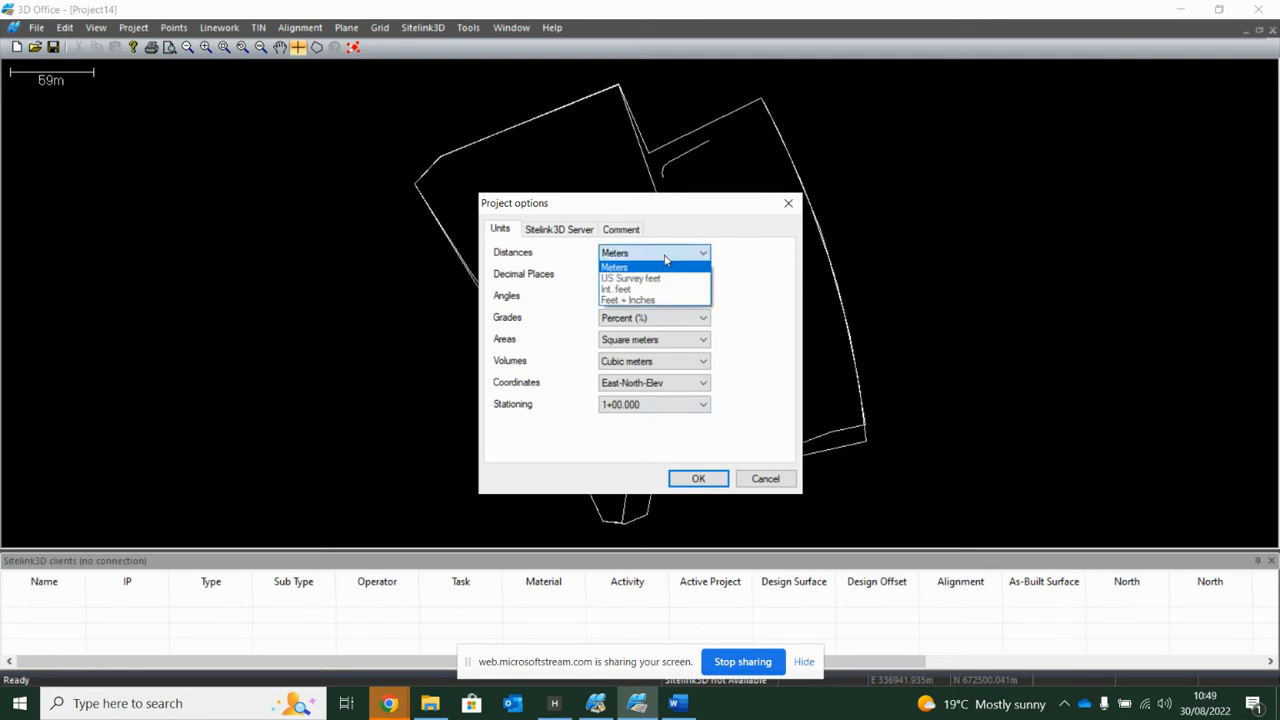
click(631, 278)
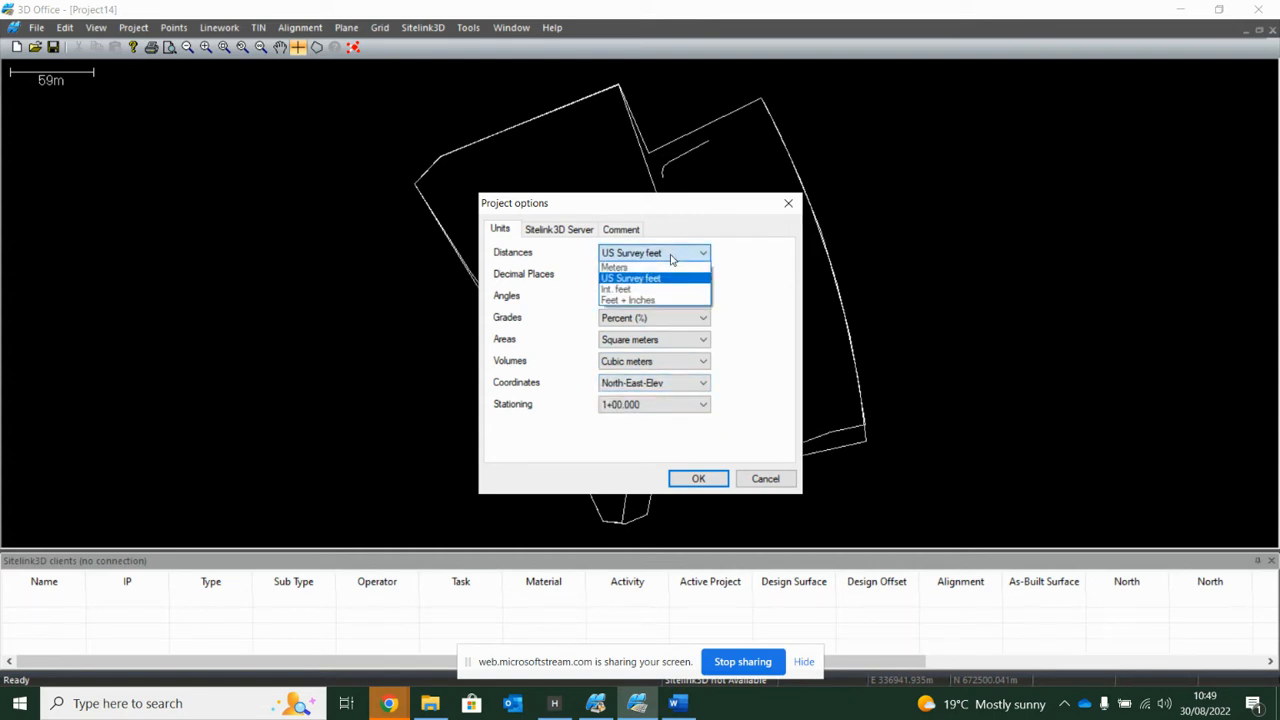
click(614, 266)
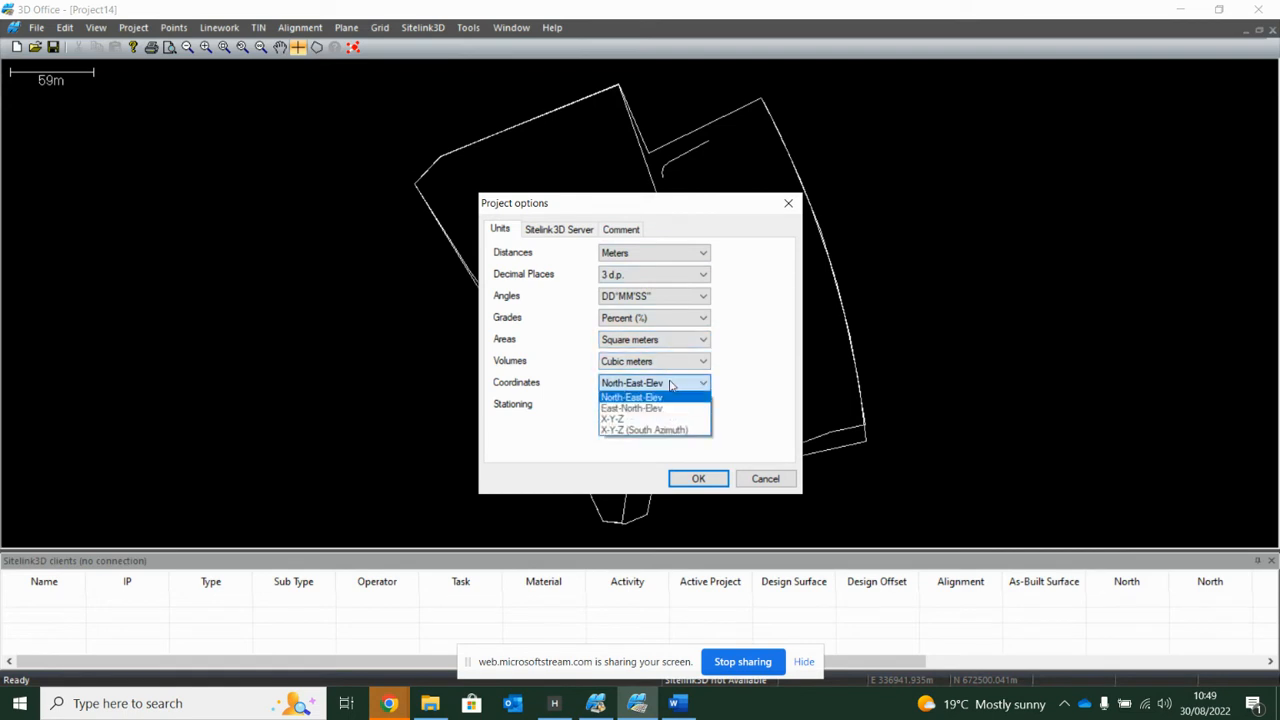
click(631, 408)
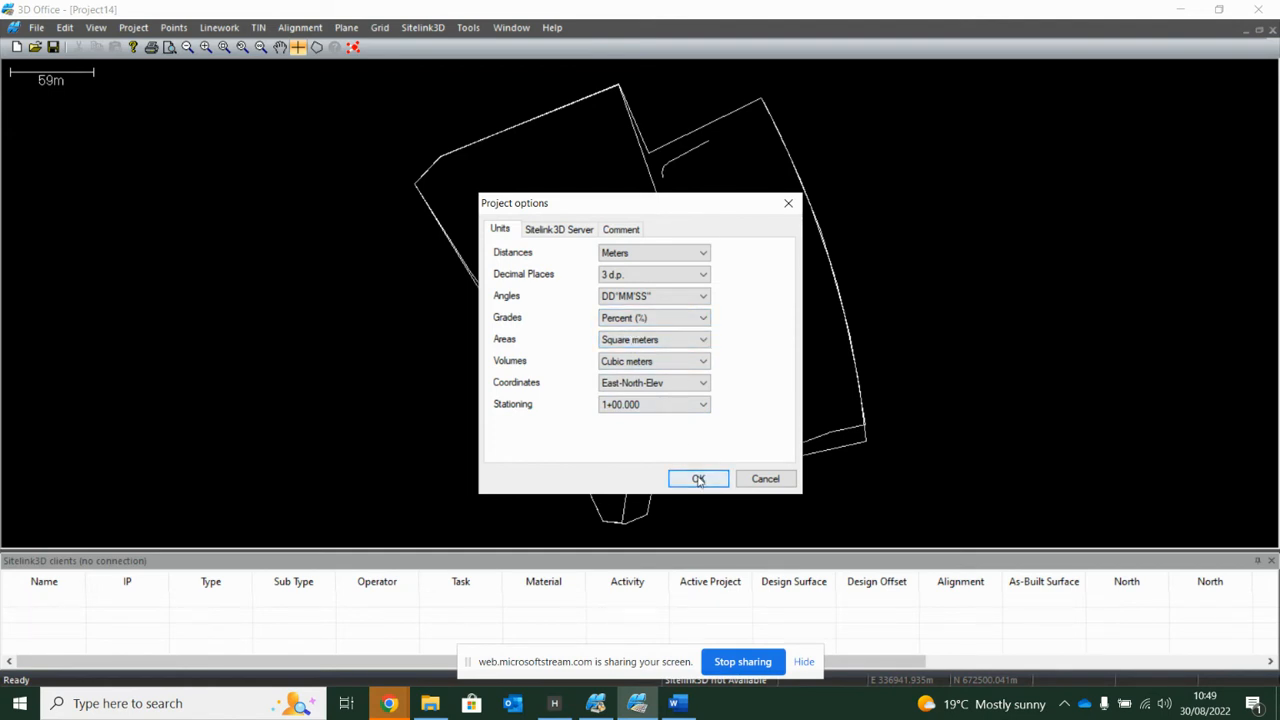
click(698, 478)
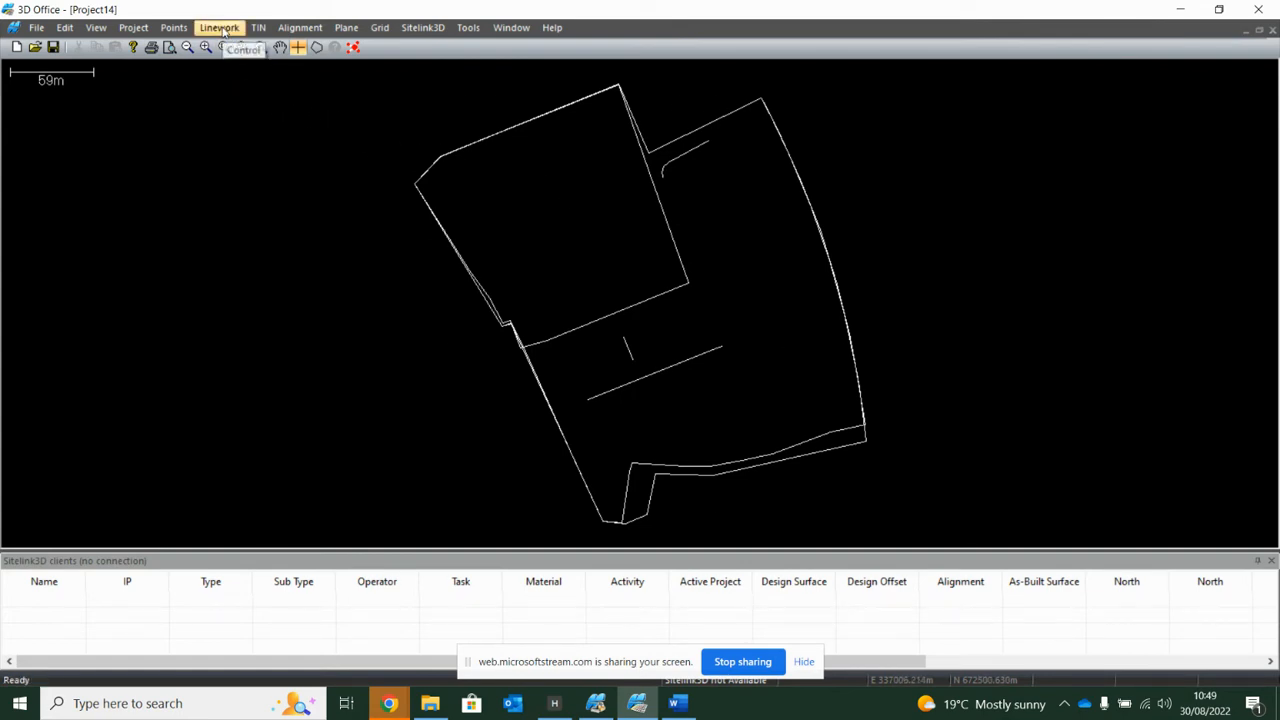
Step: Select all linework and generate a new TIN surface from it
click(218, 27)
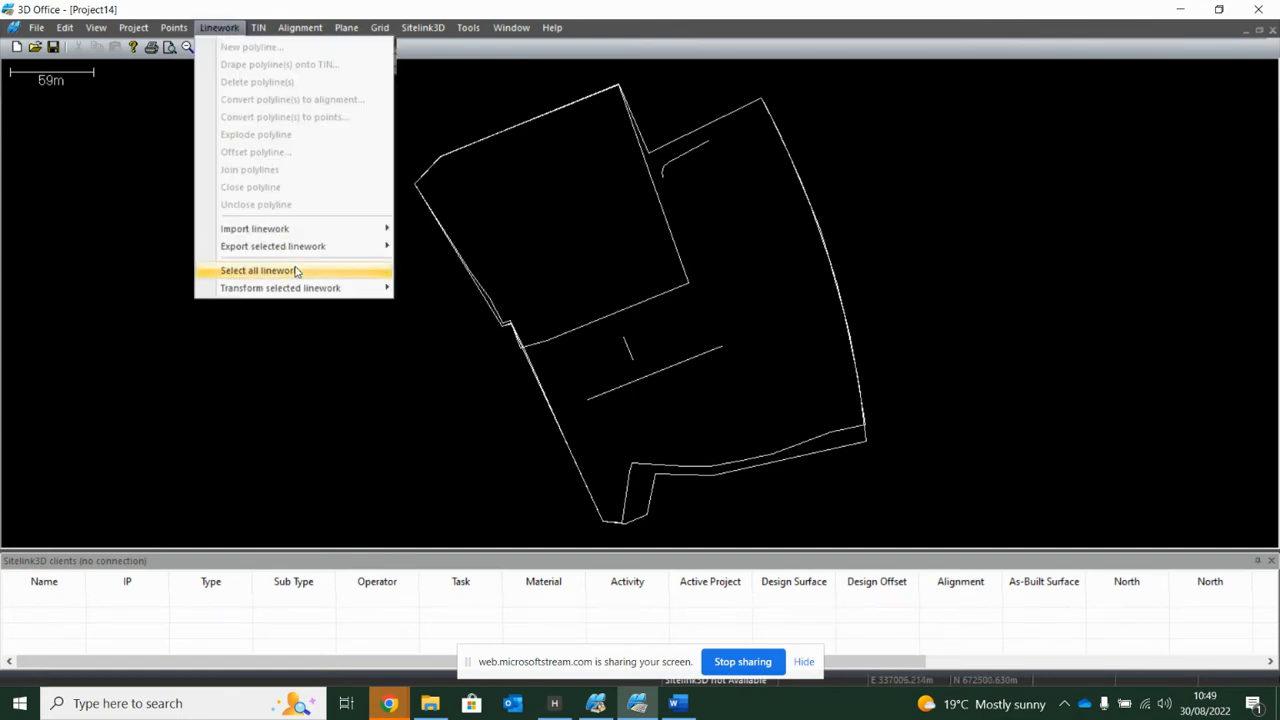
click(258, 270)
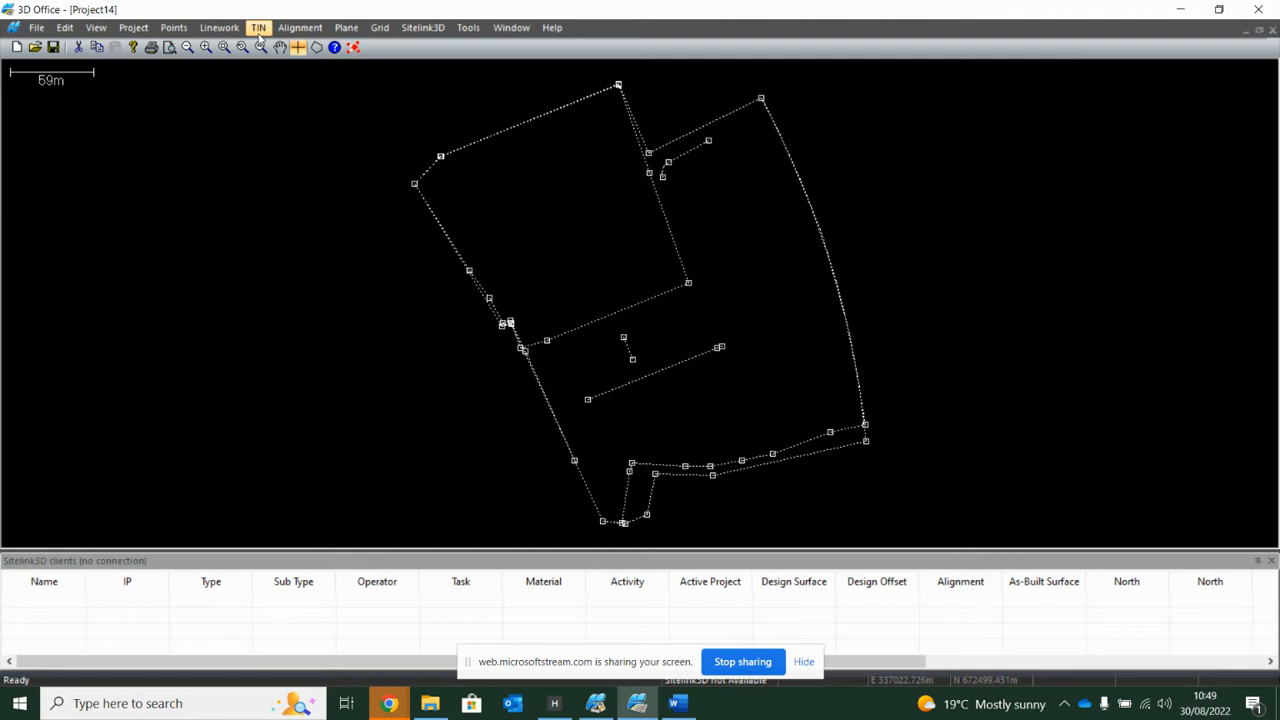
click(258, 27)
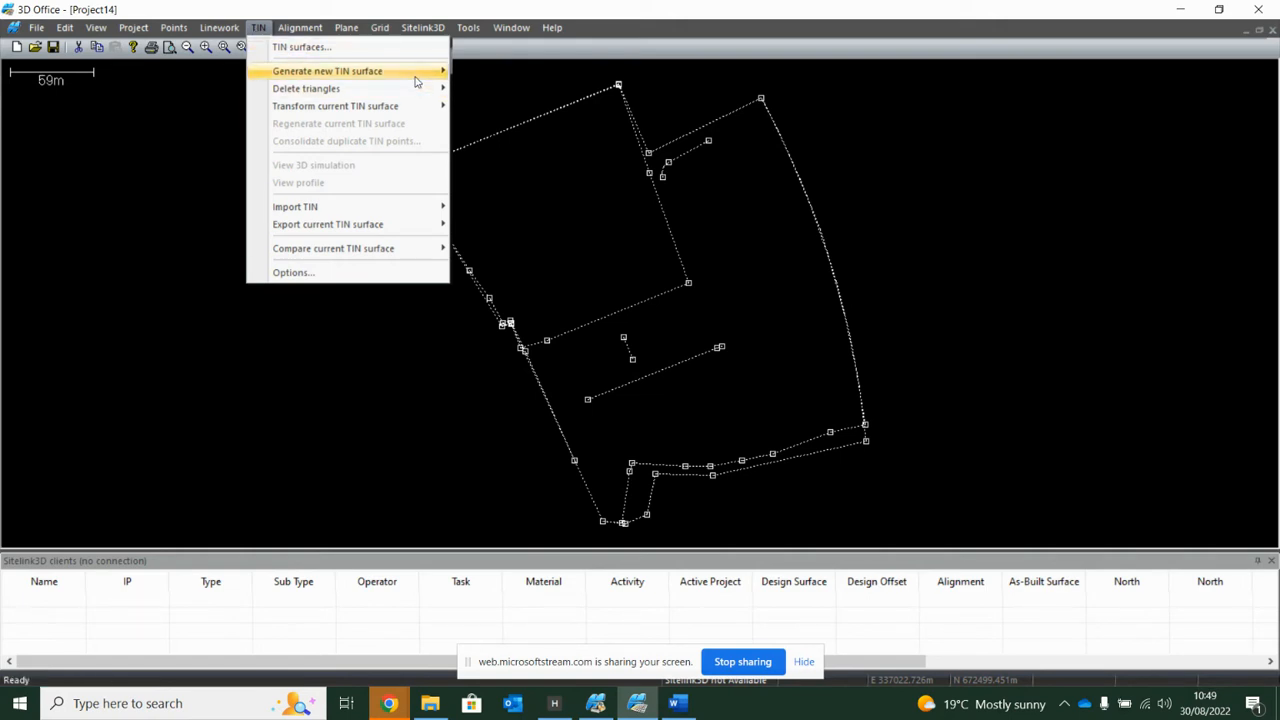
mouse_move(327, 70)
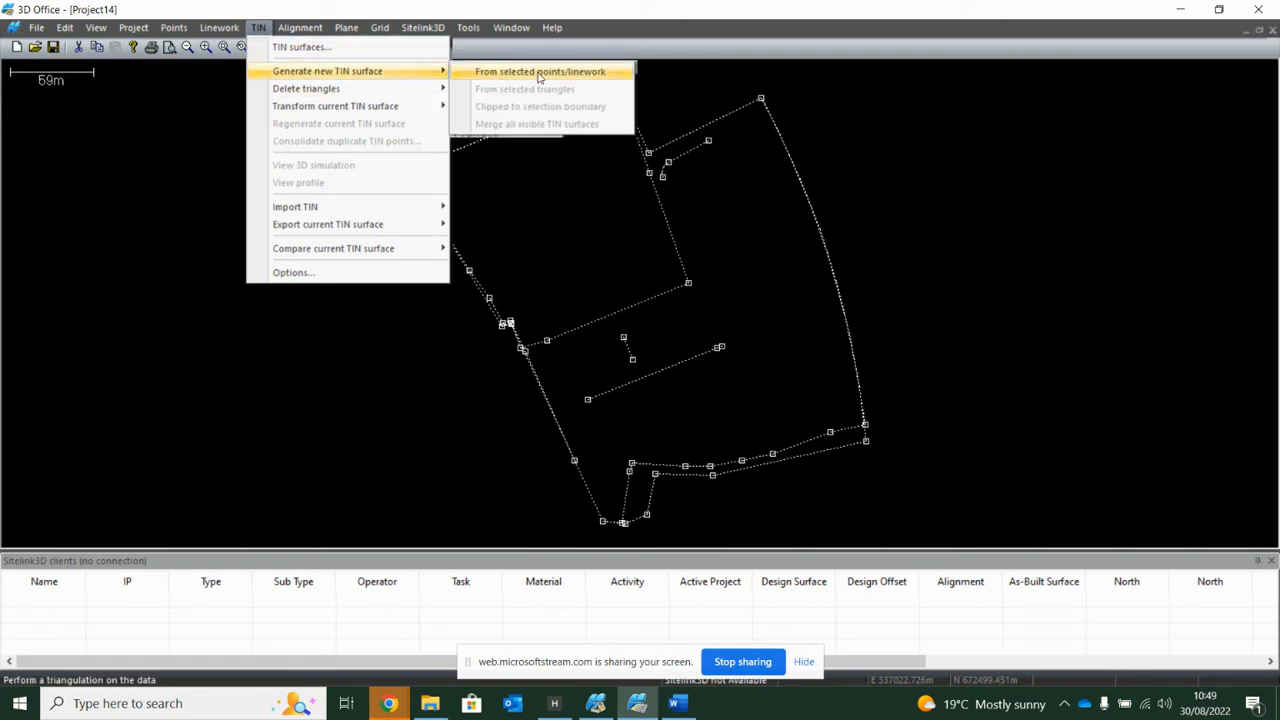
click(540, 71)
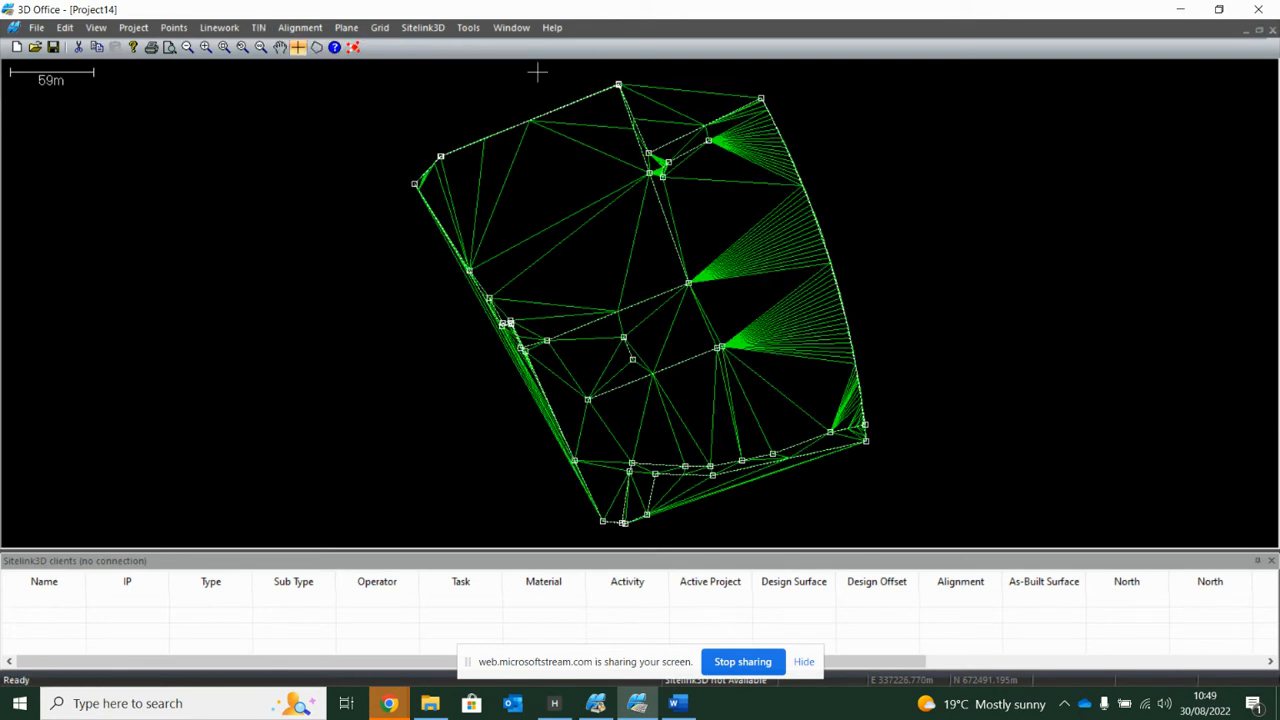
click(258, 27)
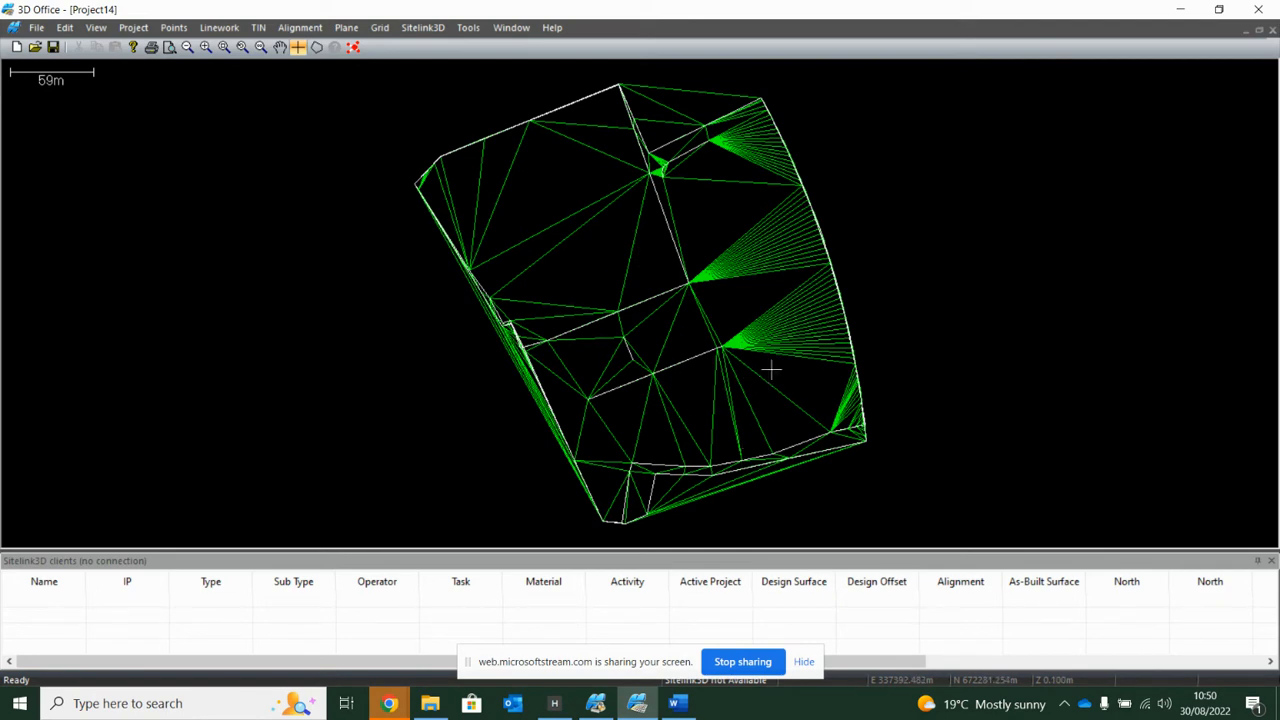
mouse_move(848, 394)
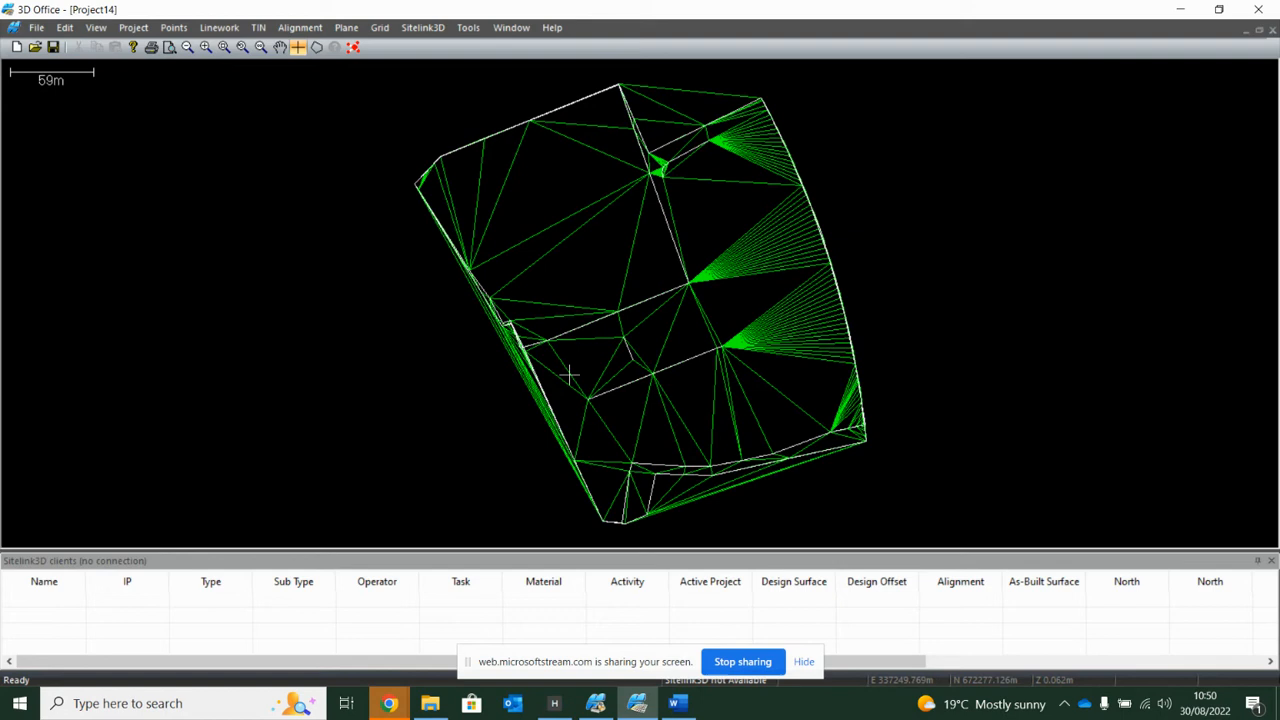
mouse_move(505, 360)
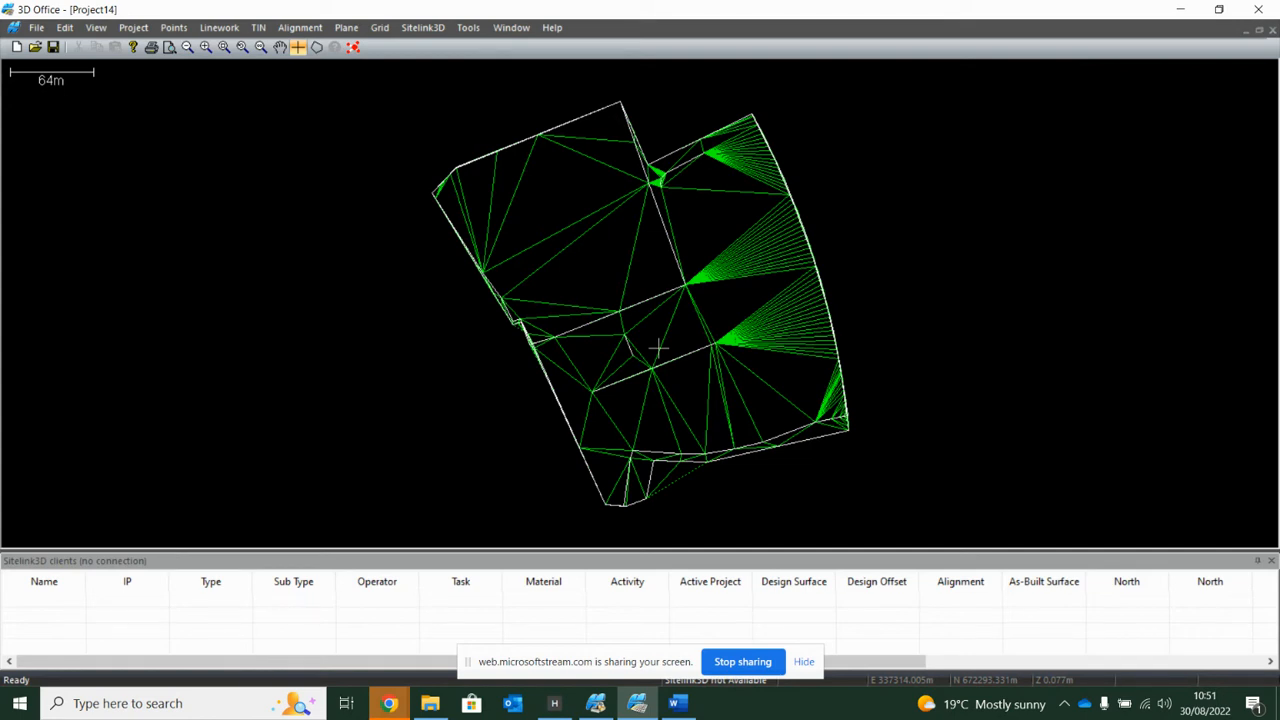
mouse_move(647, 301)
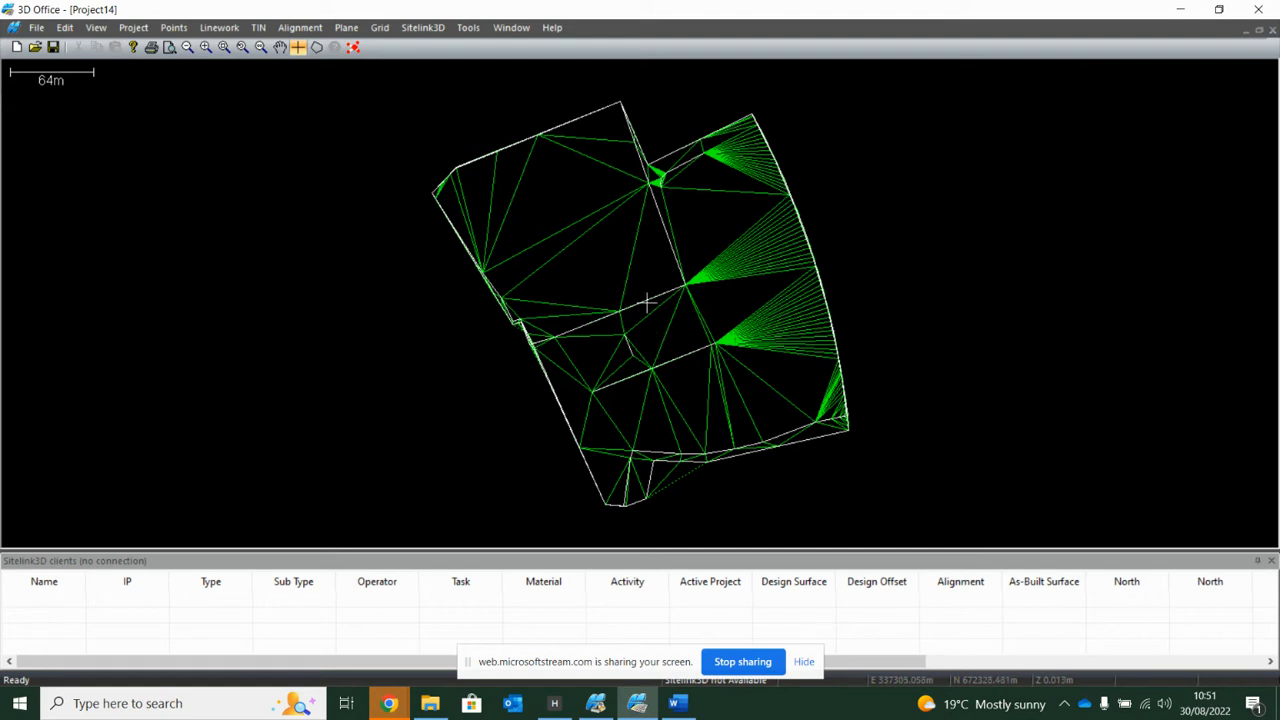
Step: Rename the TIN surface to 'Regrade alan' and recheck the name in TIN surfaces
click(258, 27)
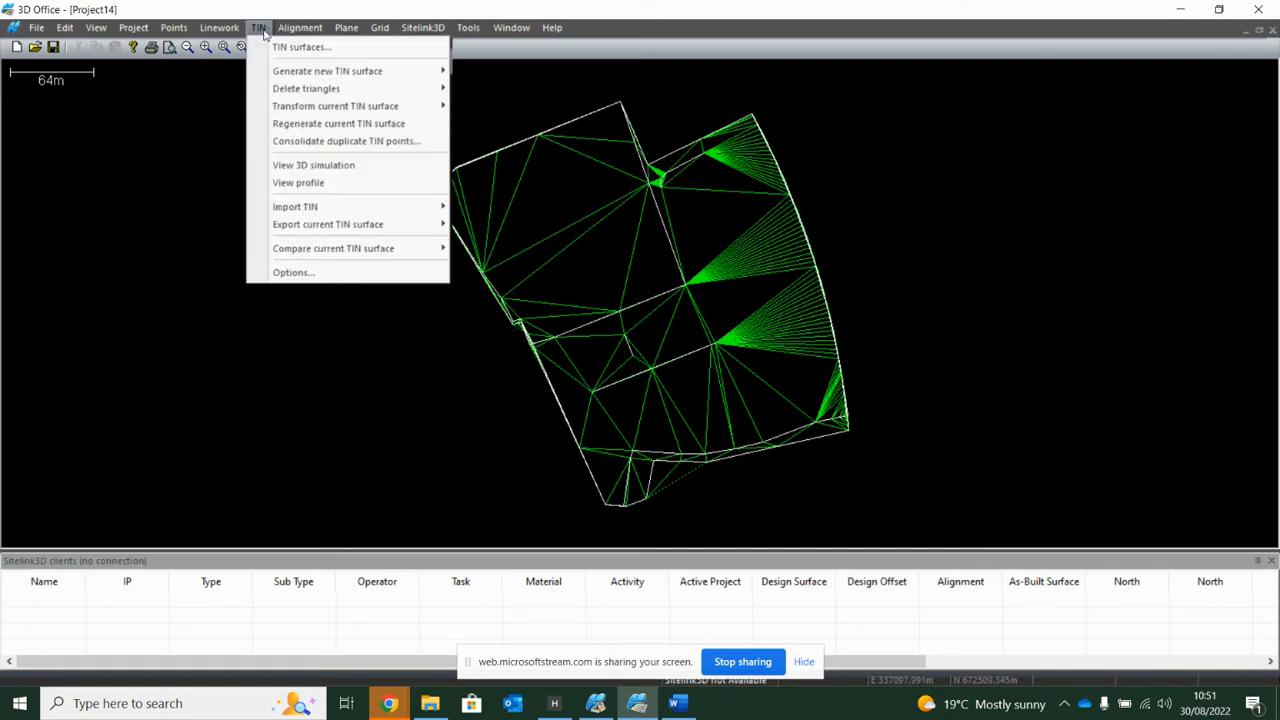
mouse_move(301, 47)
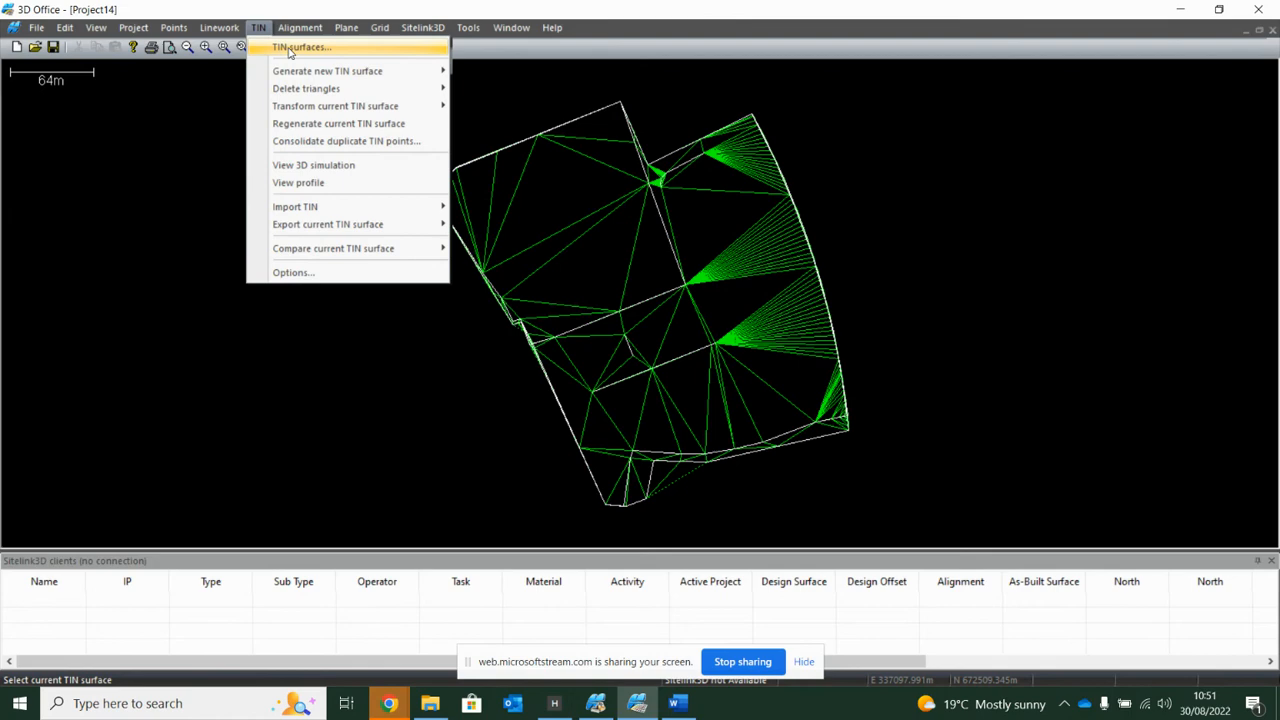
click(301, 47)
text(Regrade alan)
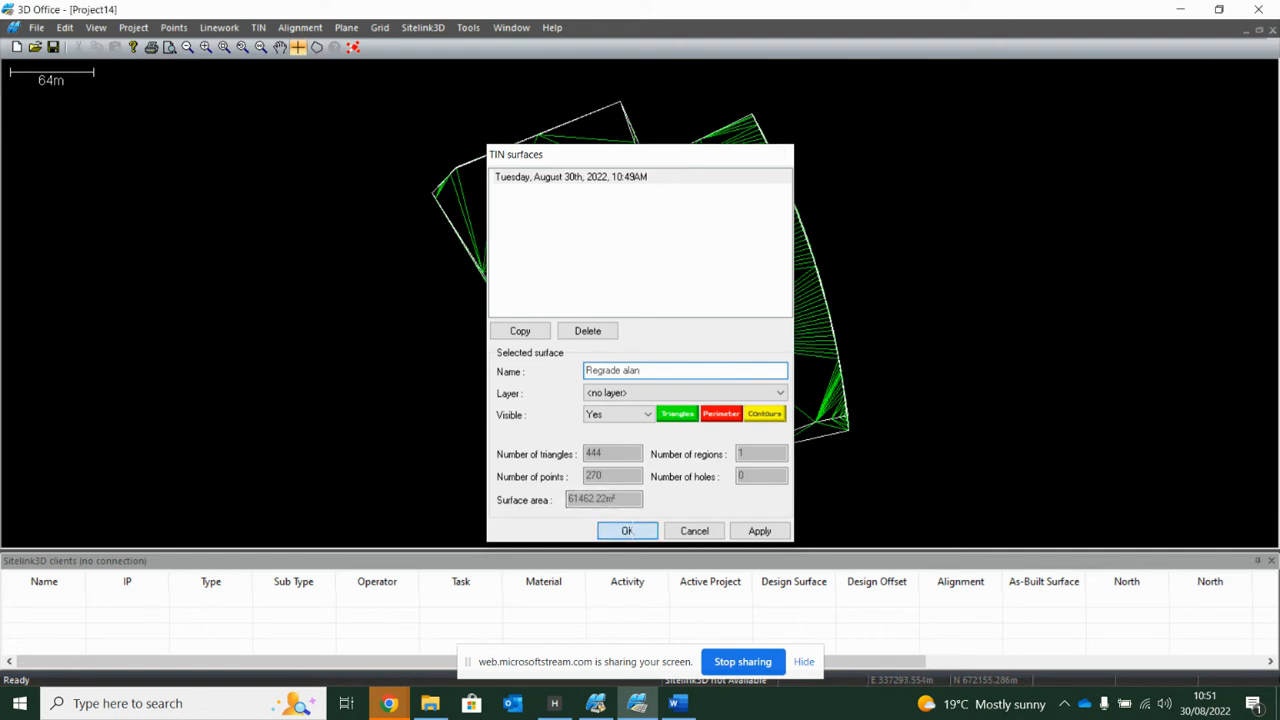
click(627, 531)
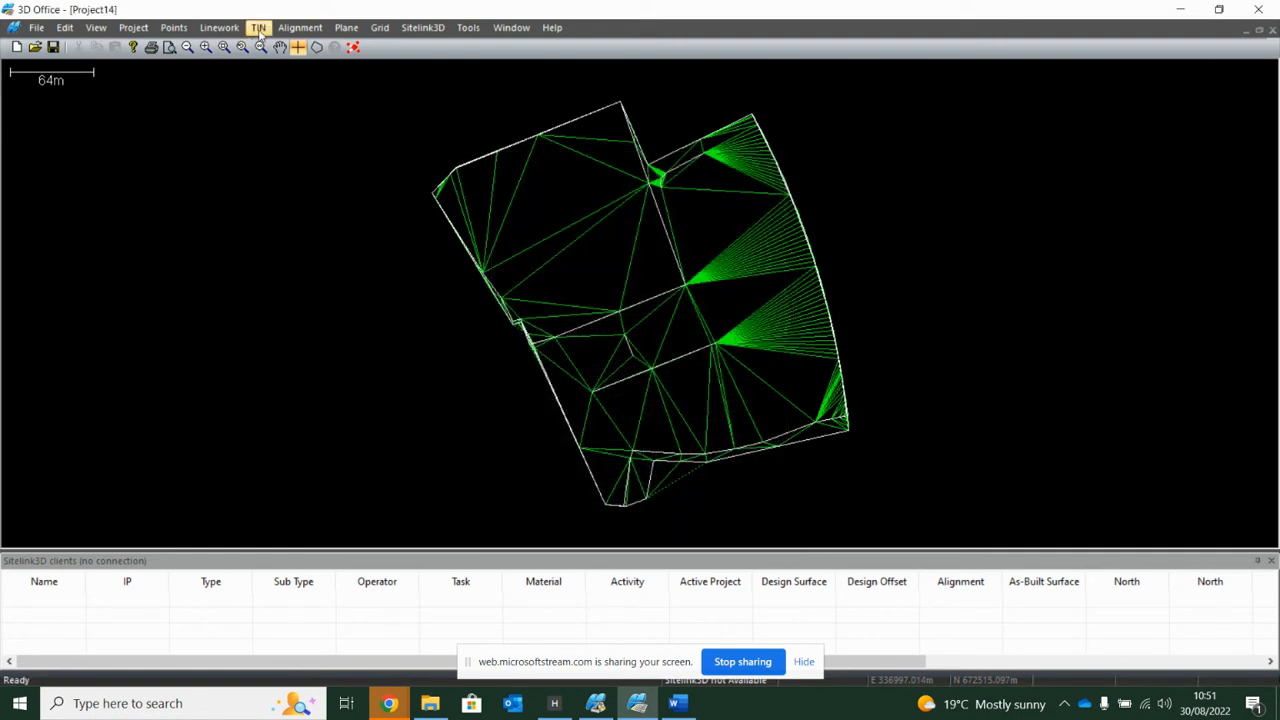
click(258, 27)
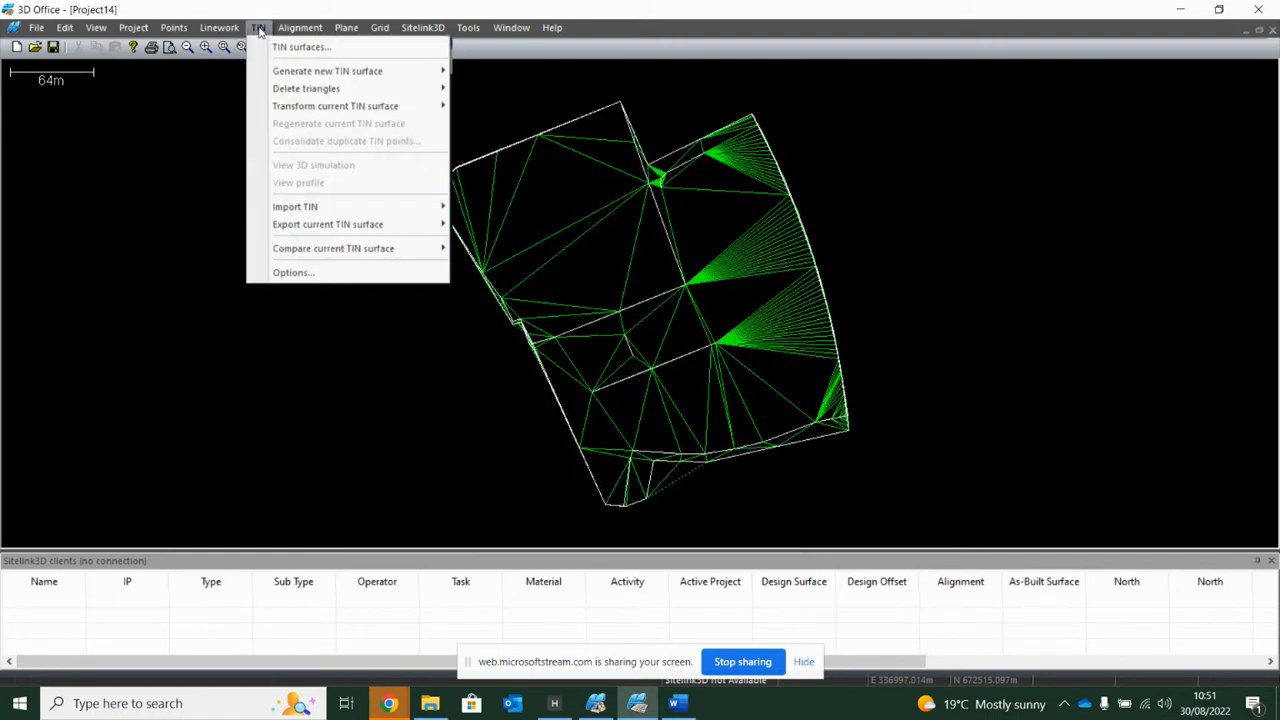
click(299, 27)
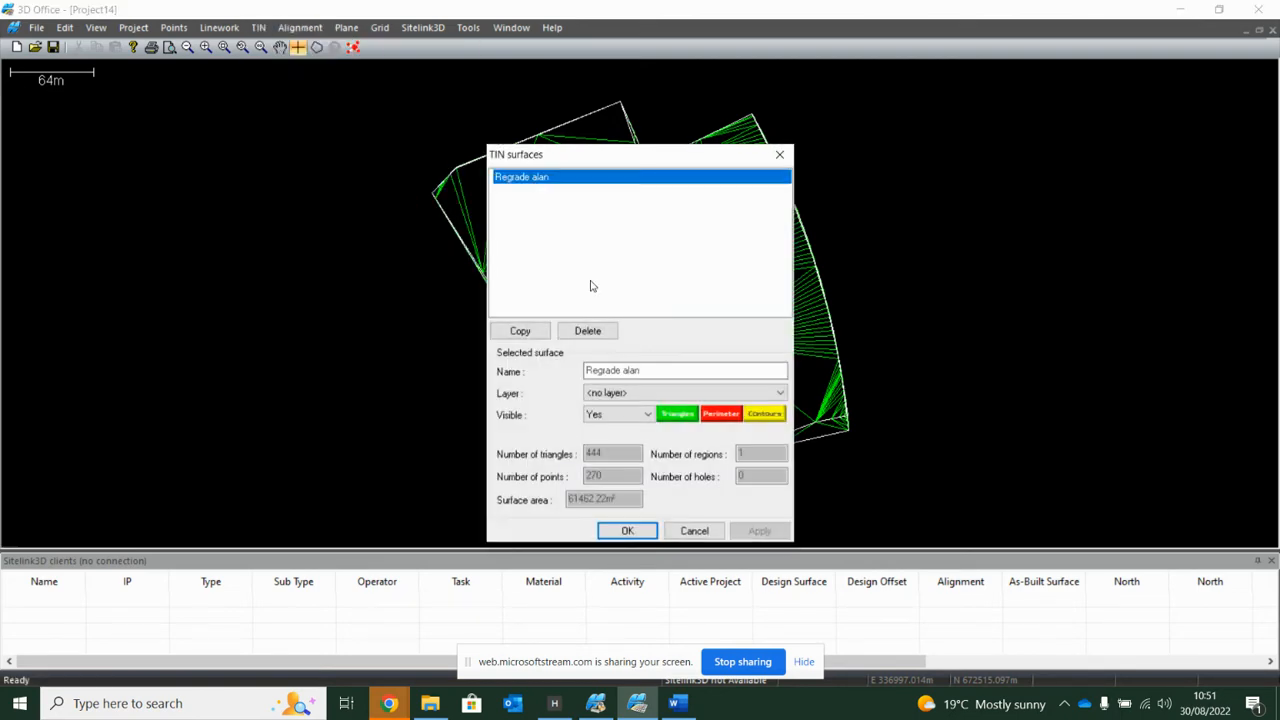
click(258, 27)
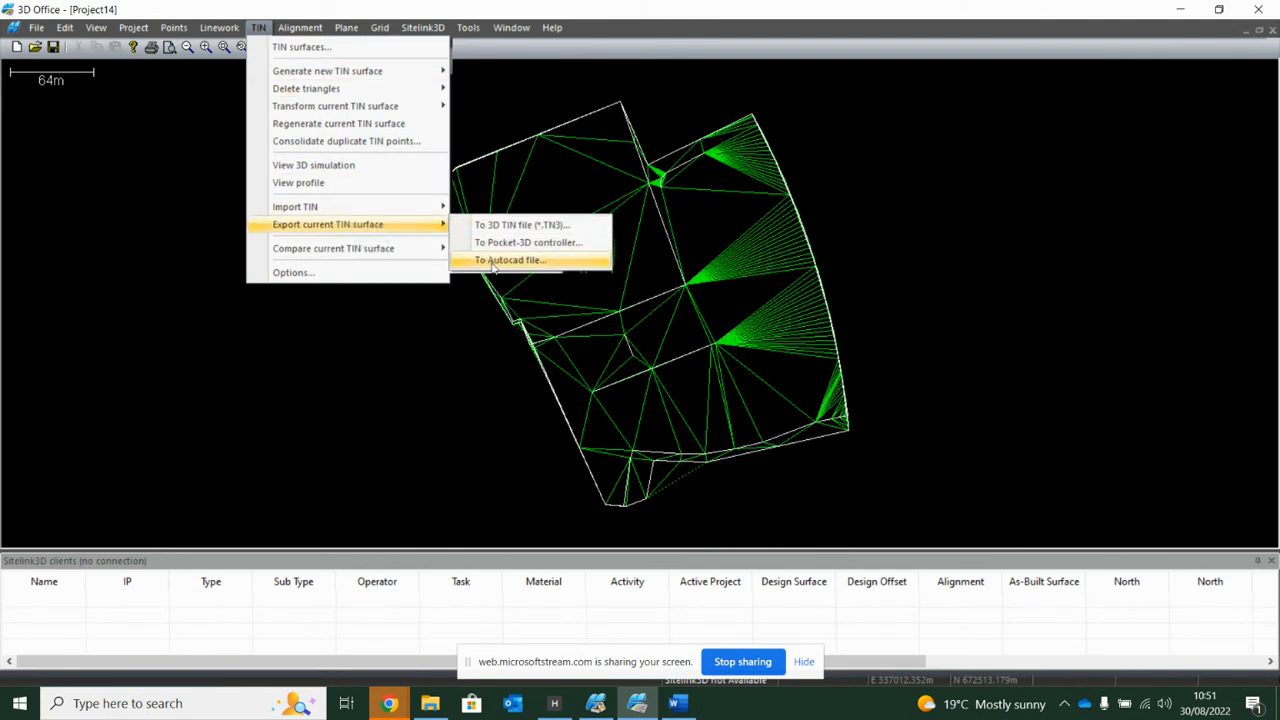
mouse_move(510, 260)
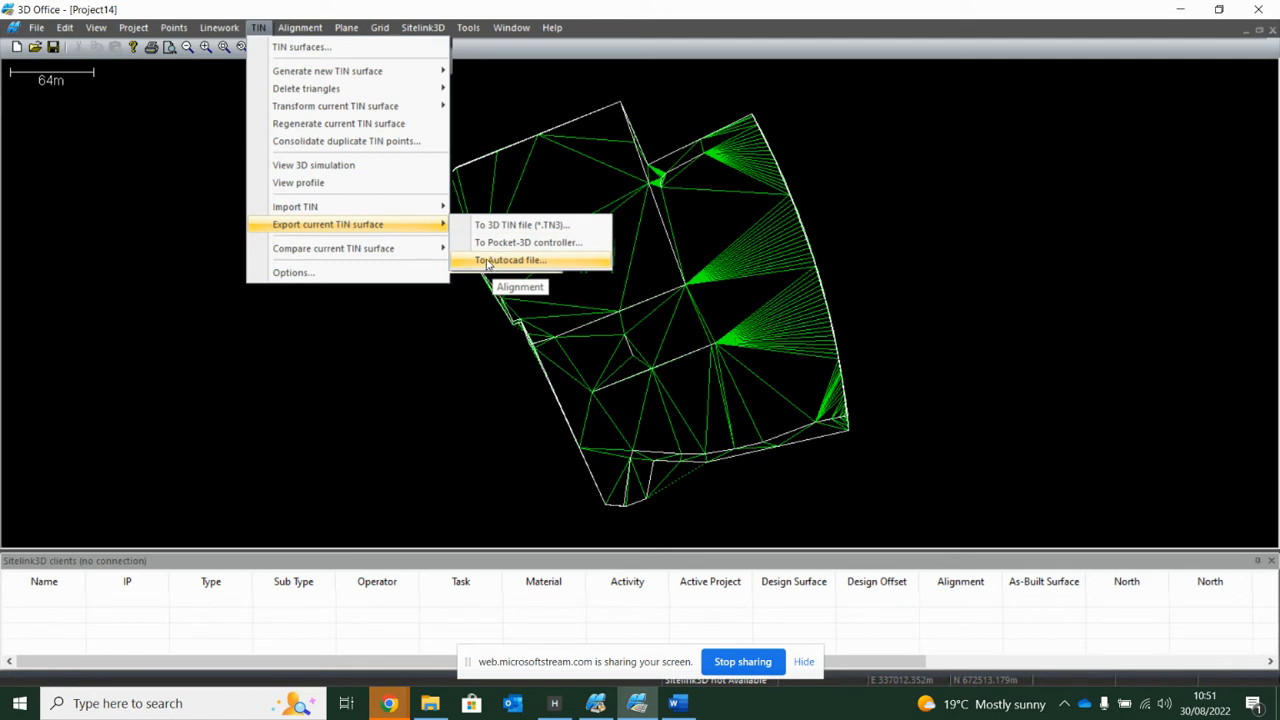
mouse_move(490, 224)
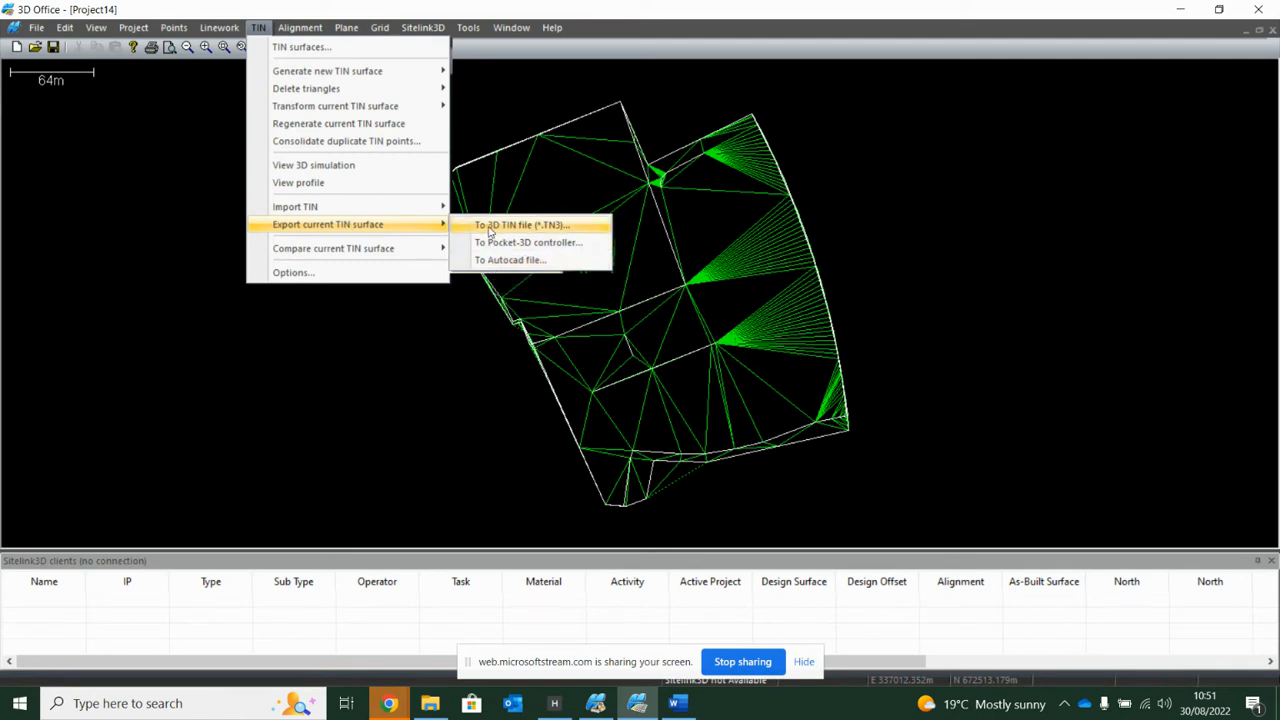
mouse_move(313, 165)
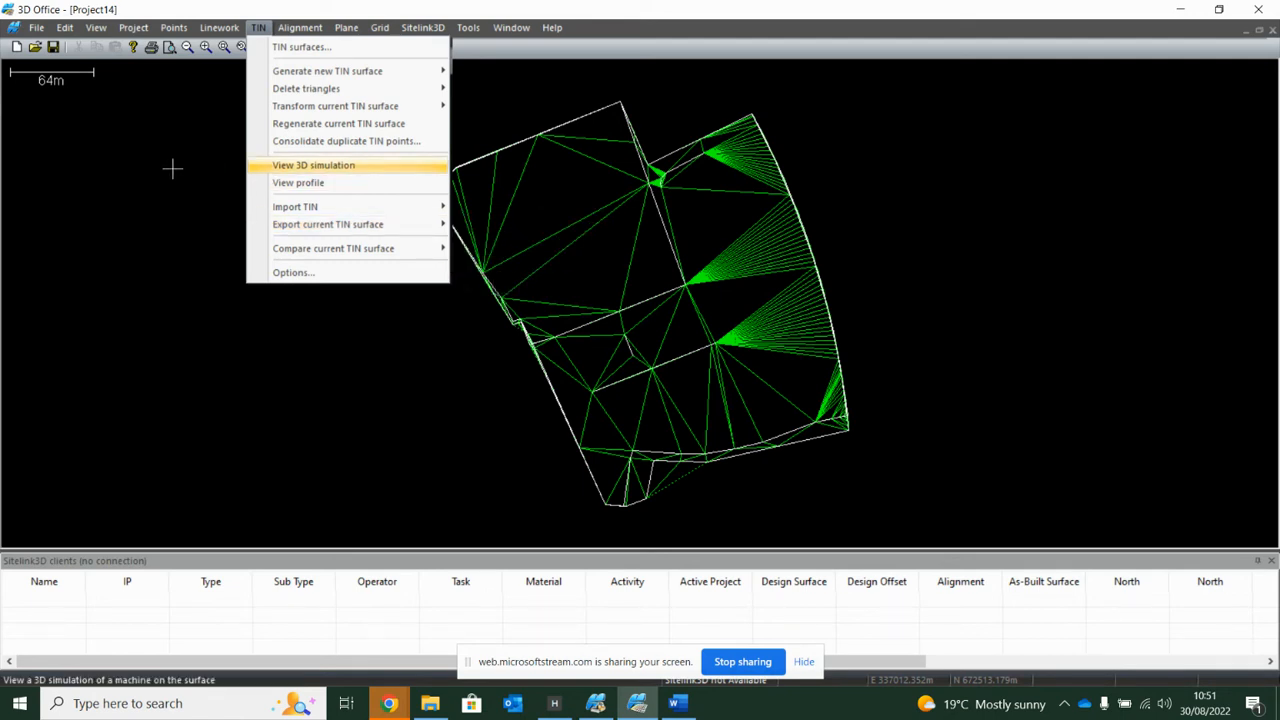
Step: Save the project as 'Alans topcon demo new' on USB Drive (D:)
click(36, 27)
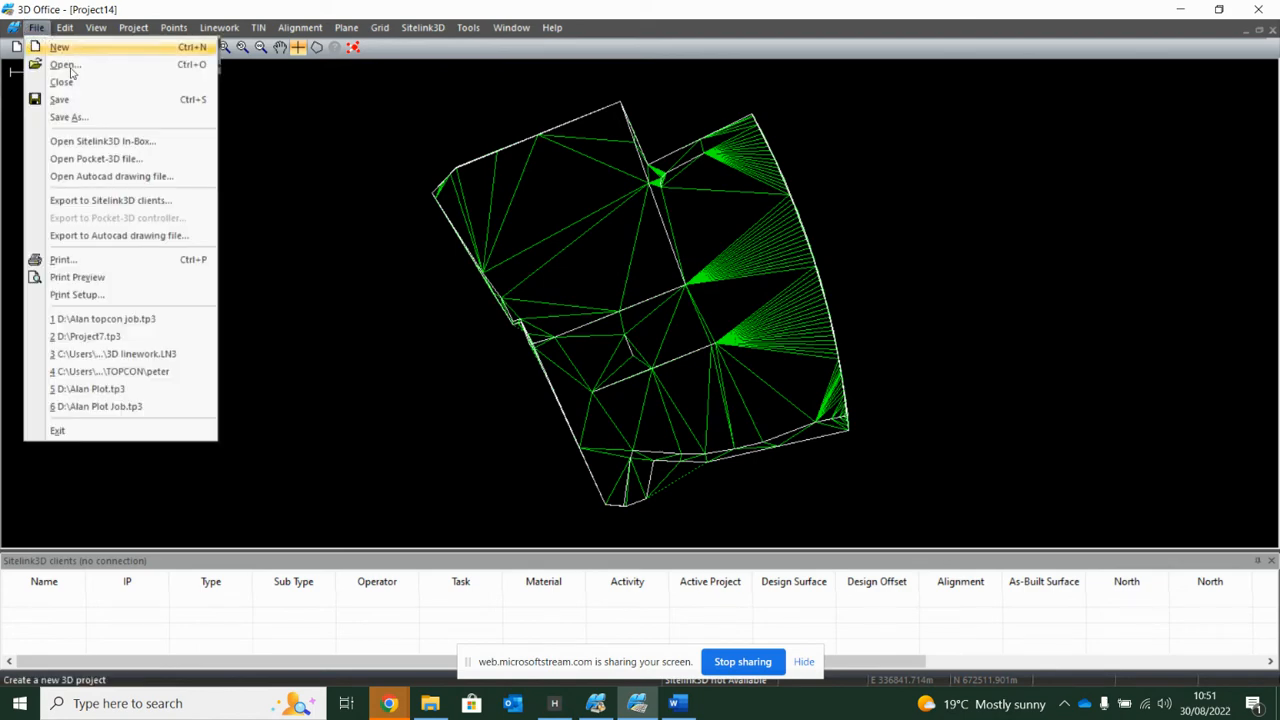
click(68, 117)
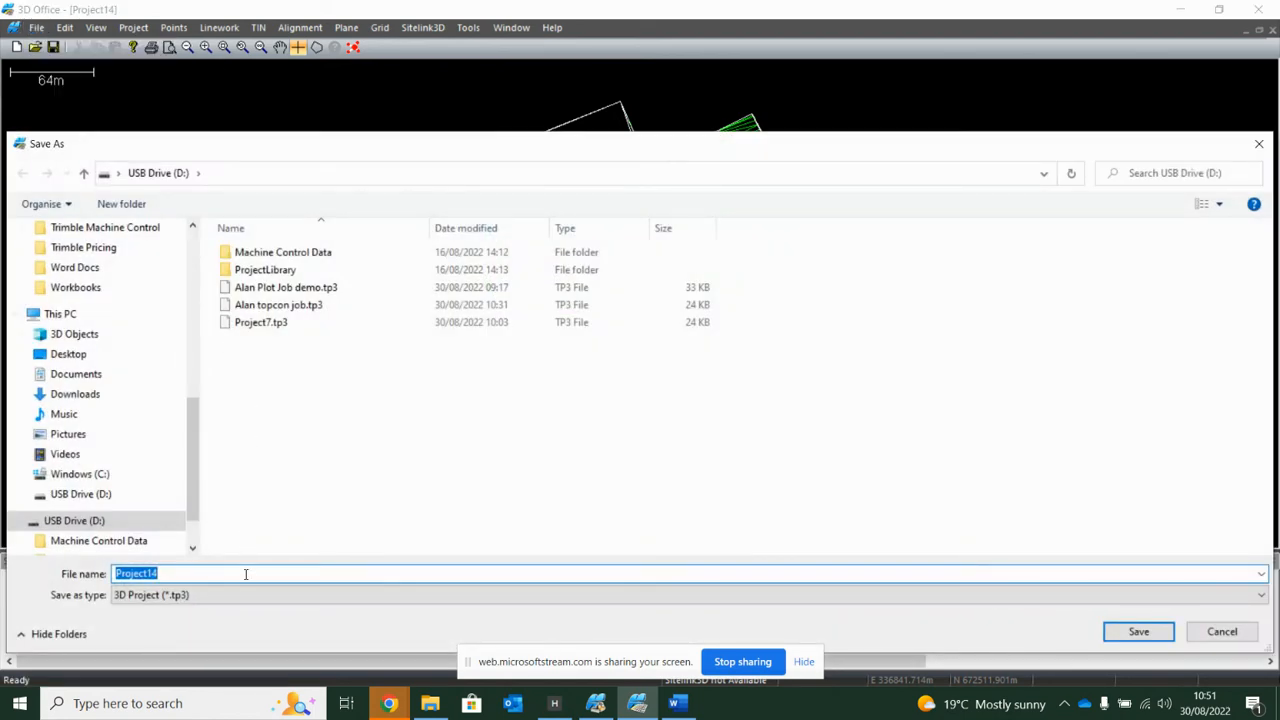
text(Alans topcon demo new)
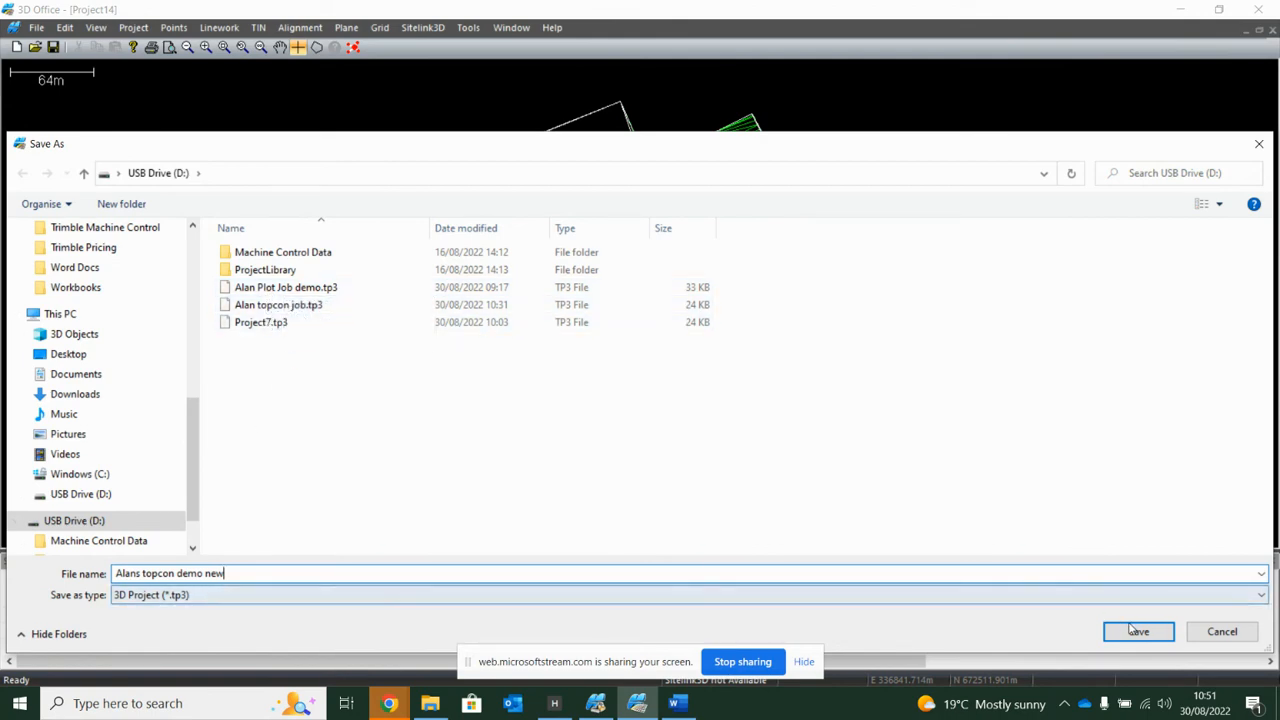
click(1137, 631)
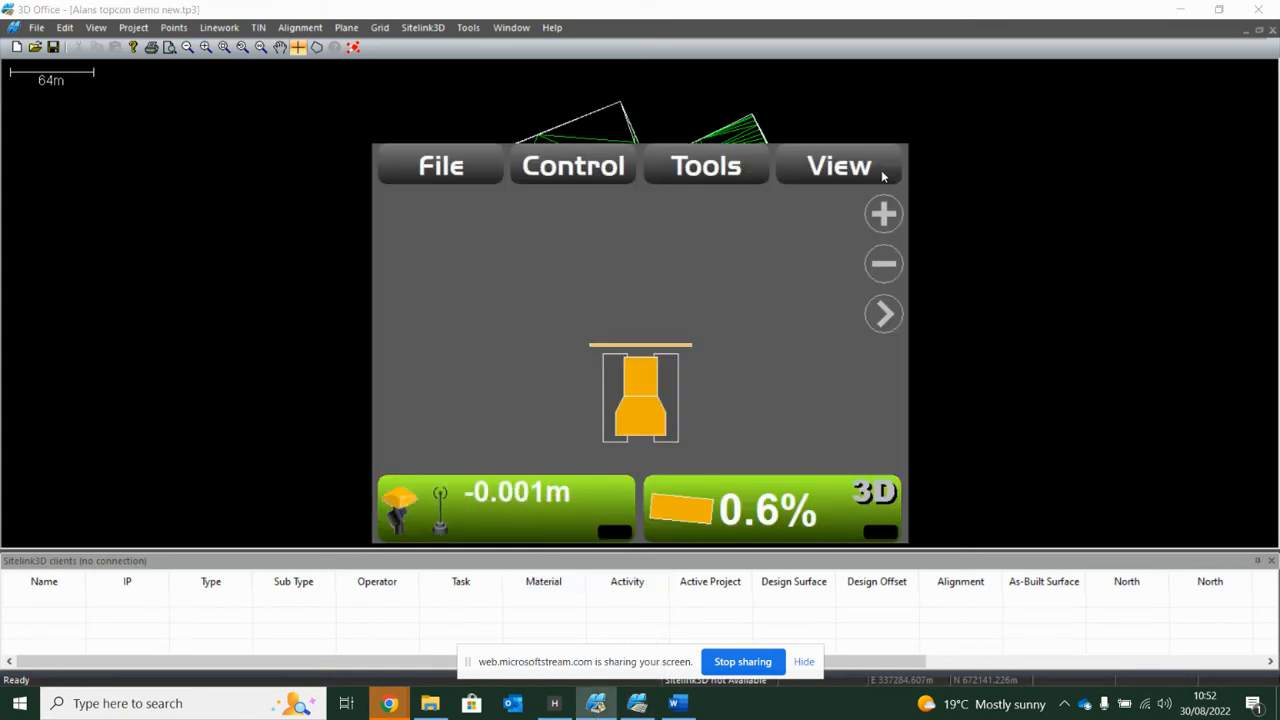
Step: Copy 'Alans topcon demo new' from D: into the 3DMC folder and open it
click(440, 165)
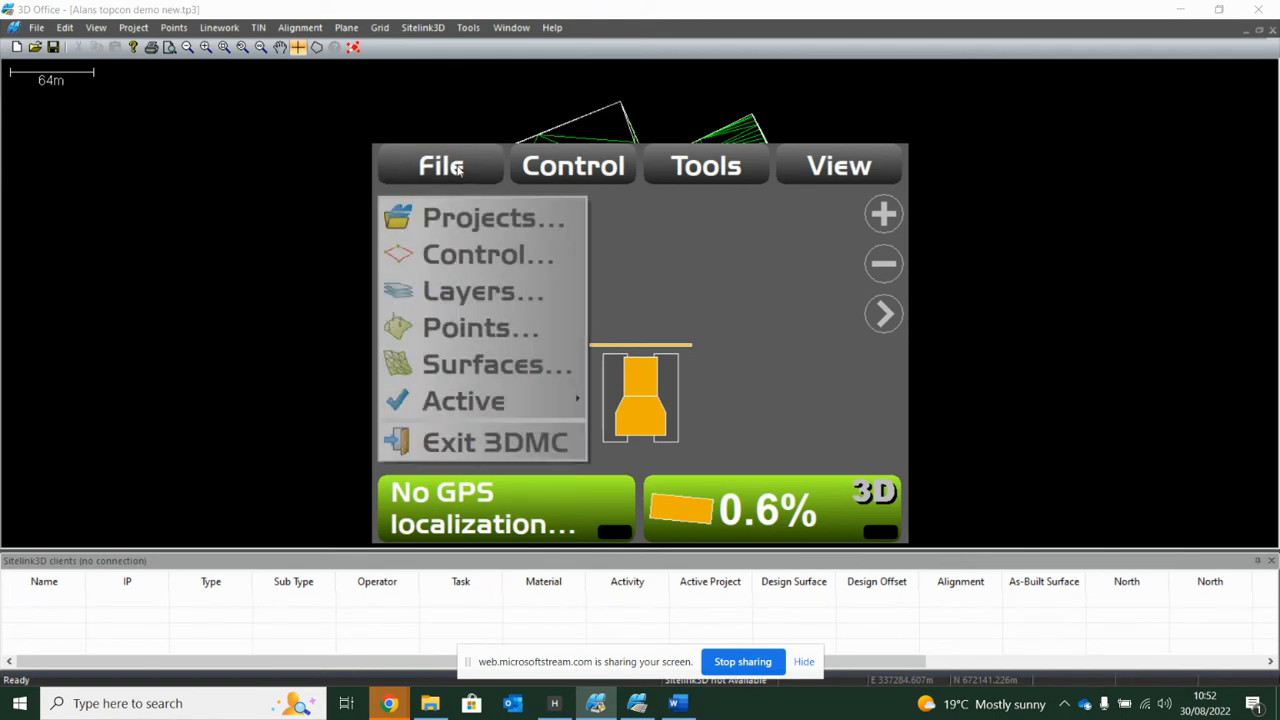
click(492, 217)
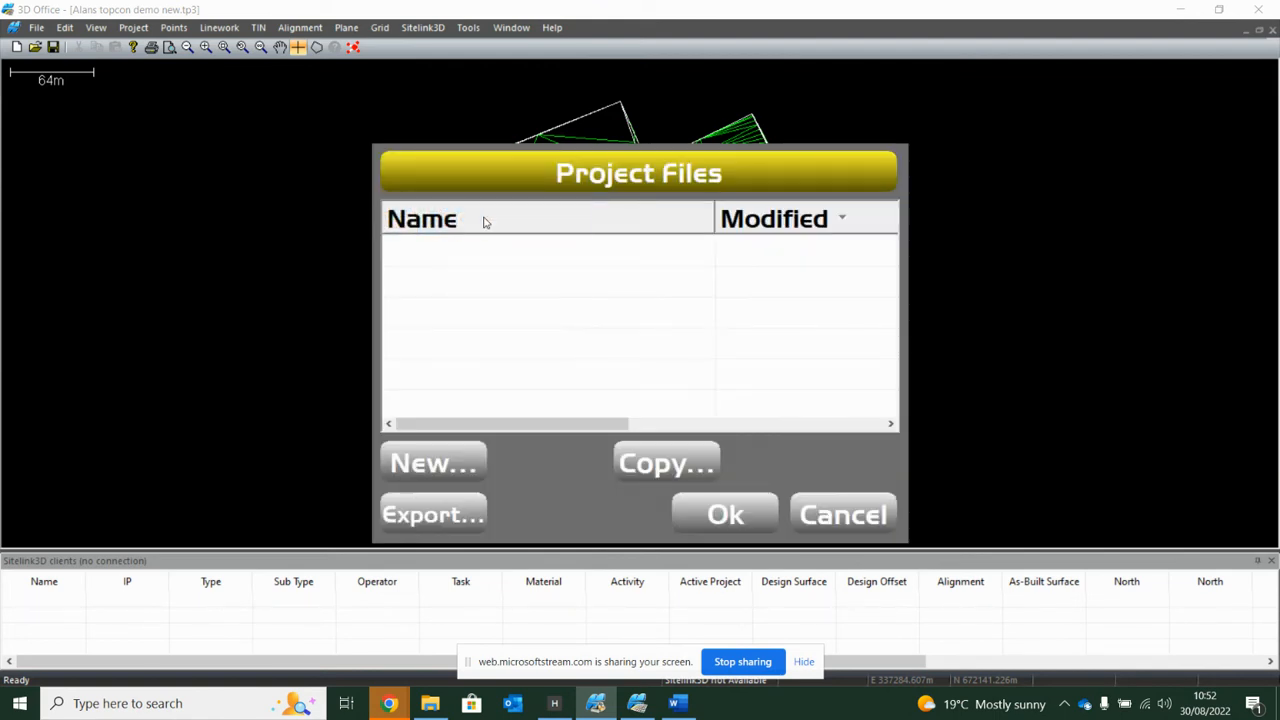
click(666, 462)
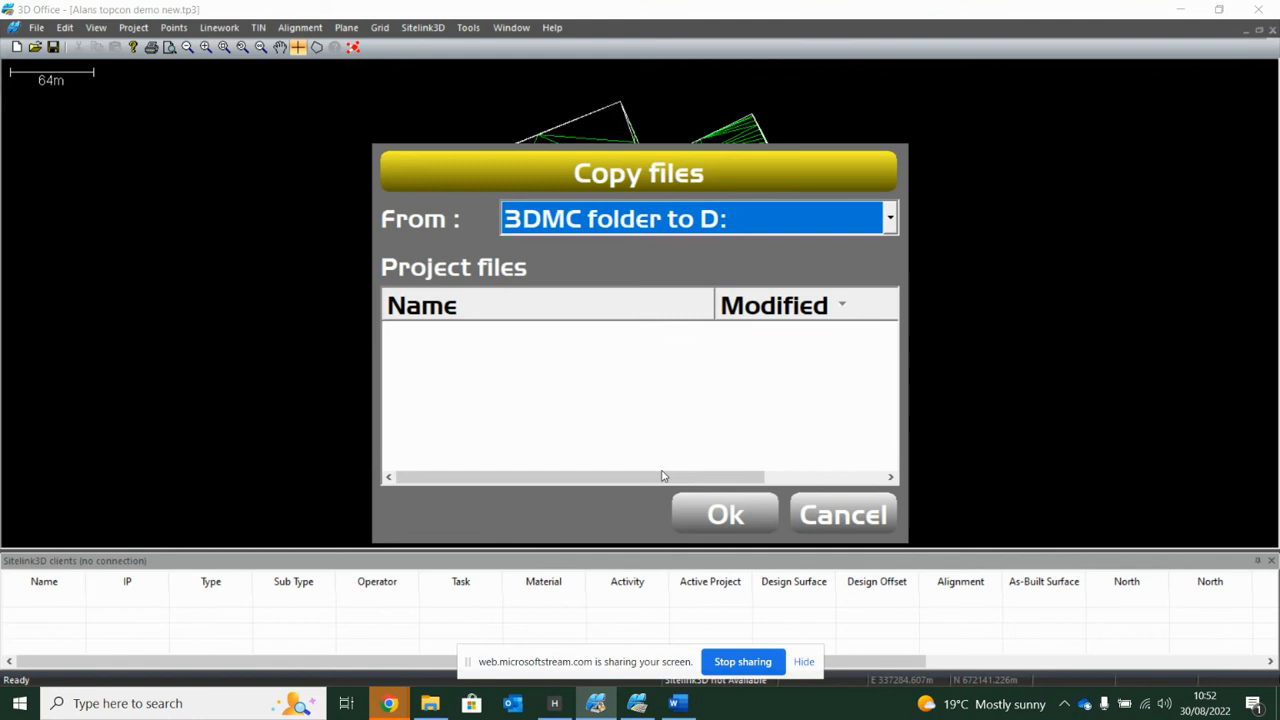
click(888, 218)
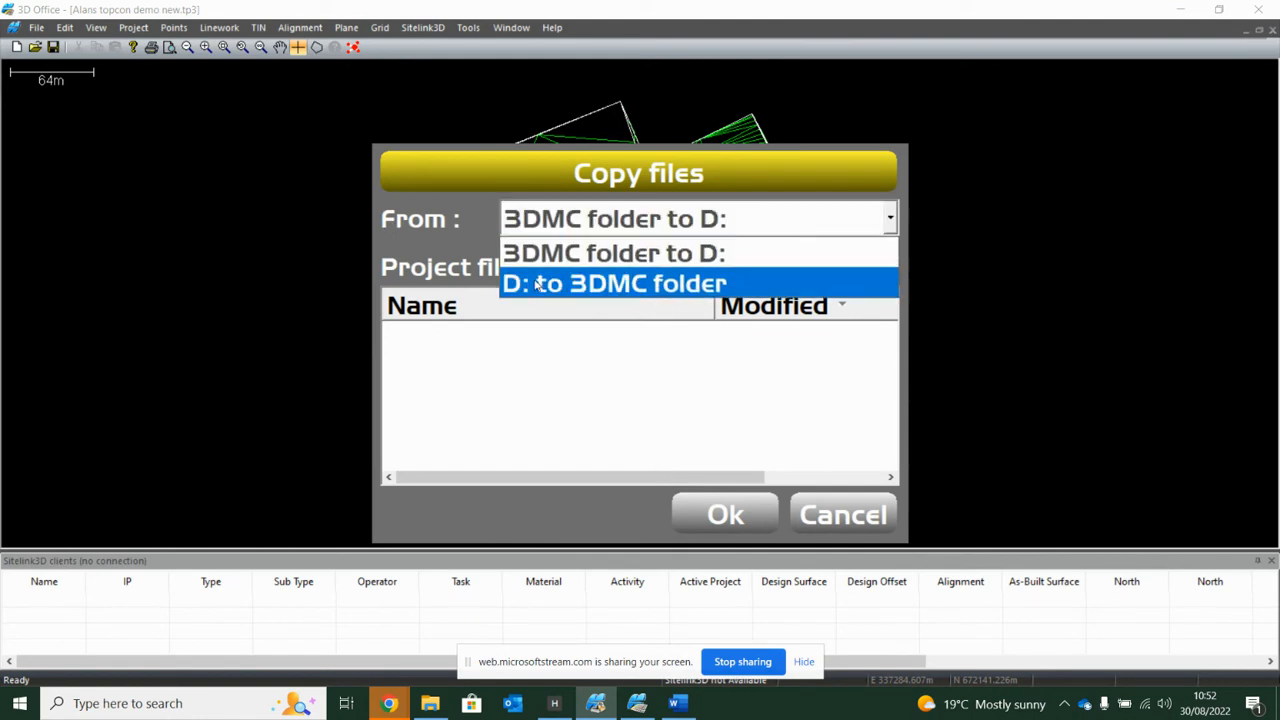
mouse_move(535, 290)
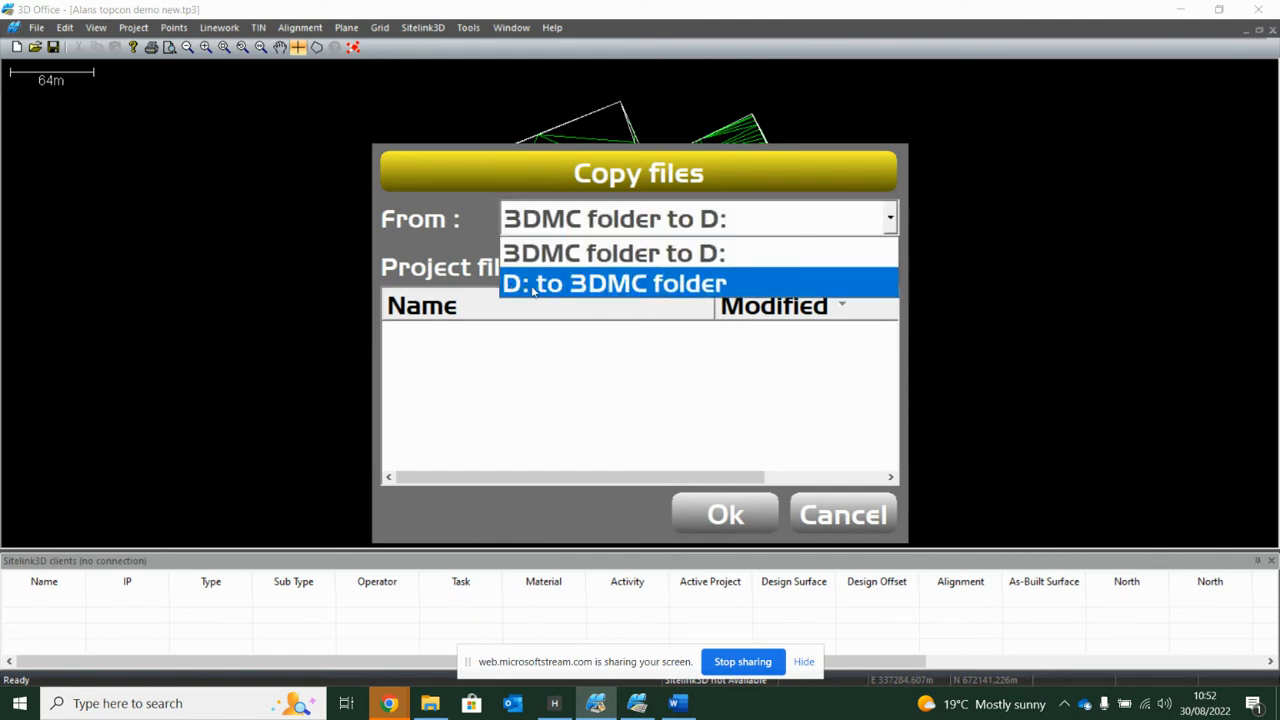
click(614, 283)
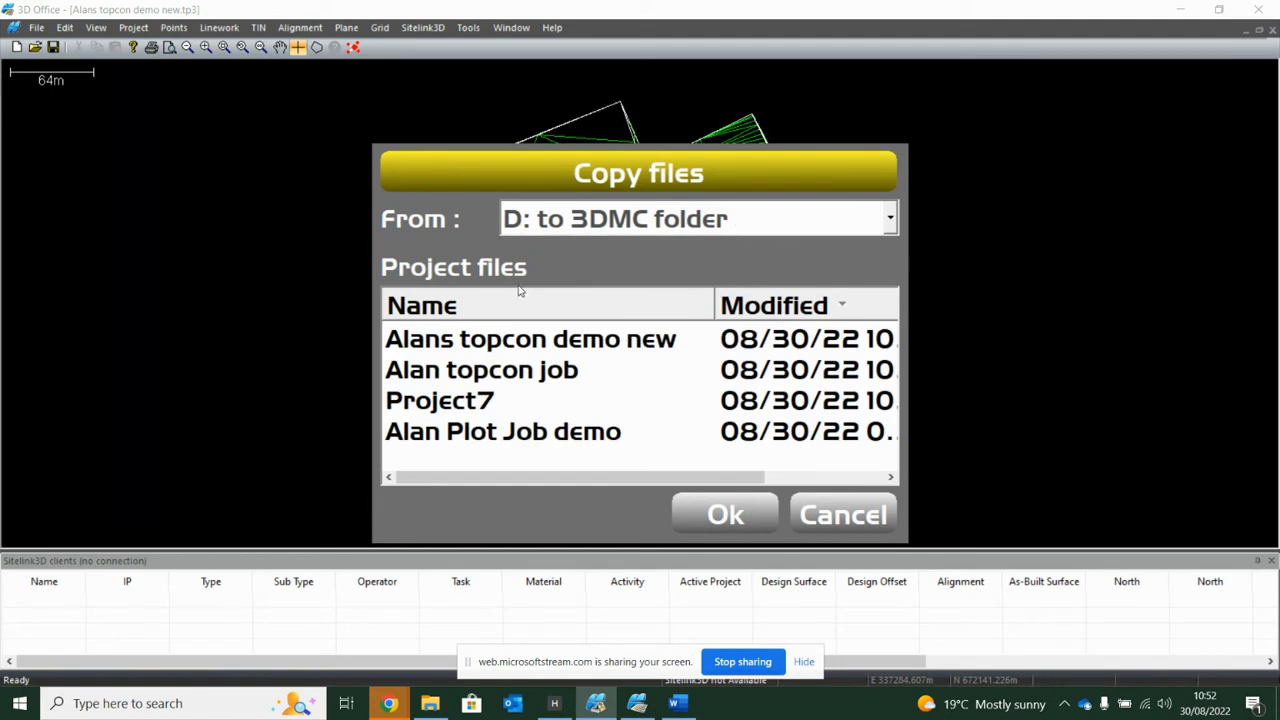
mouse_move(448, 385)
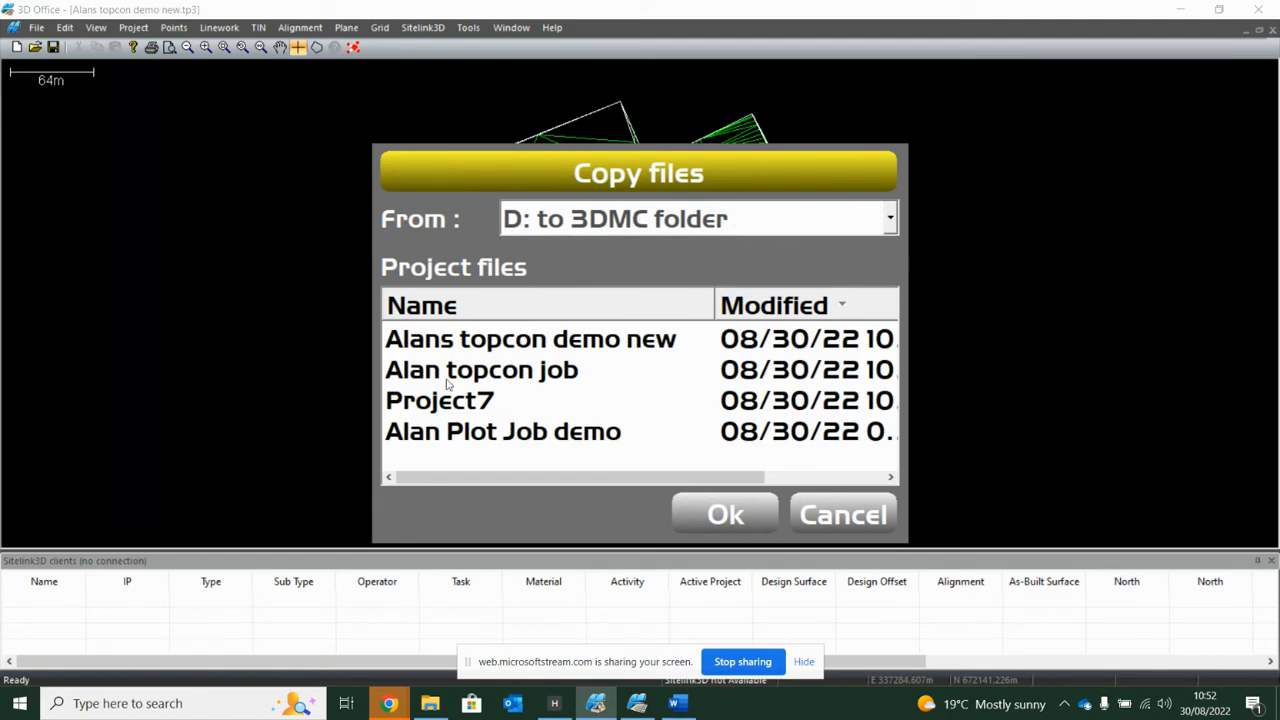
click(528, 338)
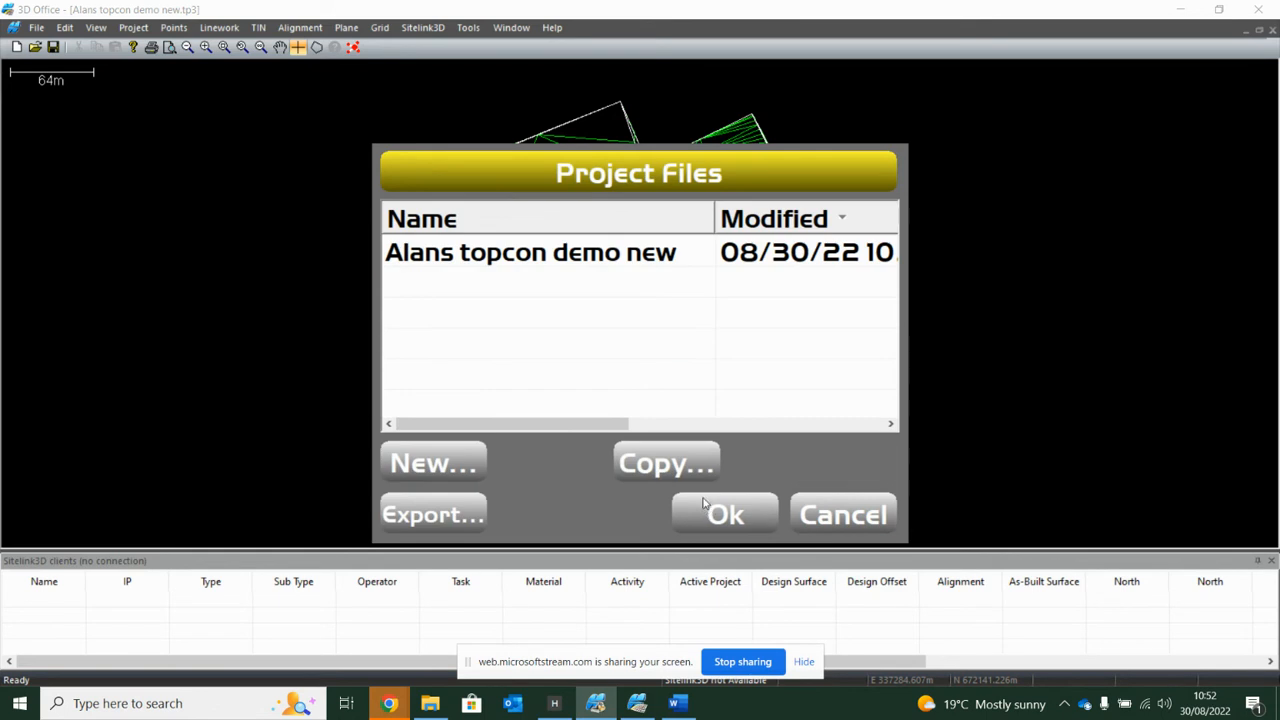
click(530, 252)
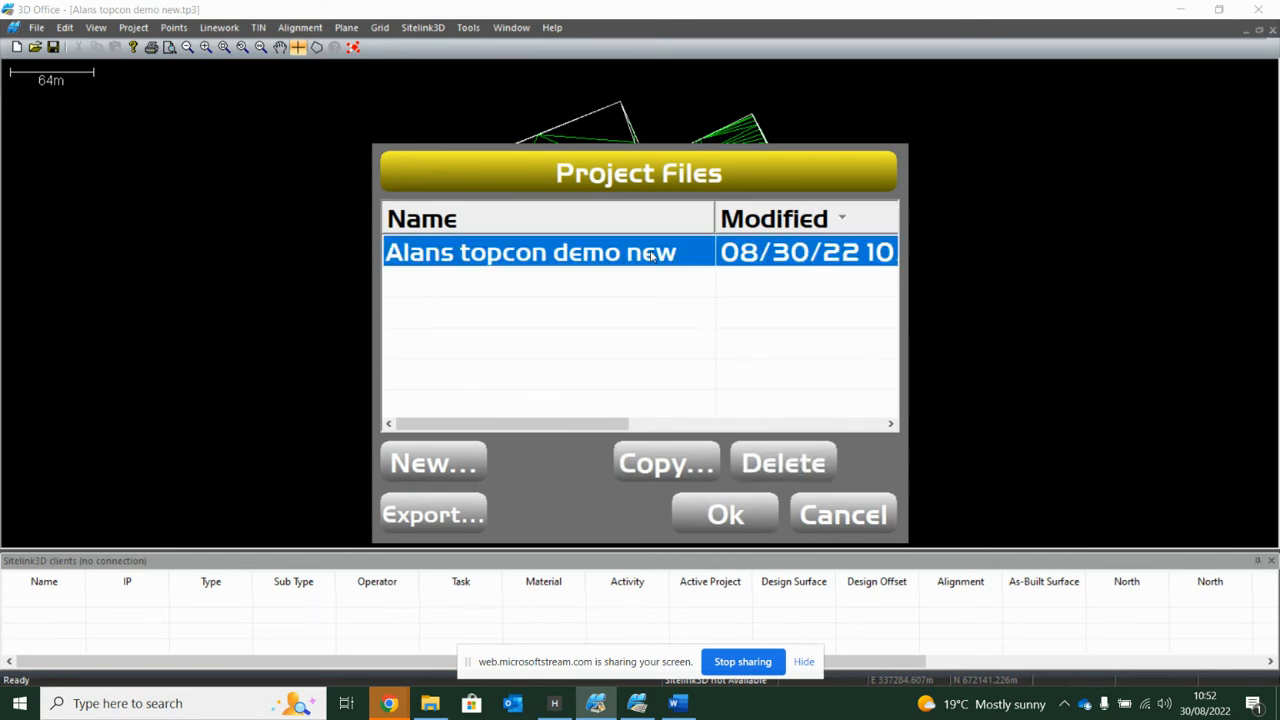
click(724, 514)
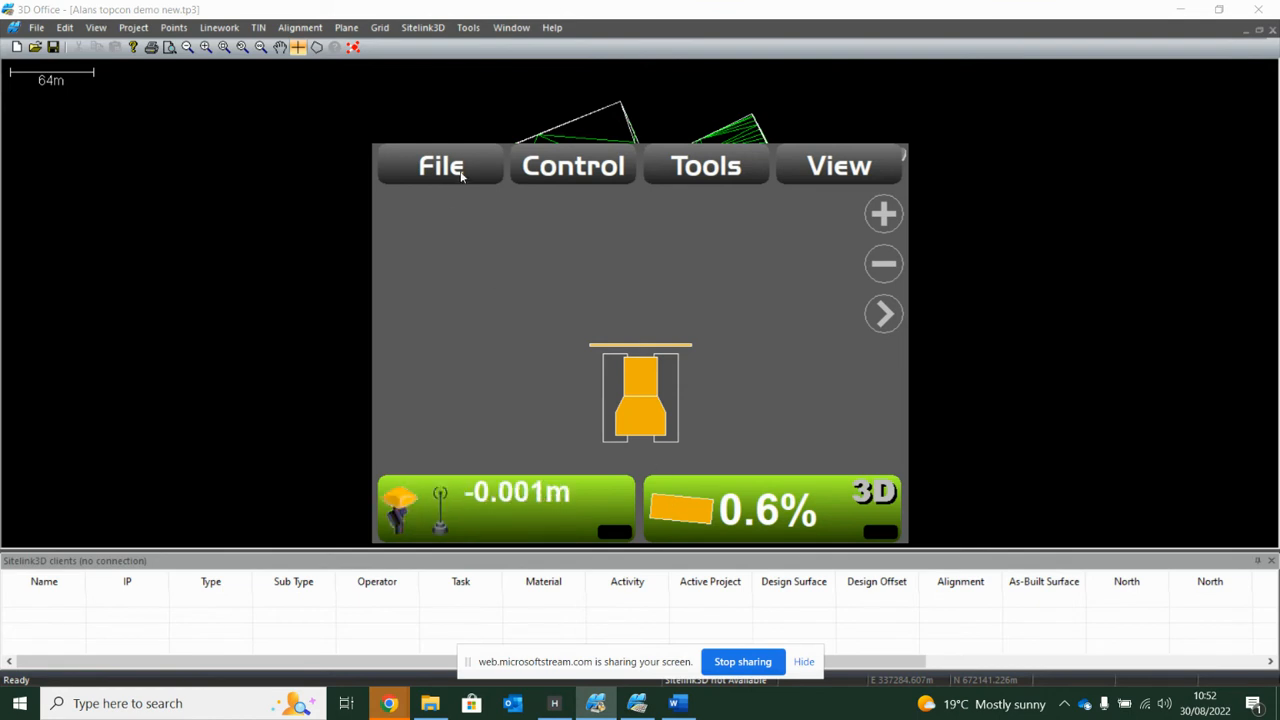
Step: Load the 'Regrade alan' surface from Project Surfaces into the simulator
click(440, 165)
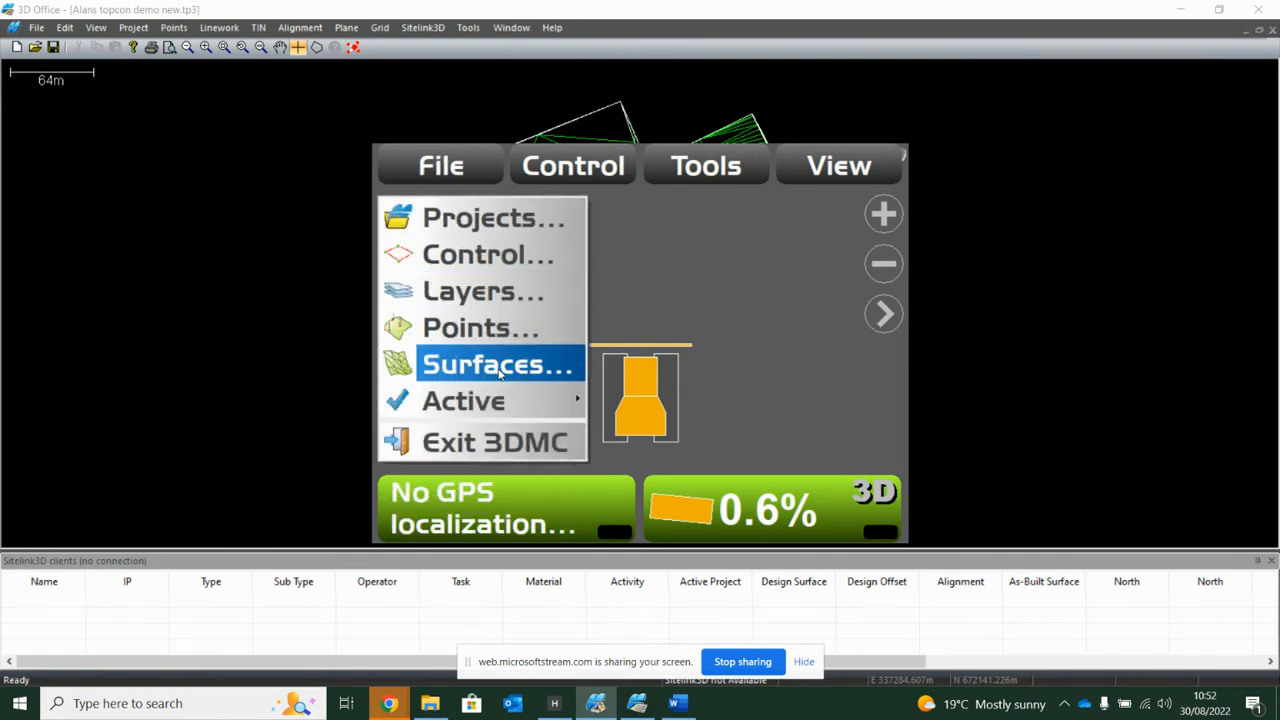
click(487, 363)
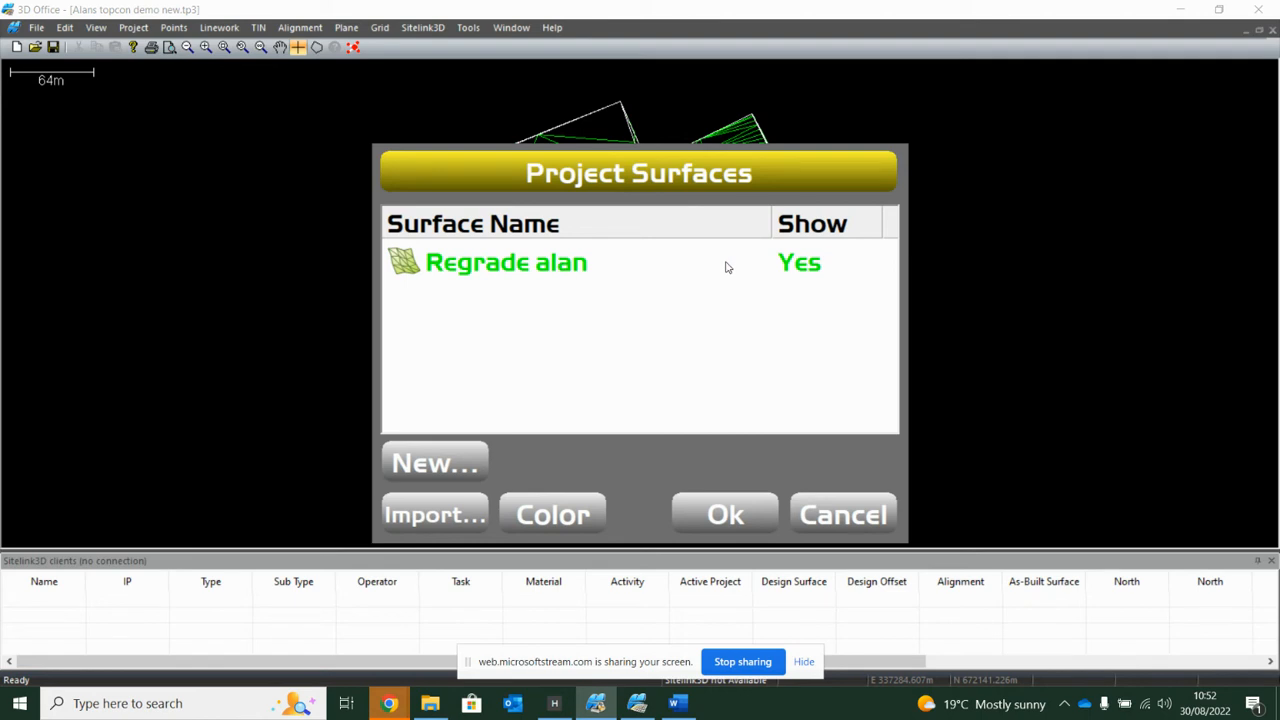
mouse_move(787, 275)
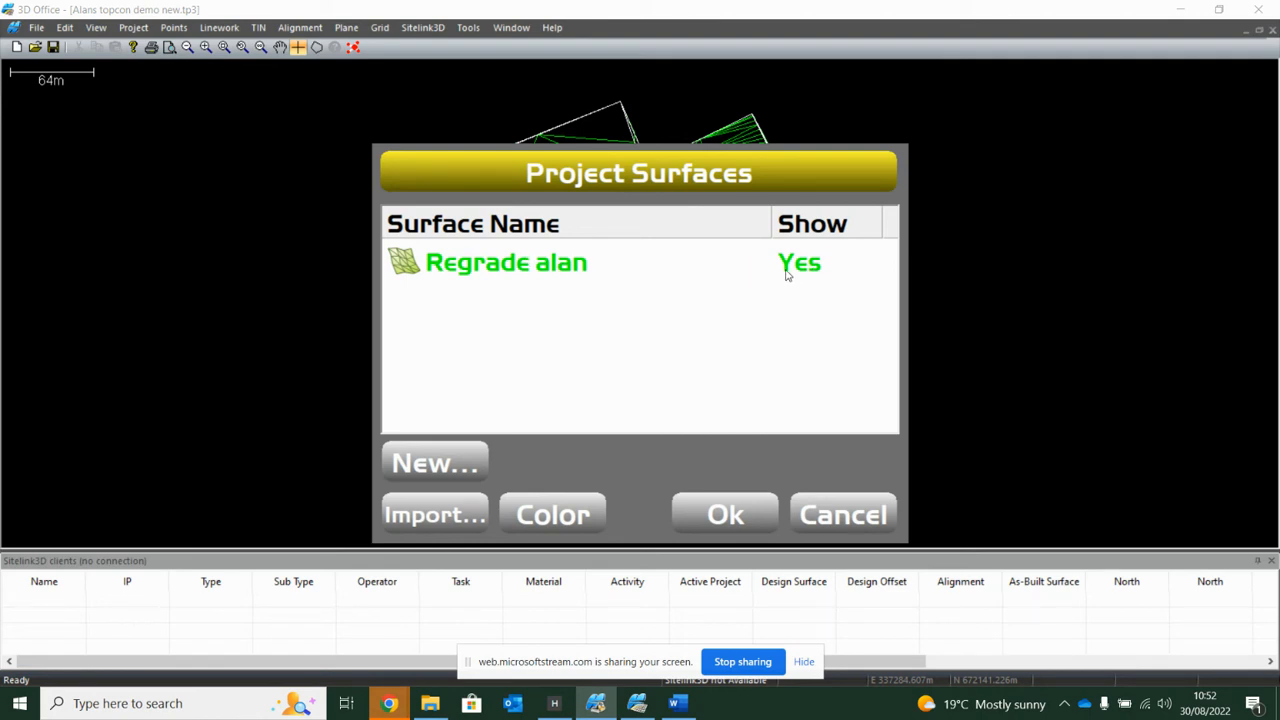
click(506, 262)
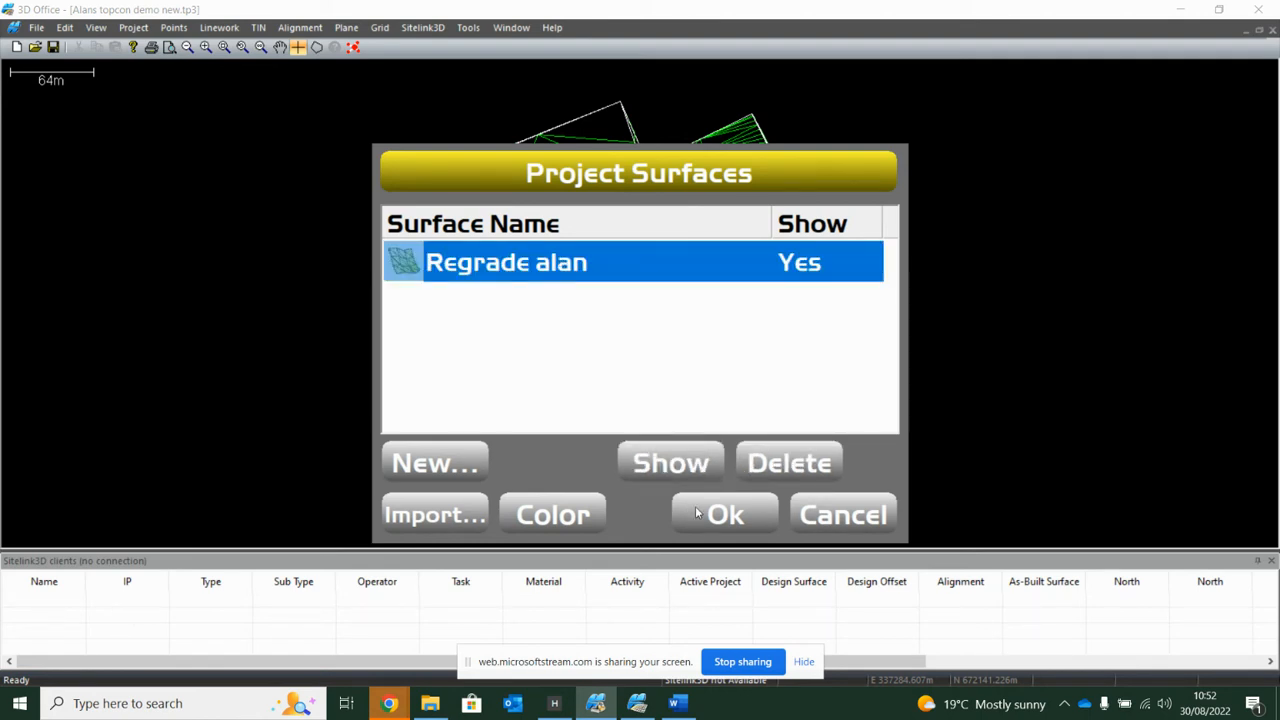
click(724, 513)
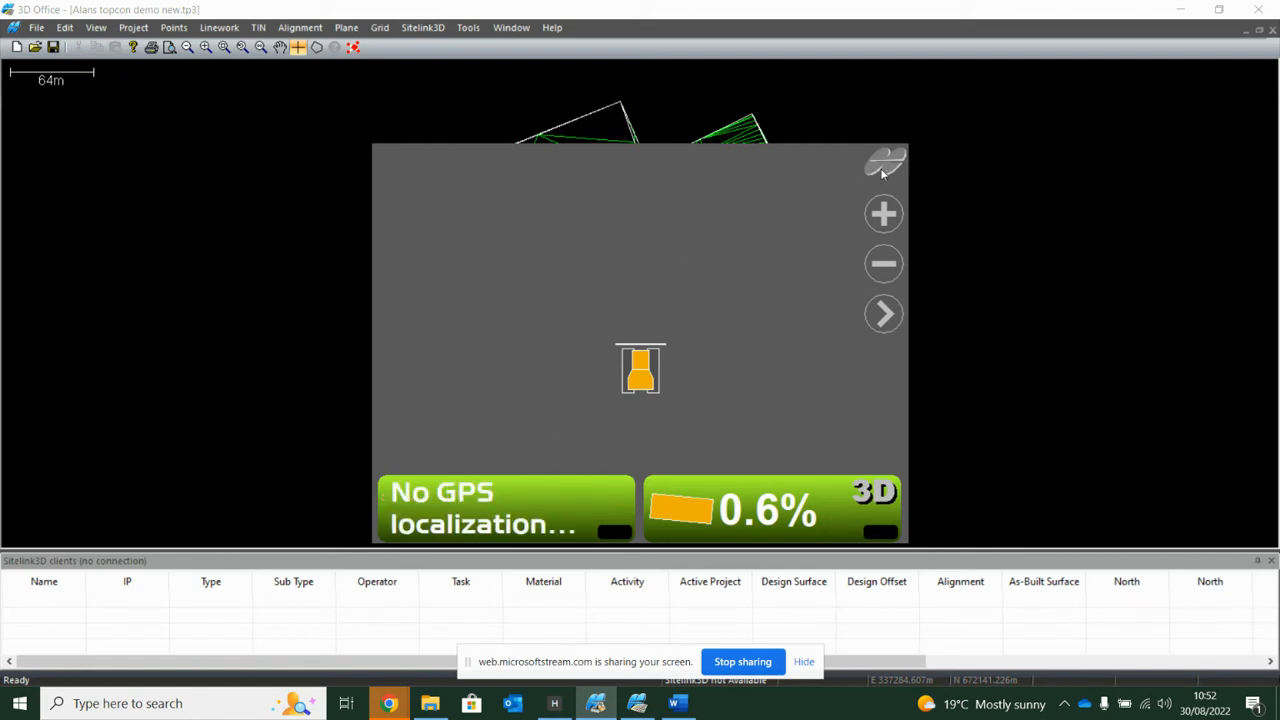
Step: Set 'Regrade alan' as the active surface under File > Active > Surface
click(884, 164)
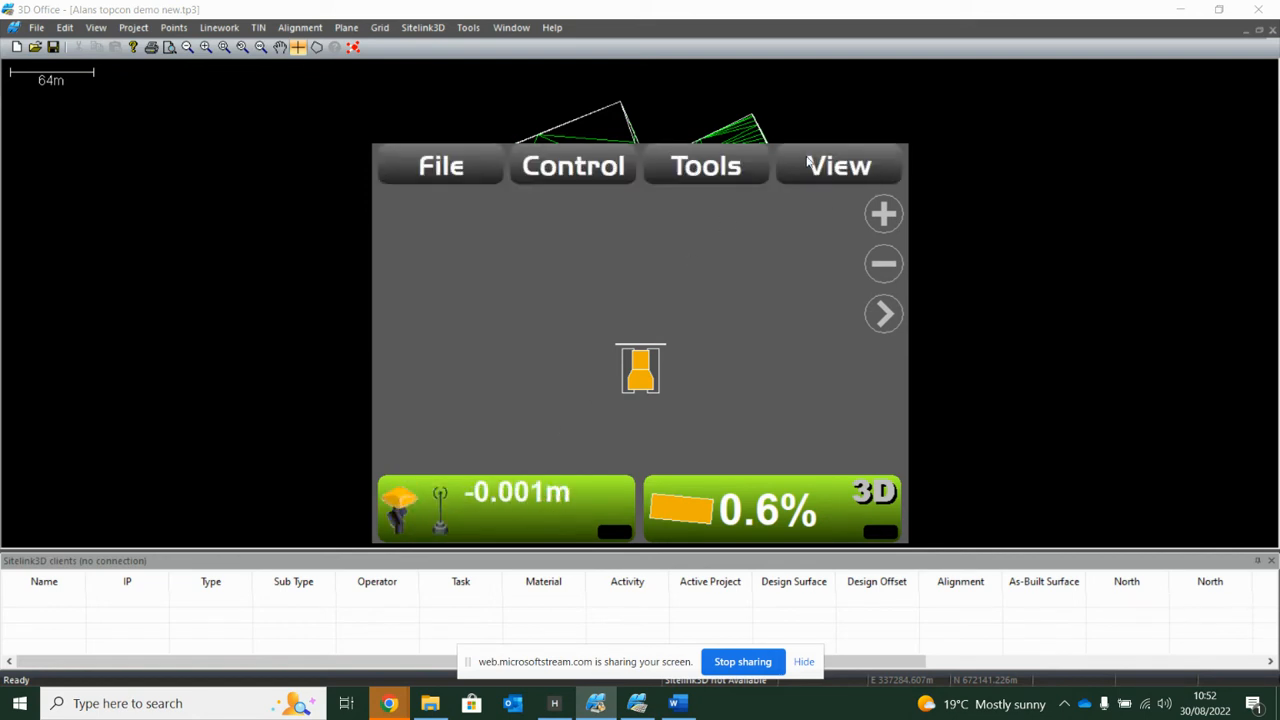
click(440, 165)
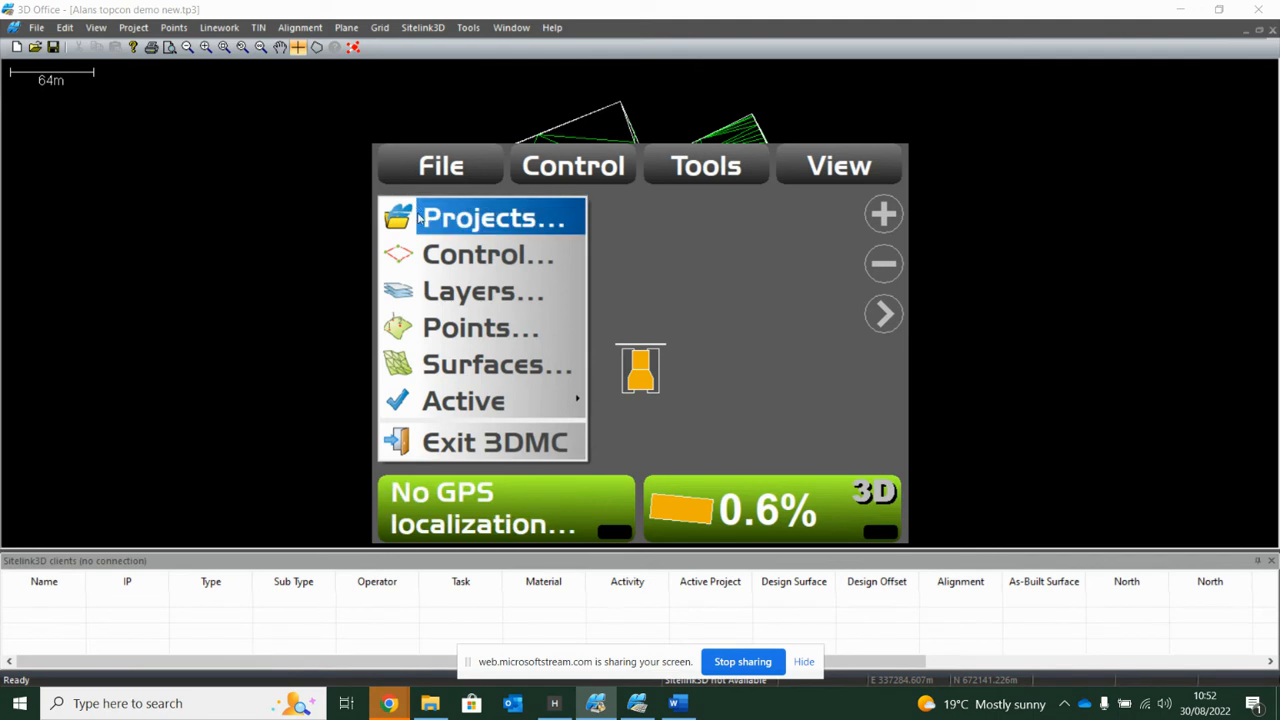
mouse_move(480, 327)
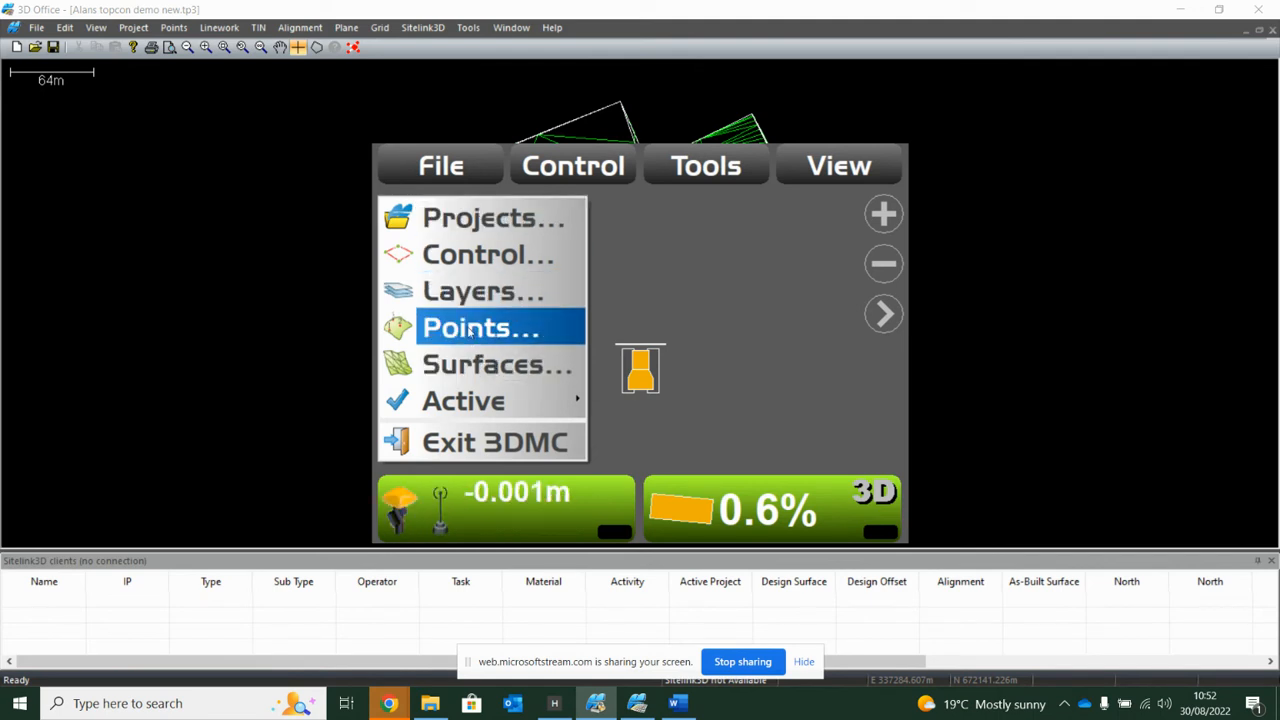
mouse_move(463, 400)
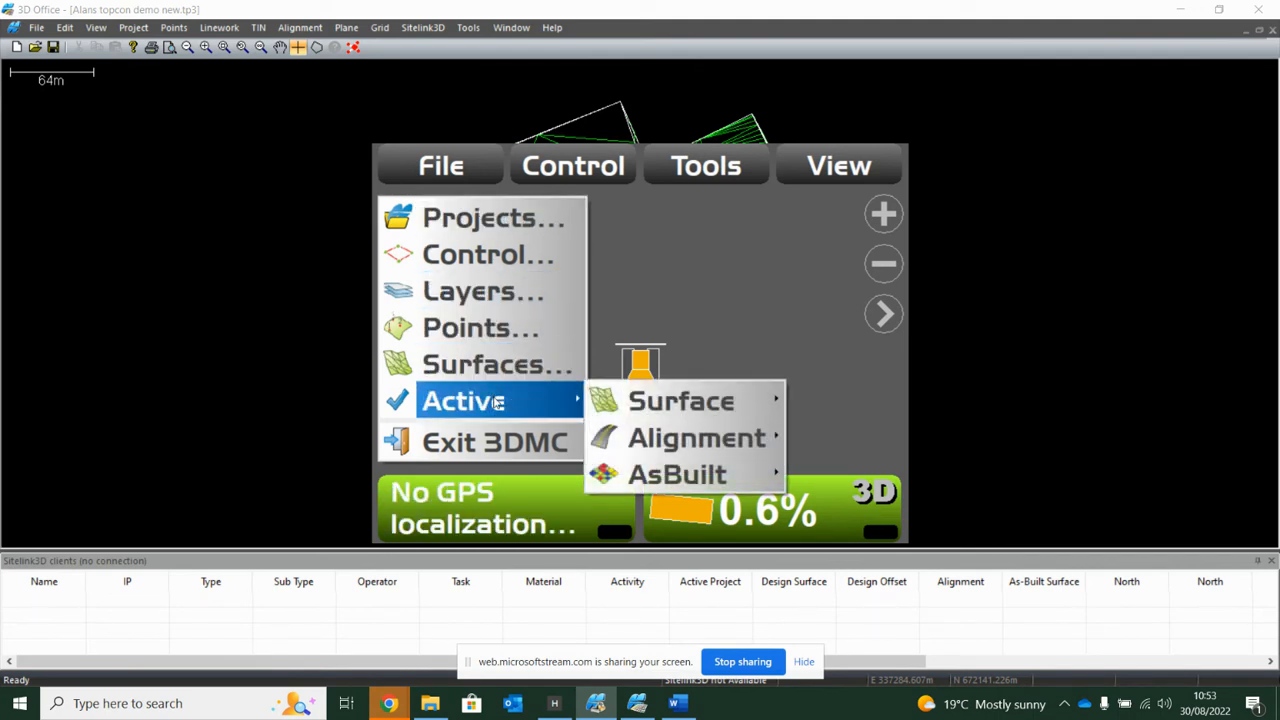
mouse_move(681, 400)
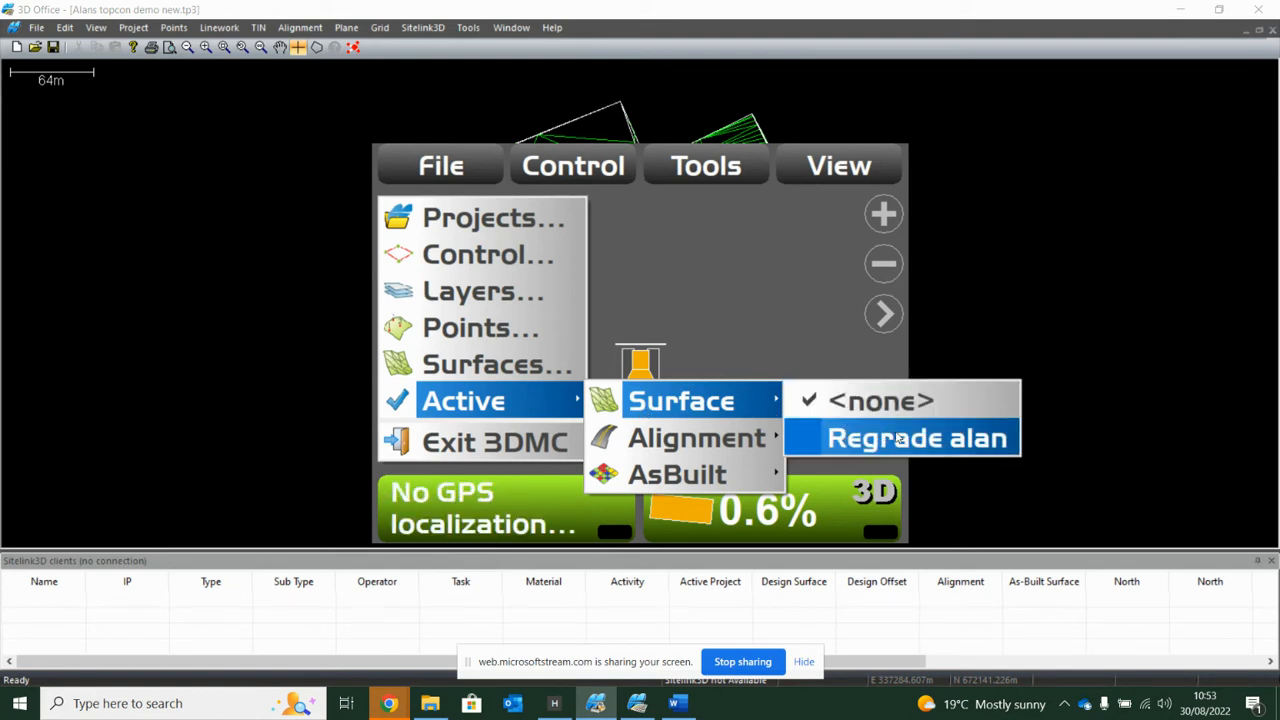
click(916, 437)
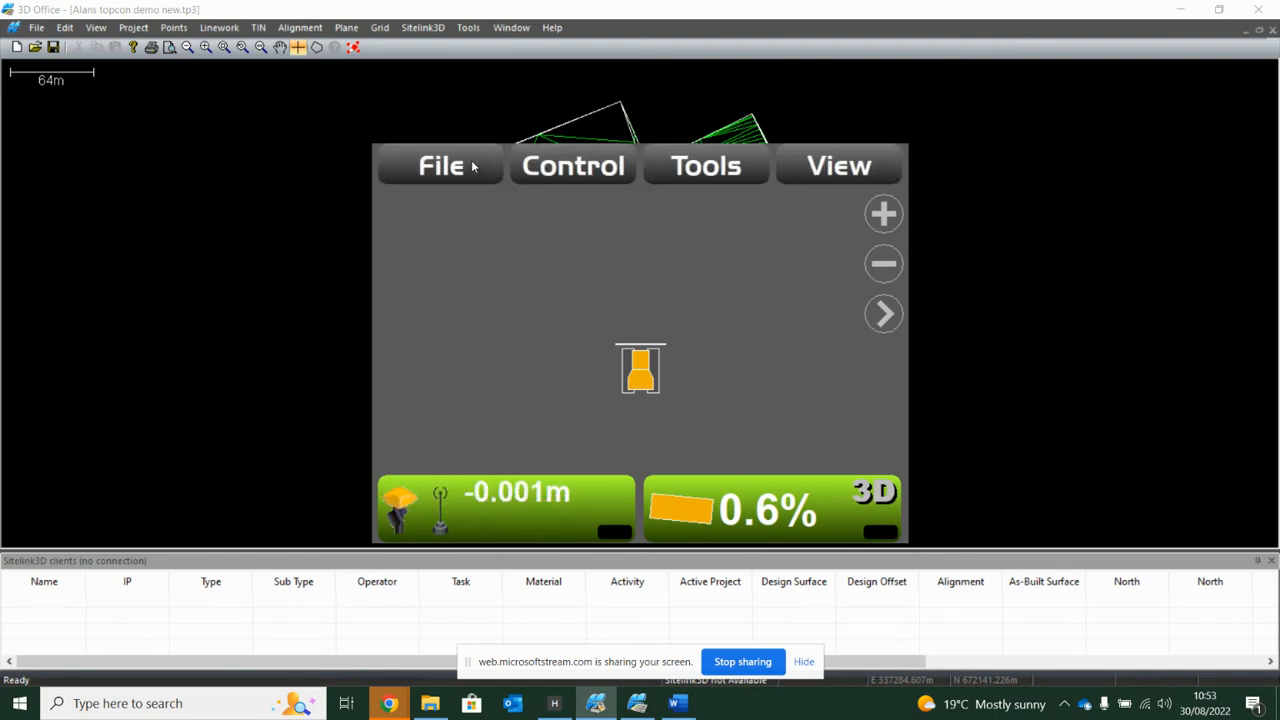
Step: Open the simulator's Control dialog with its empty control points list
click(440, 165)
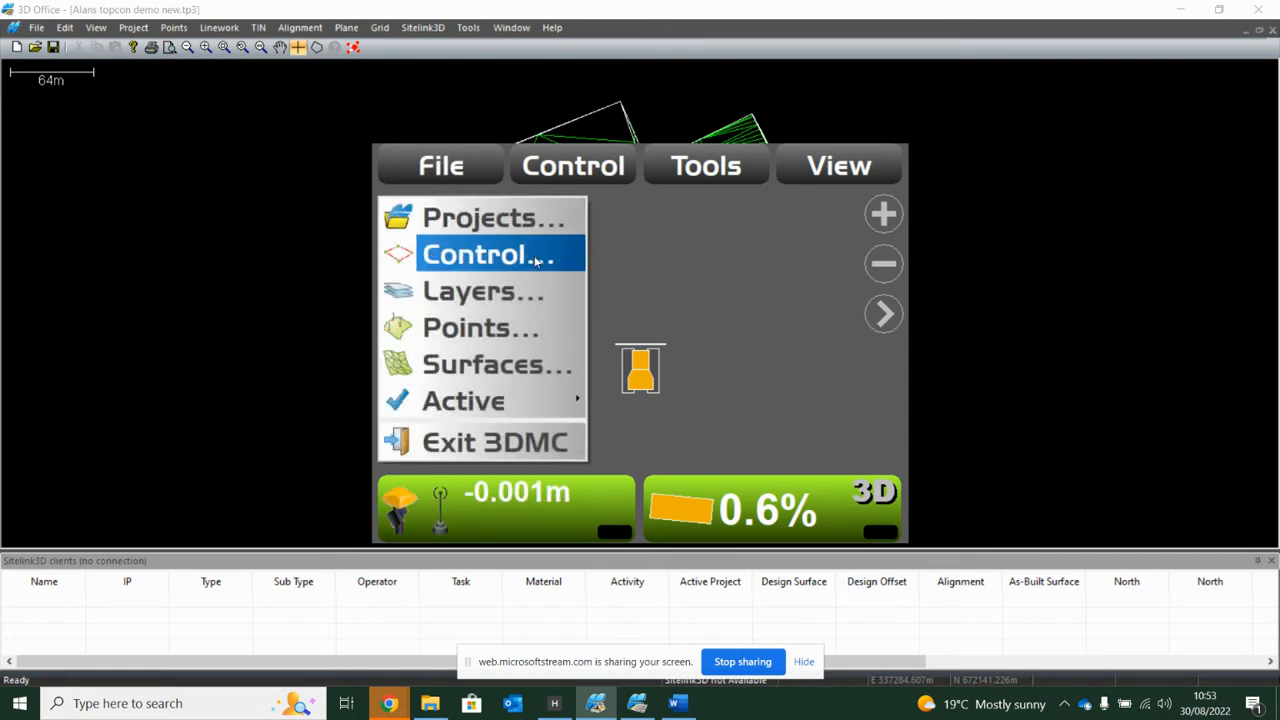
click(480, 254)
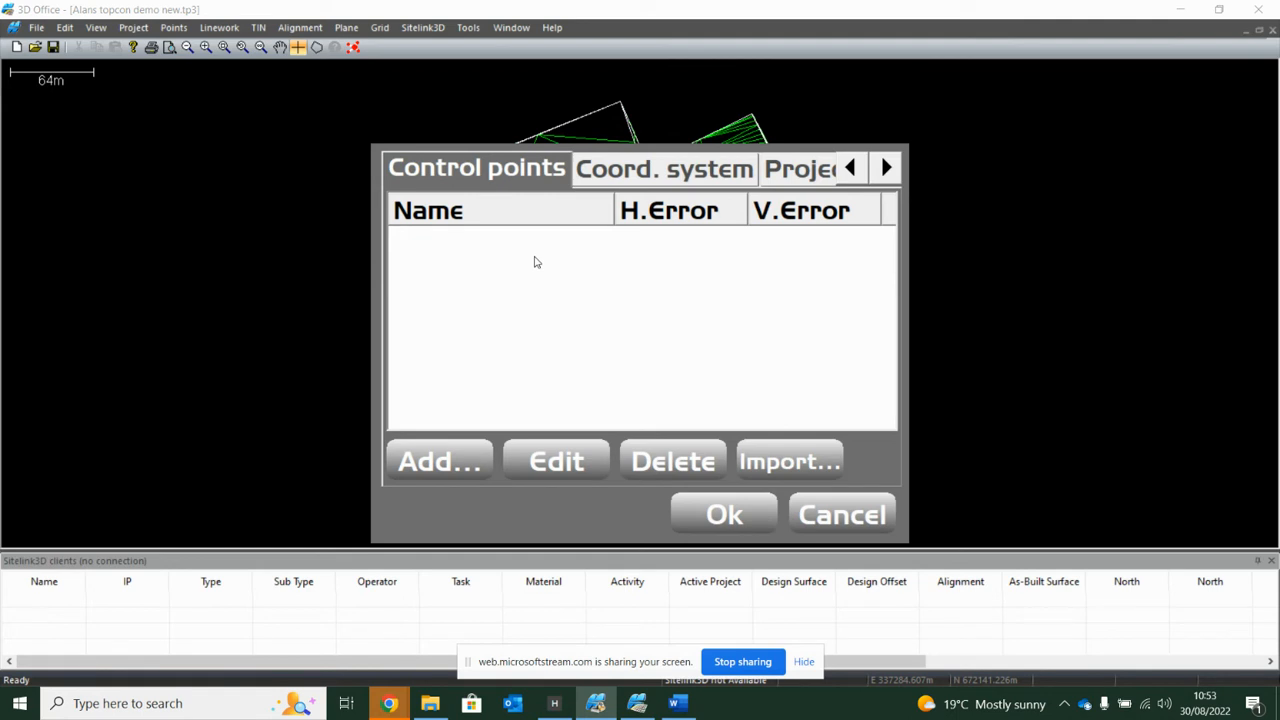
mouse_move(770, 308)
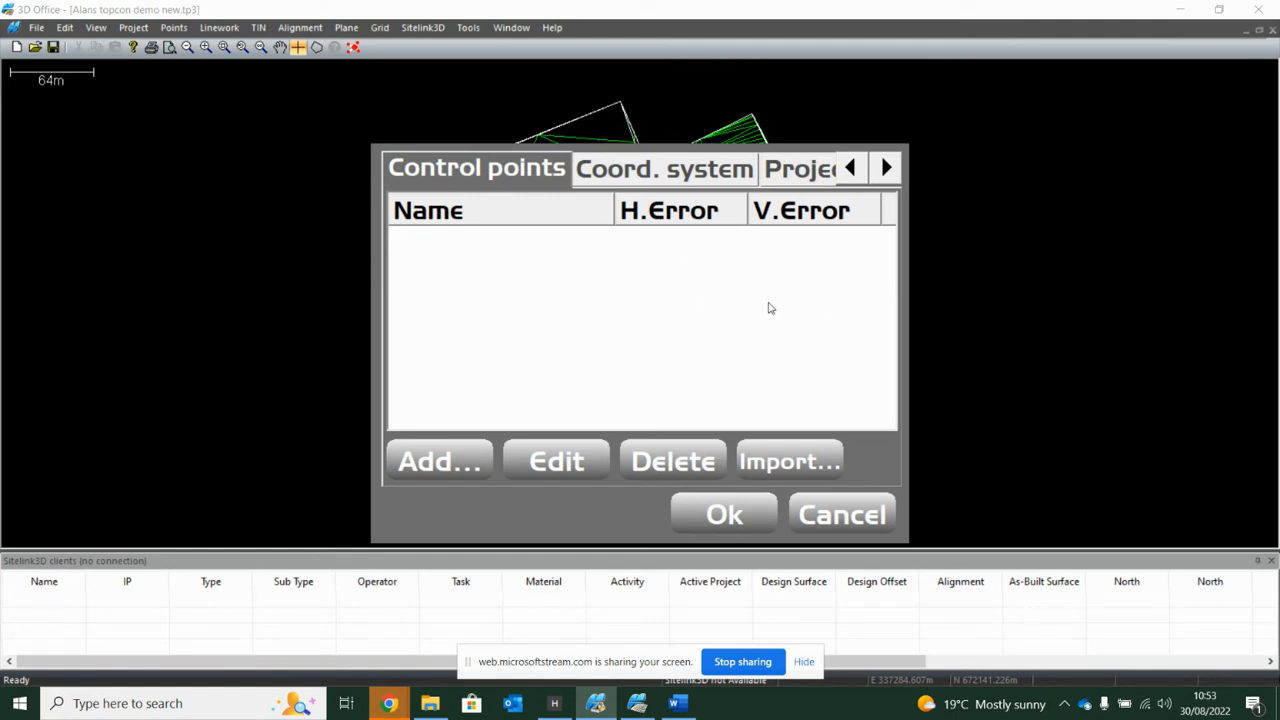
mouse_move(640, 417)
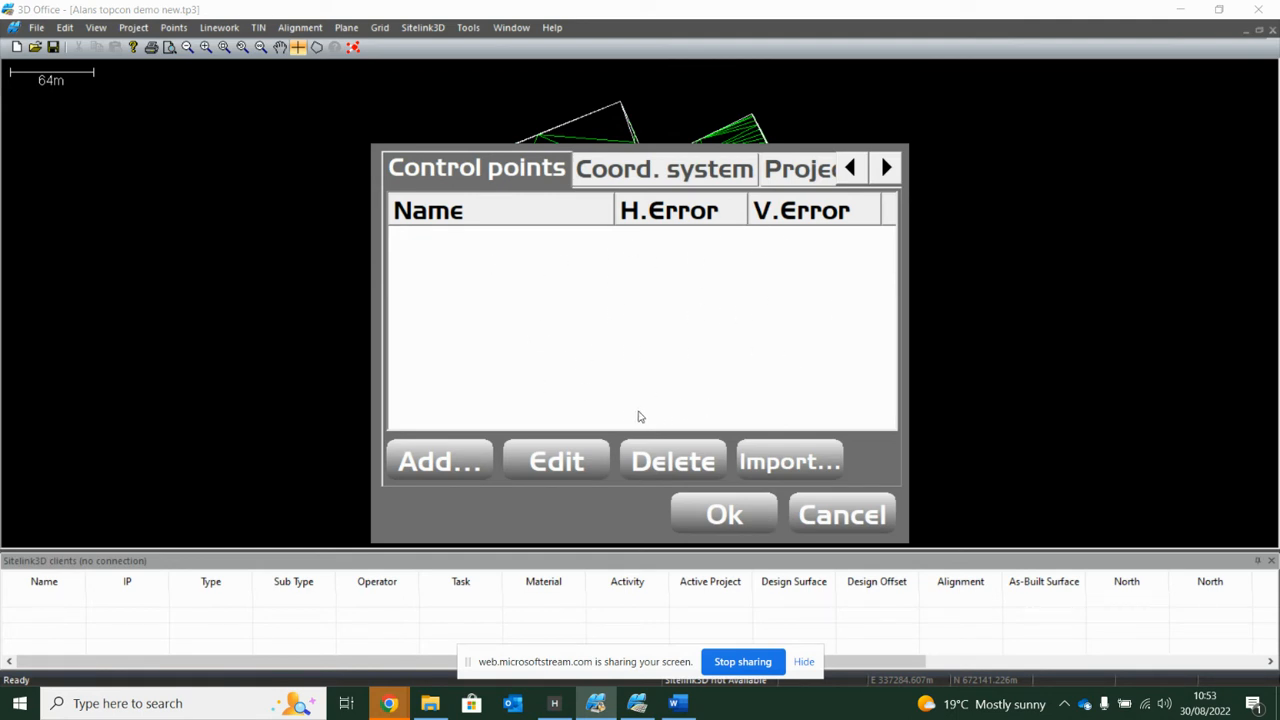
mouse_move(615, 399)
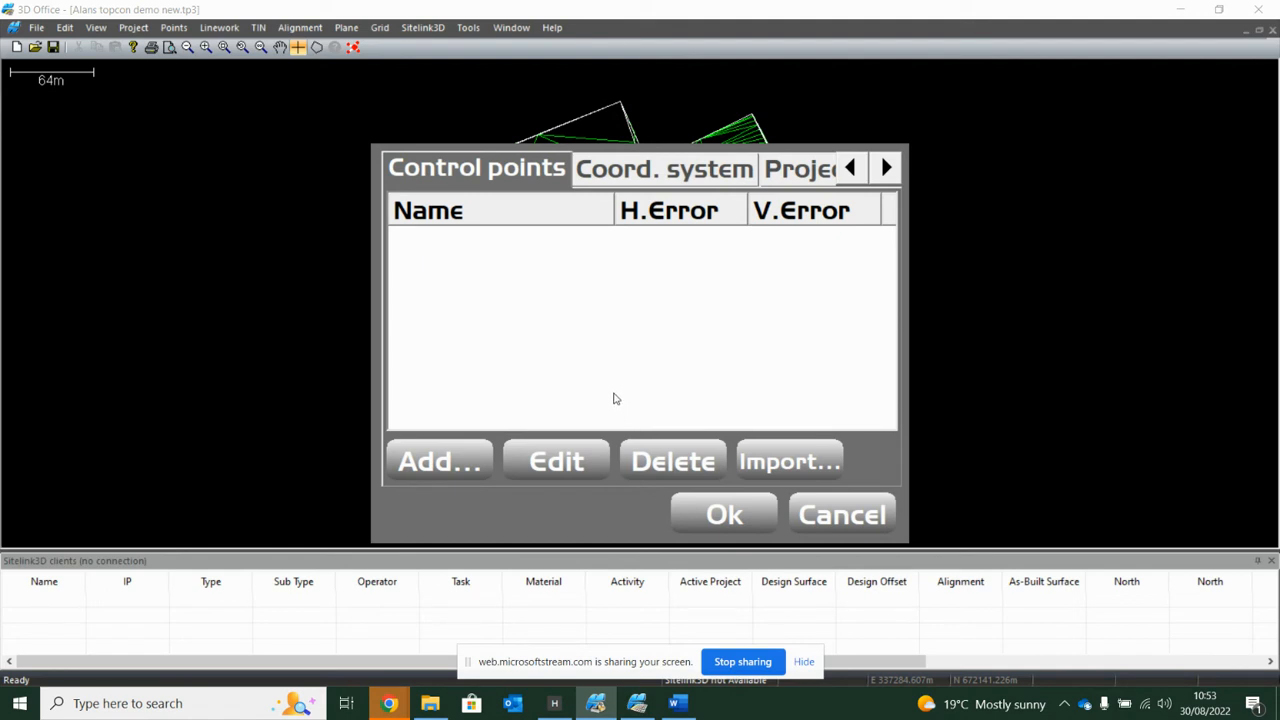
mouse_move(607, 392)
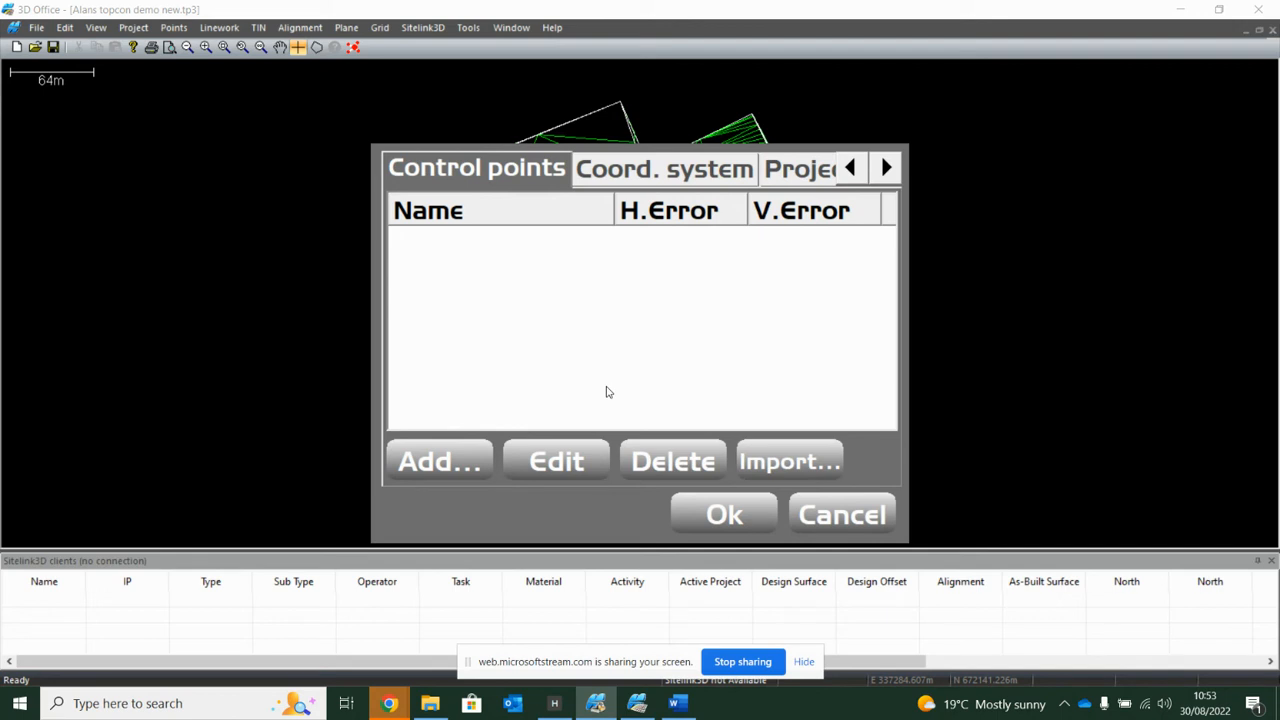
mouse_move(807, 177)
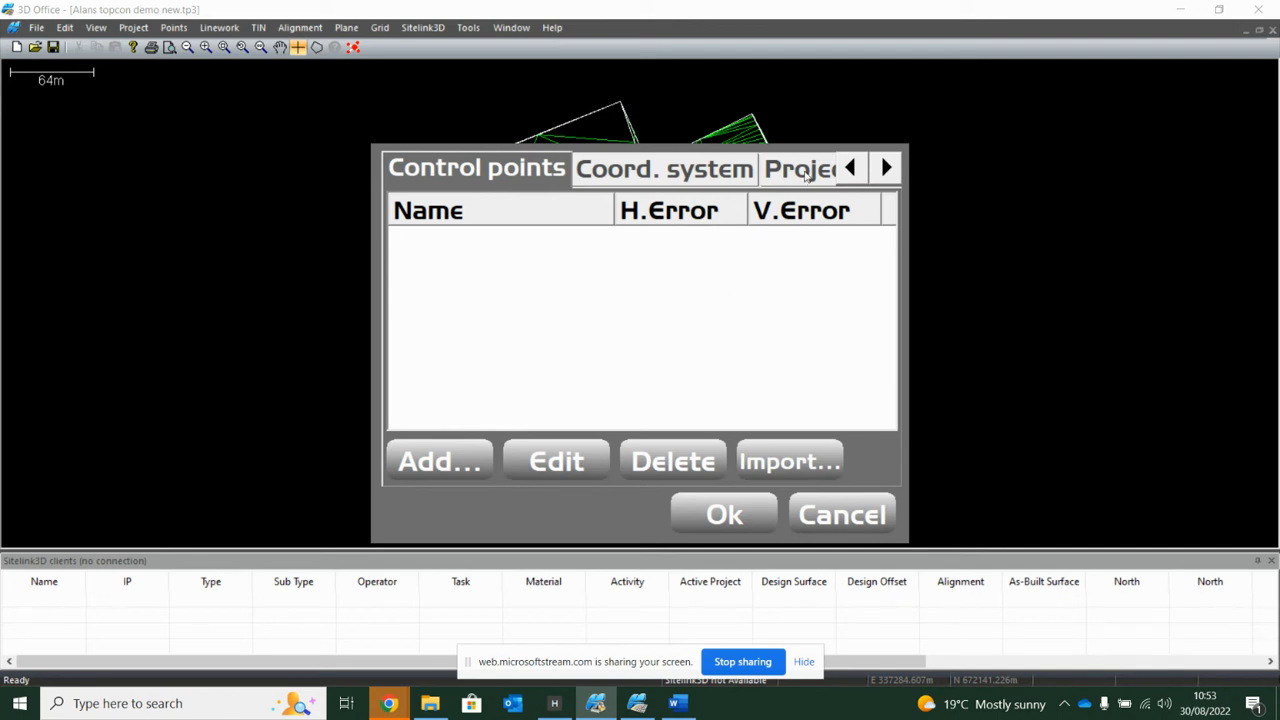
mouse_move(788, 182)
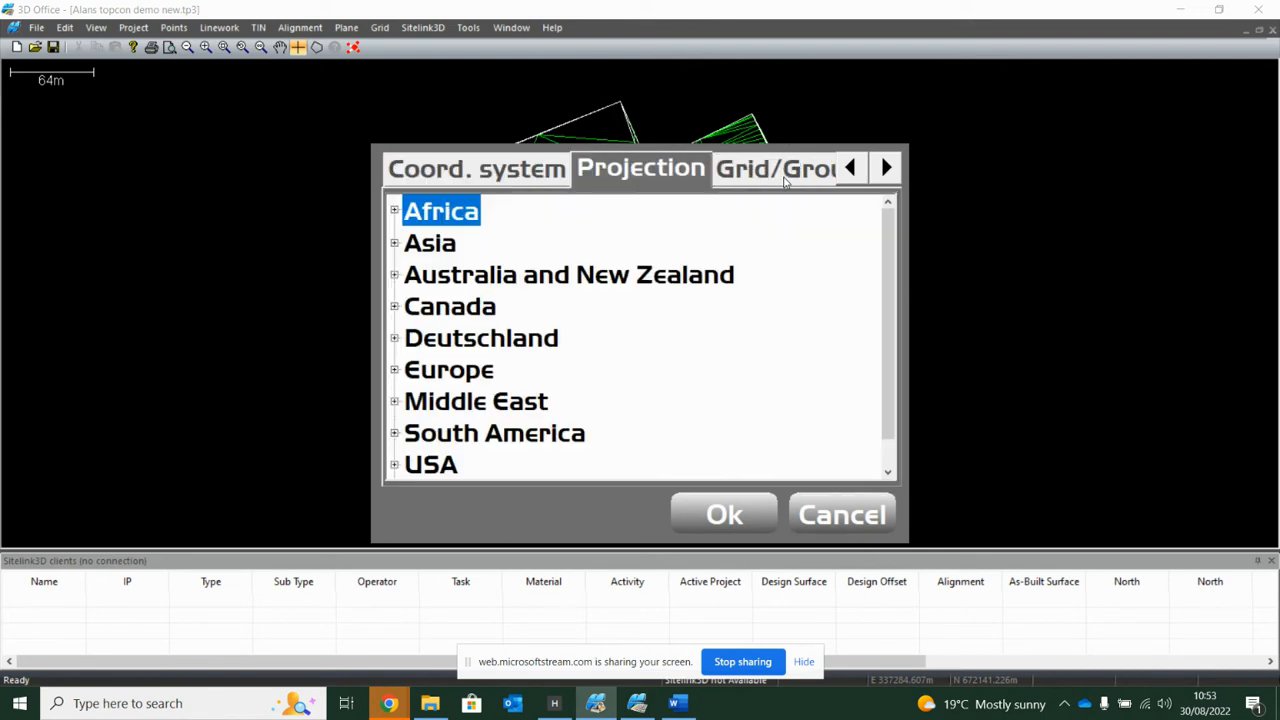
mouse_move(575, 320)
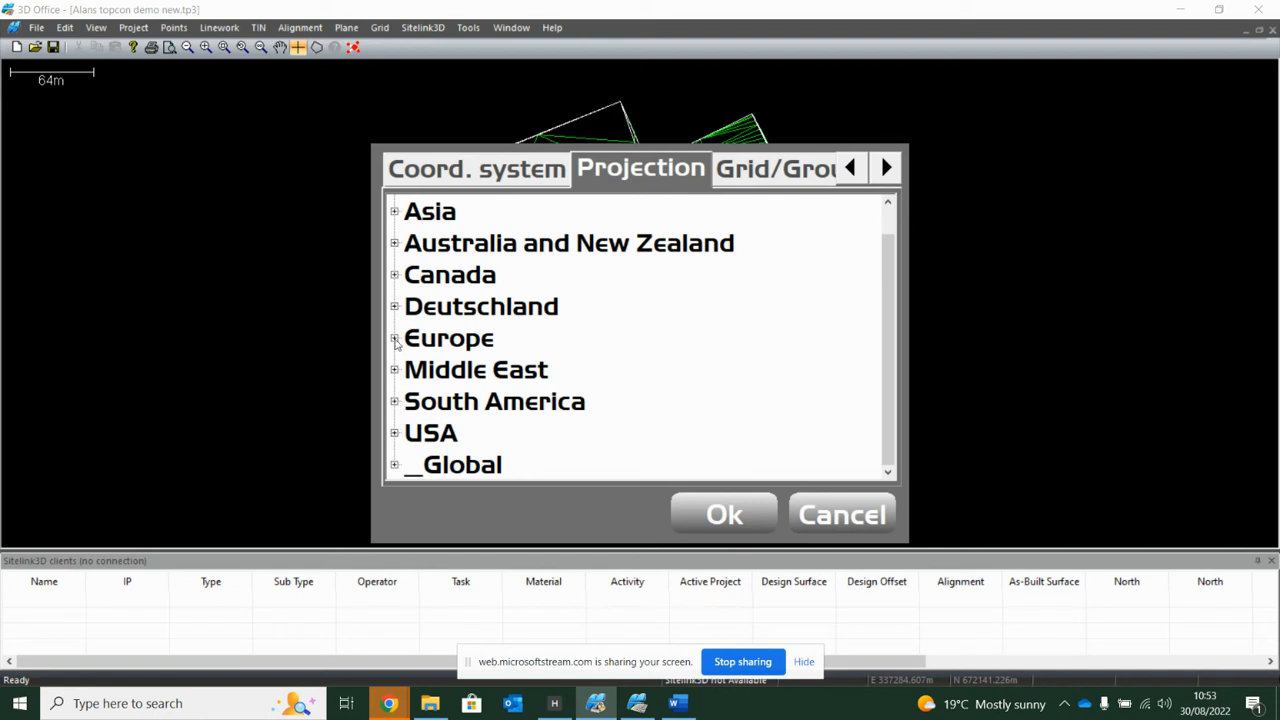
Step: Choose the Europe > UKO OSTN02 projection and confirm it
scroll(down, 3)
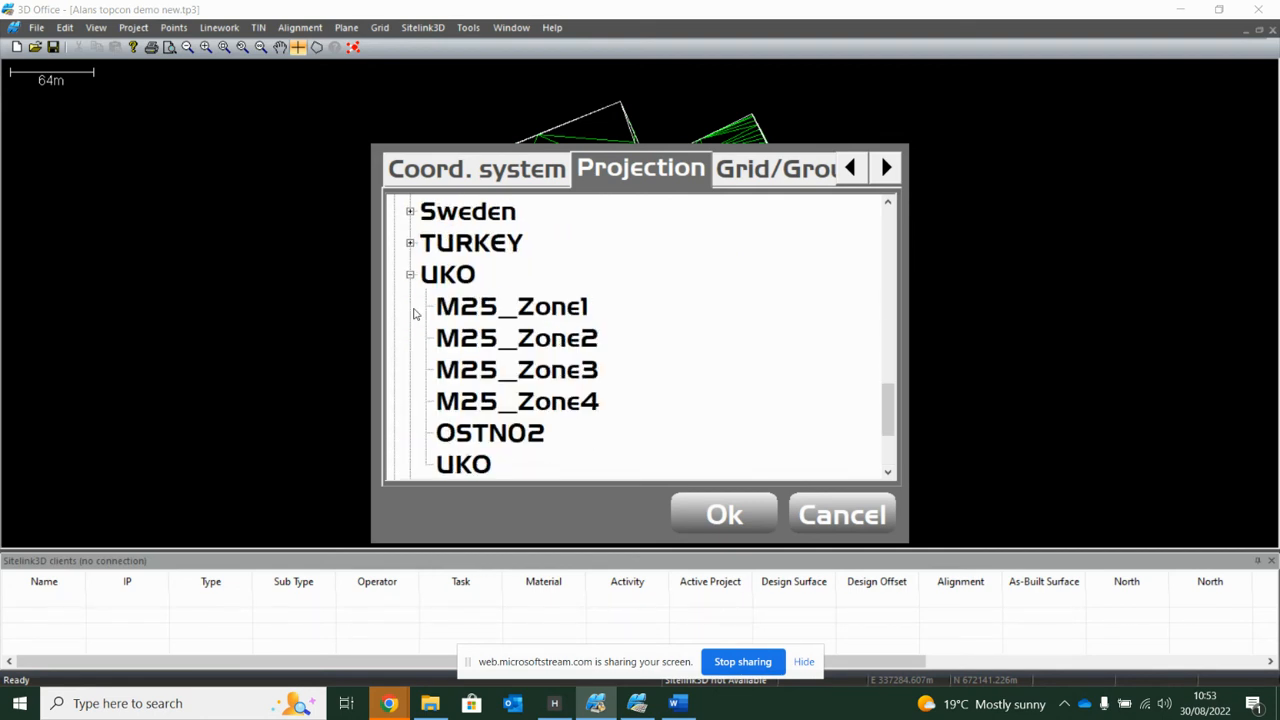
scroll(down, 3)
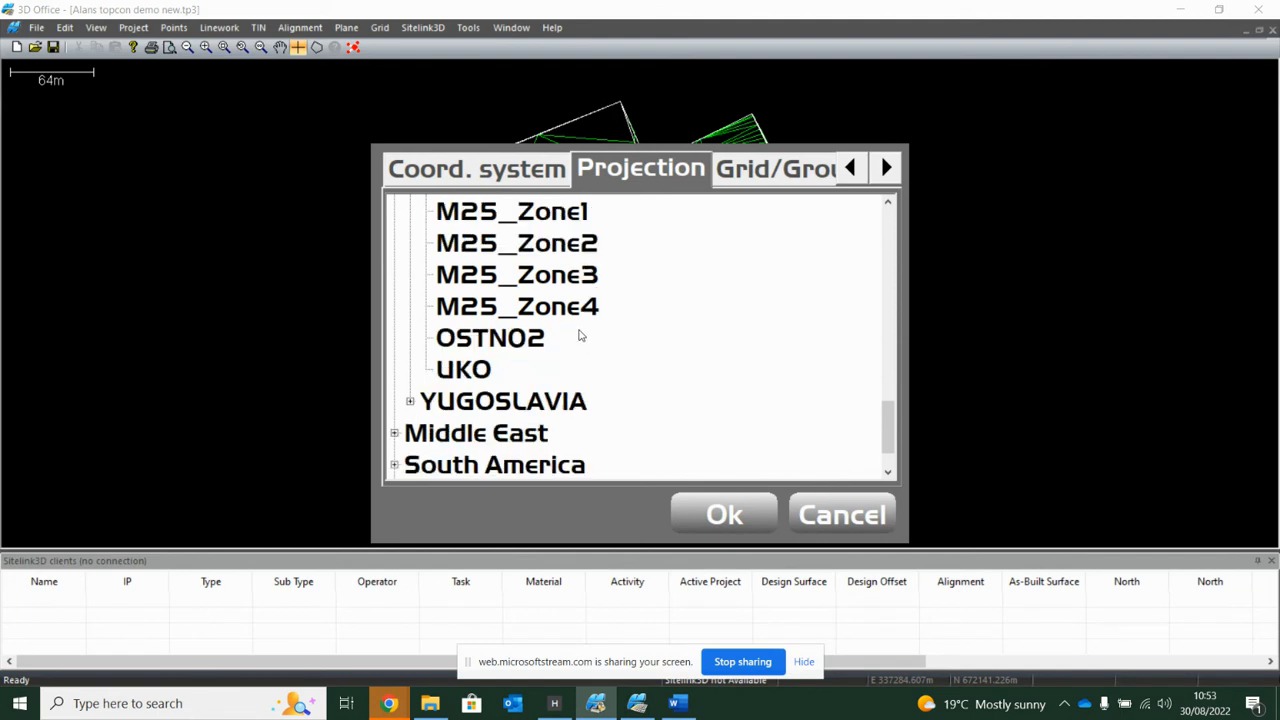
mouse_move(487, 352)
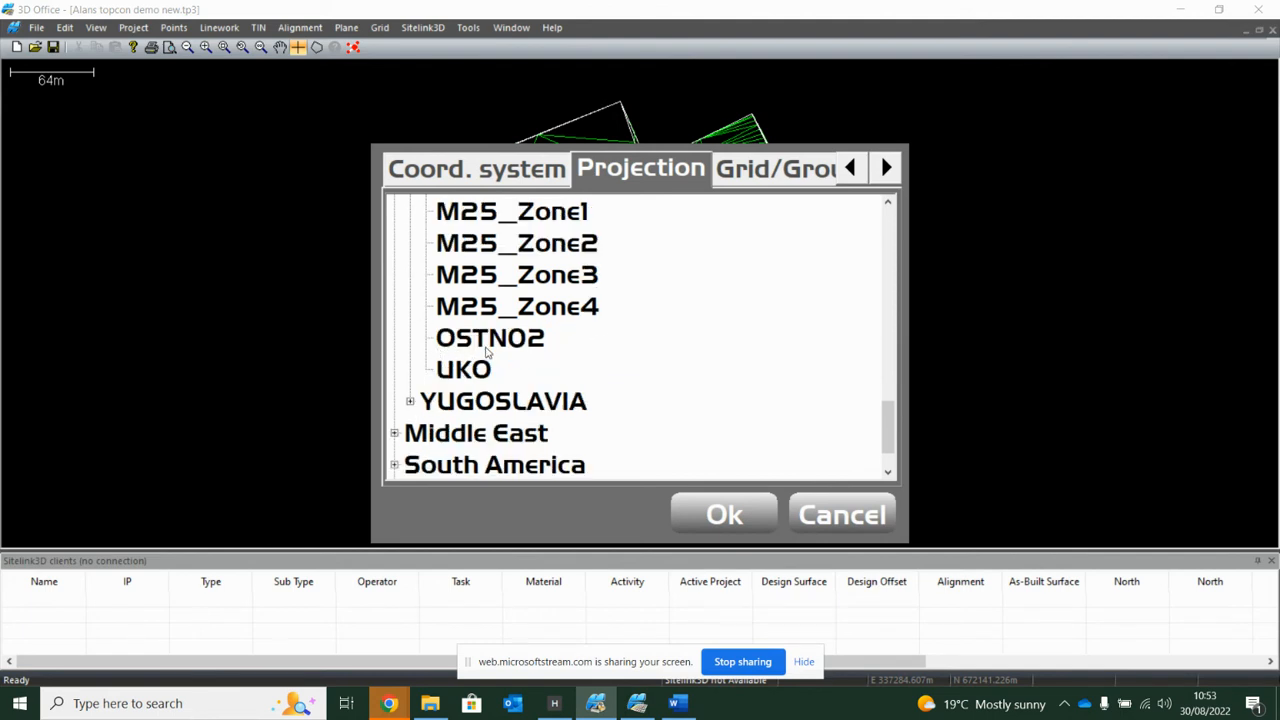
click(489, 337)
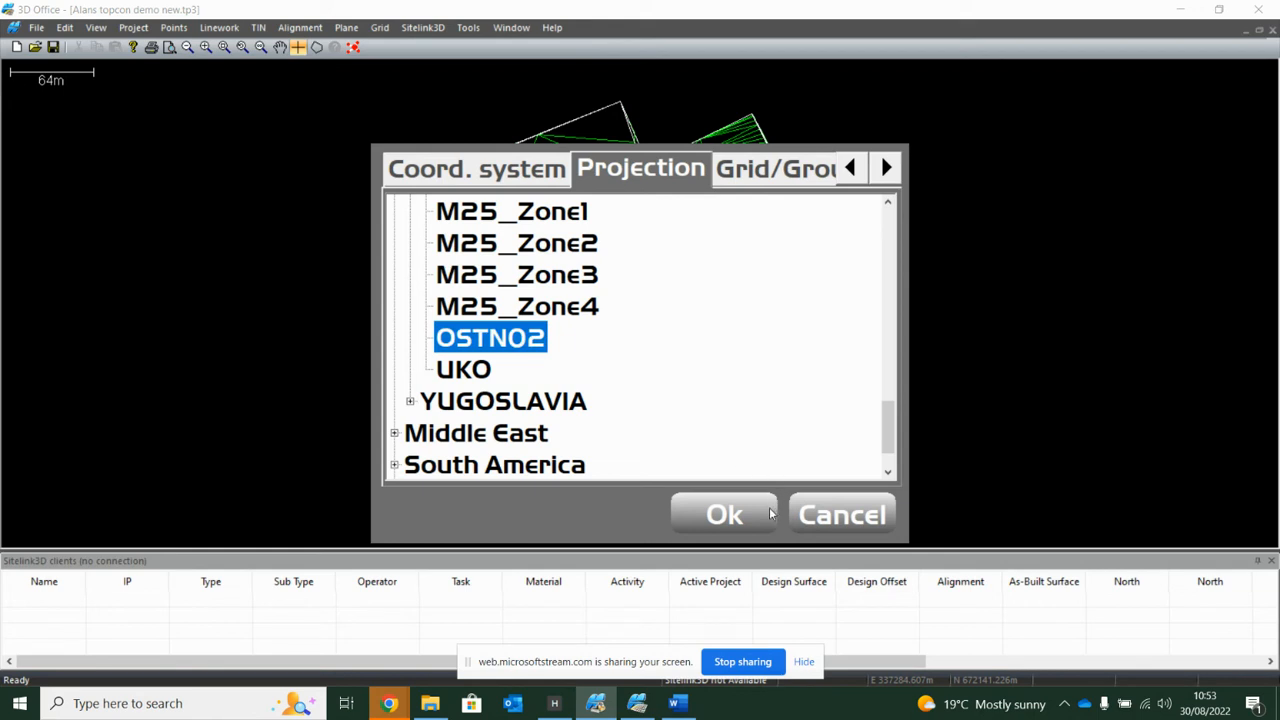
mouse_move(738, 515)
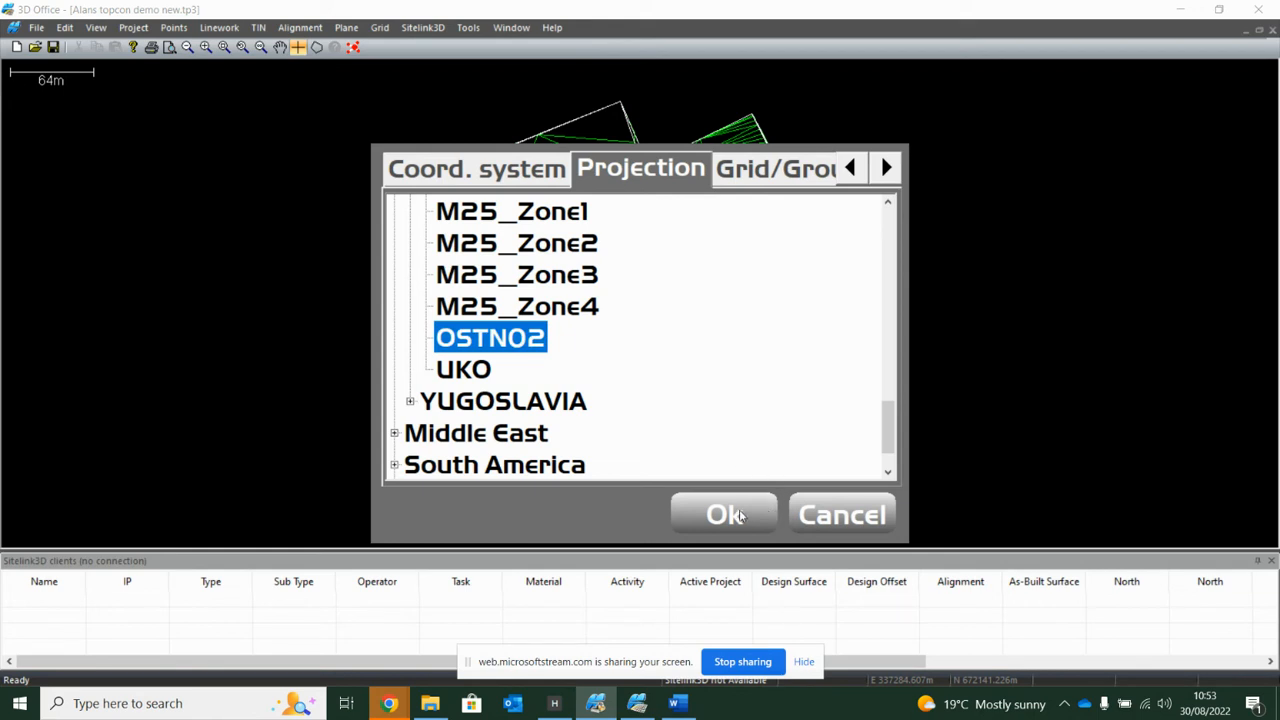
click(723, 514)
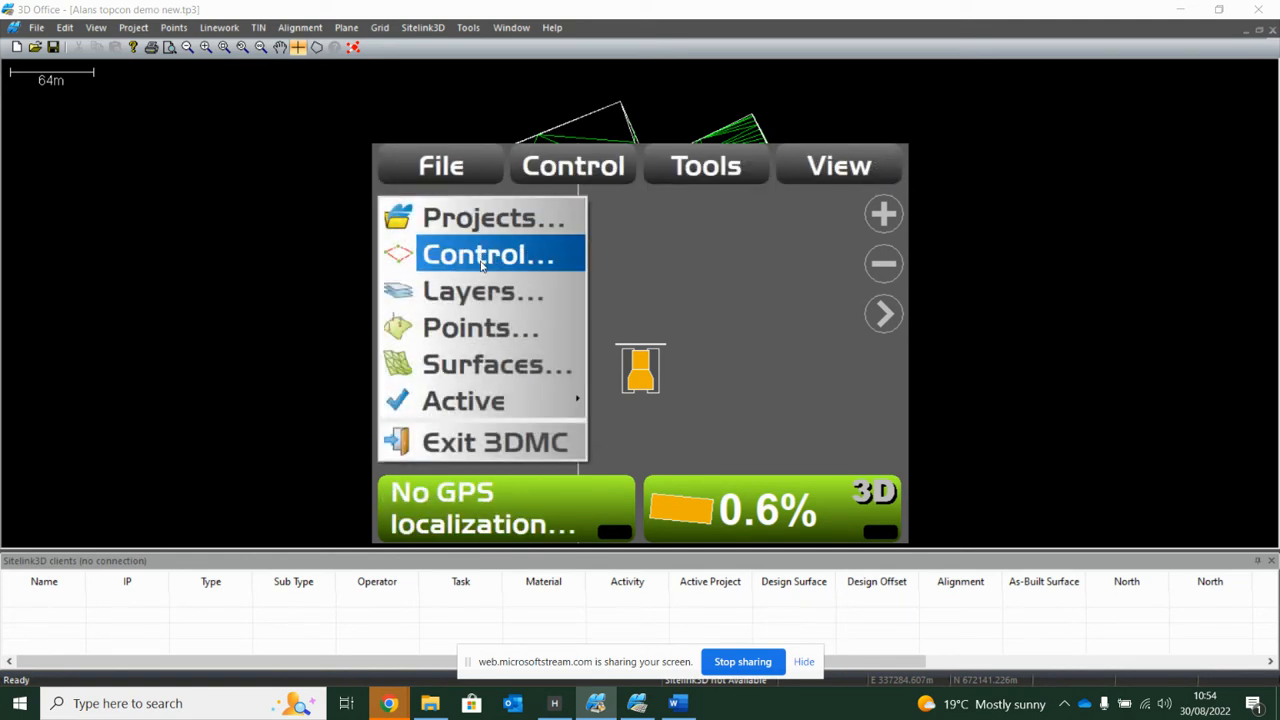
Step: Set the coordinate system to known projection/datum with the geoid model off
click(487, 254)
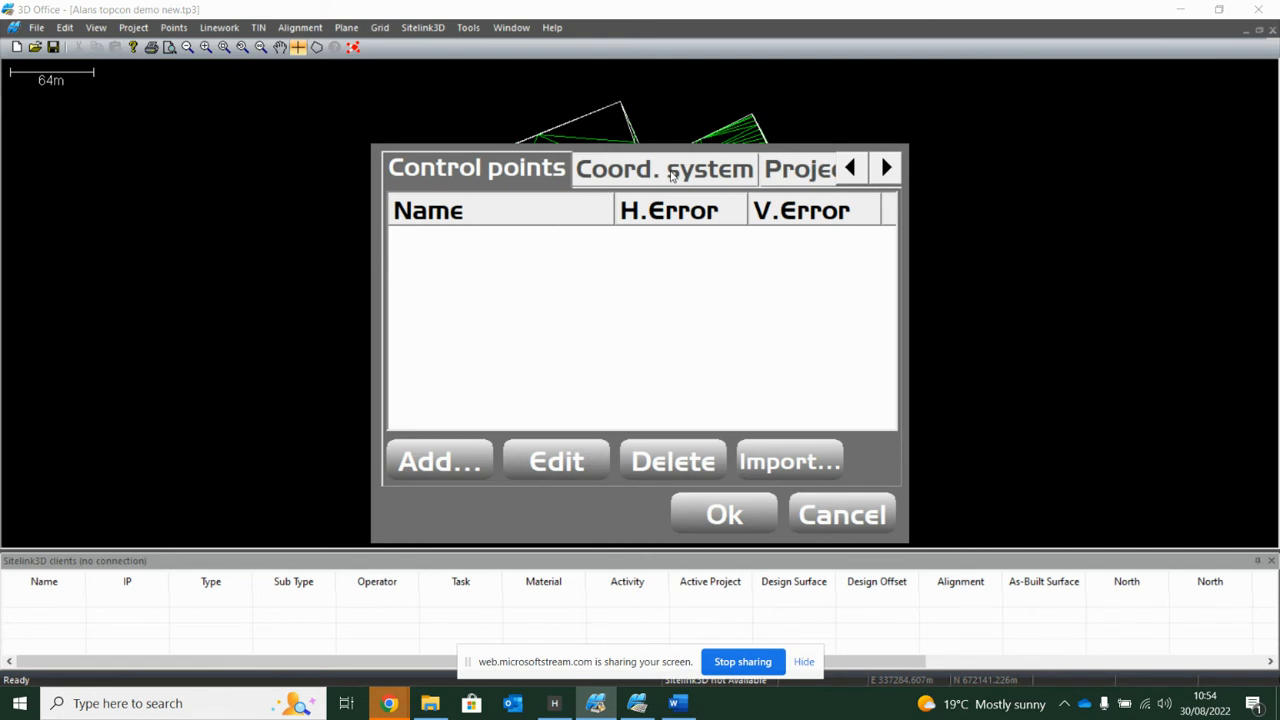
click(663, 167)
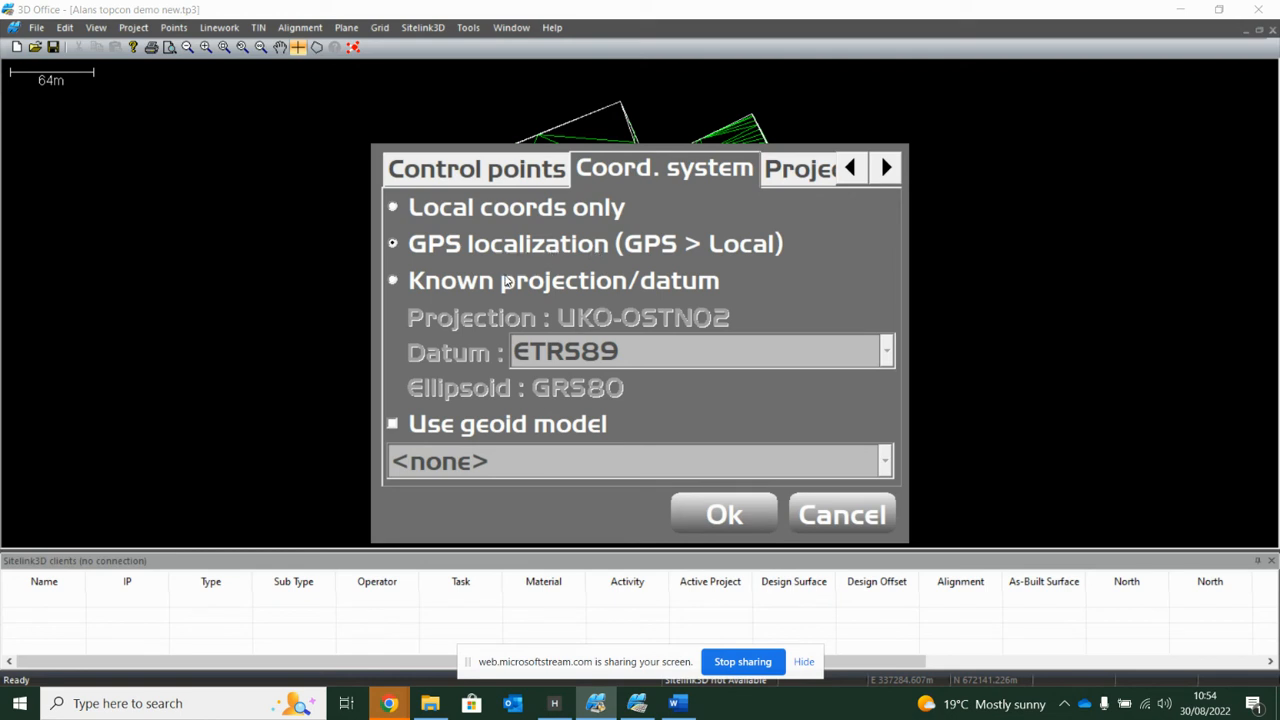
click(392, 280)
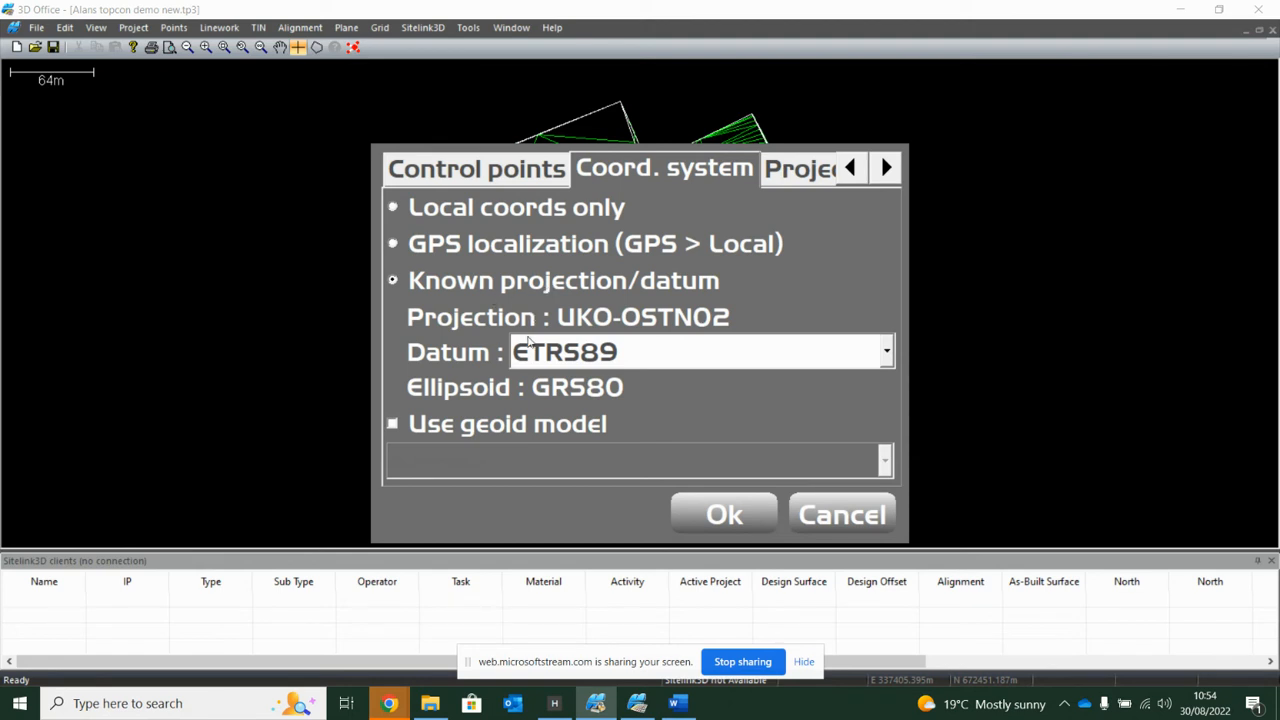
mouse_move(440, 425)
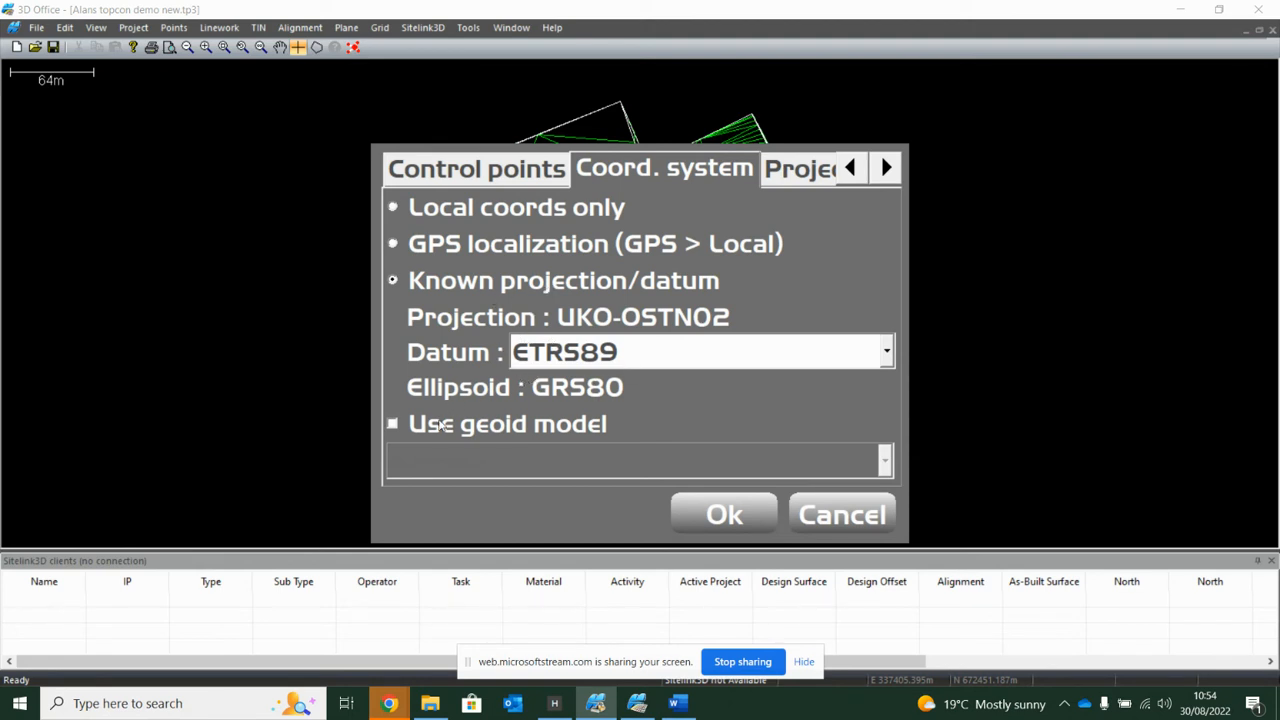
click(392, 423)
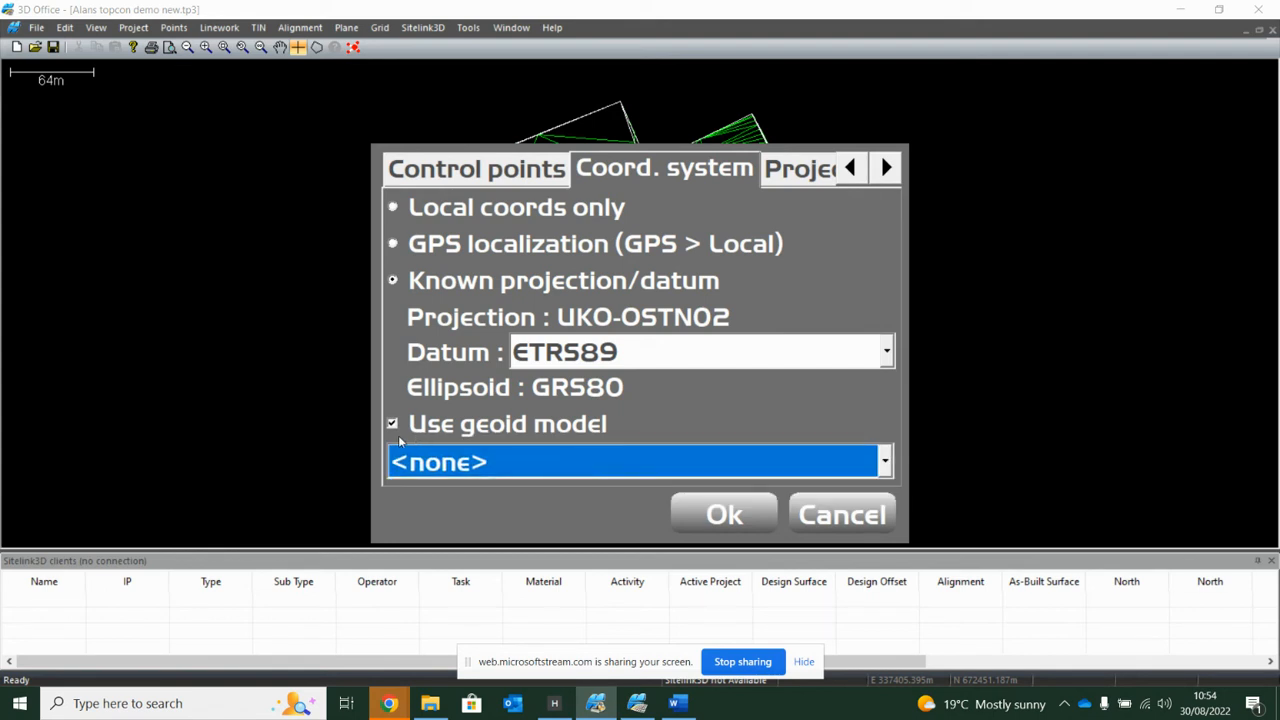
click(392, 423)
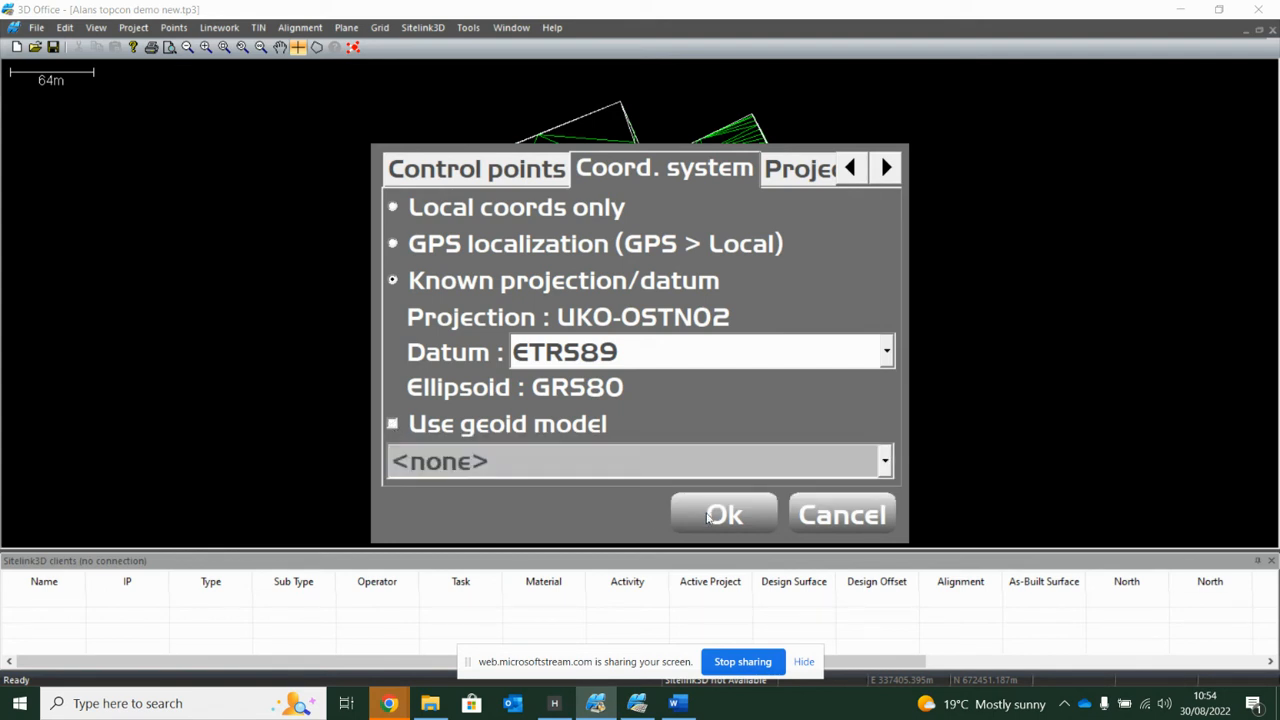
click(723, 514)
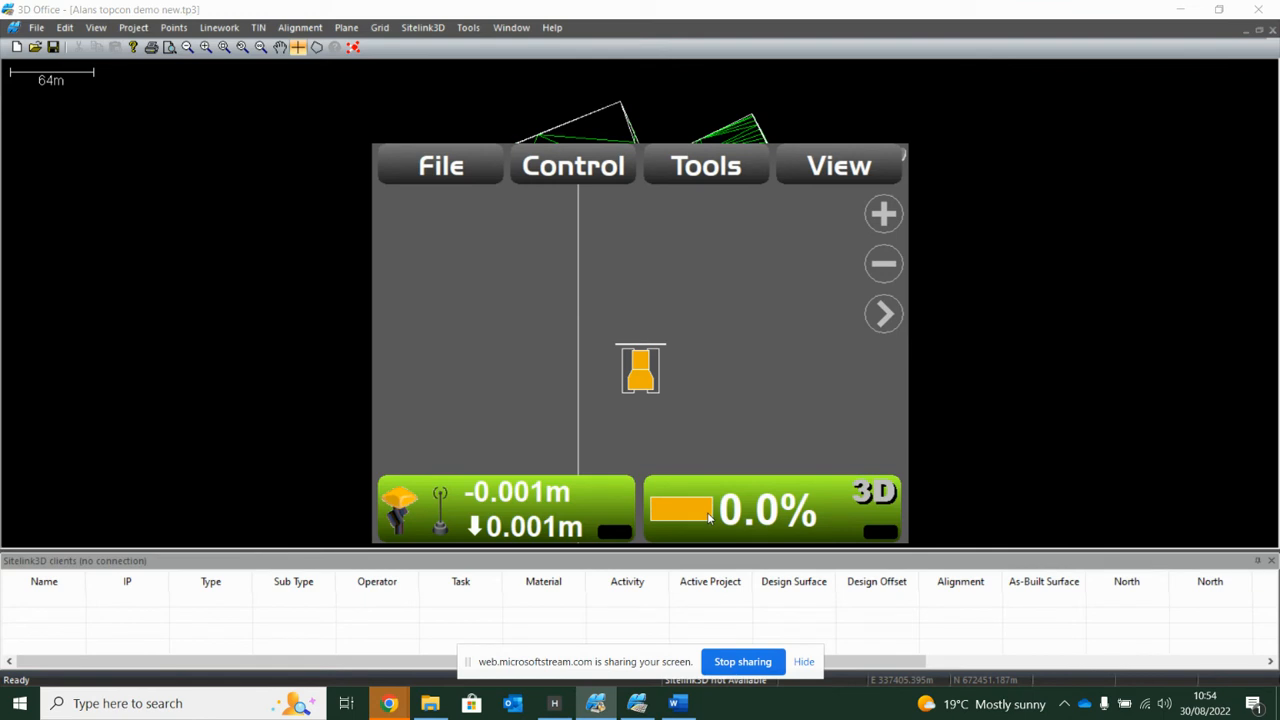
mouse_move(538, 505)
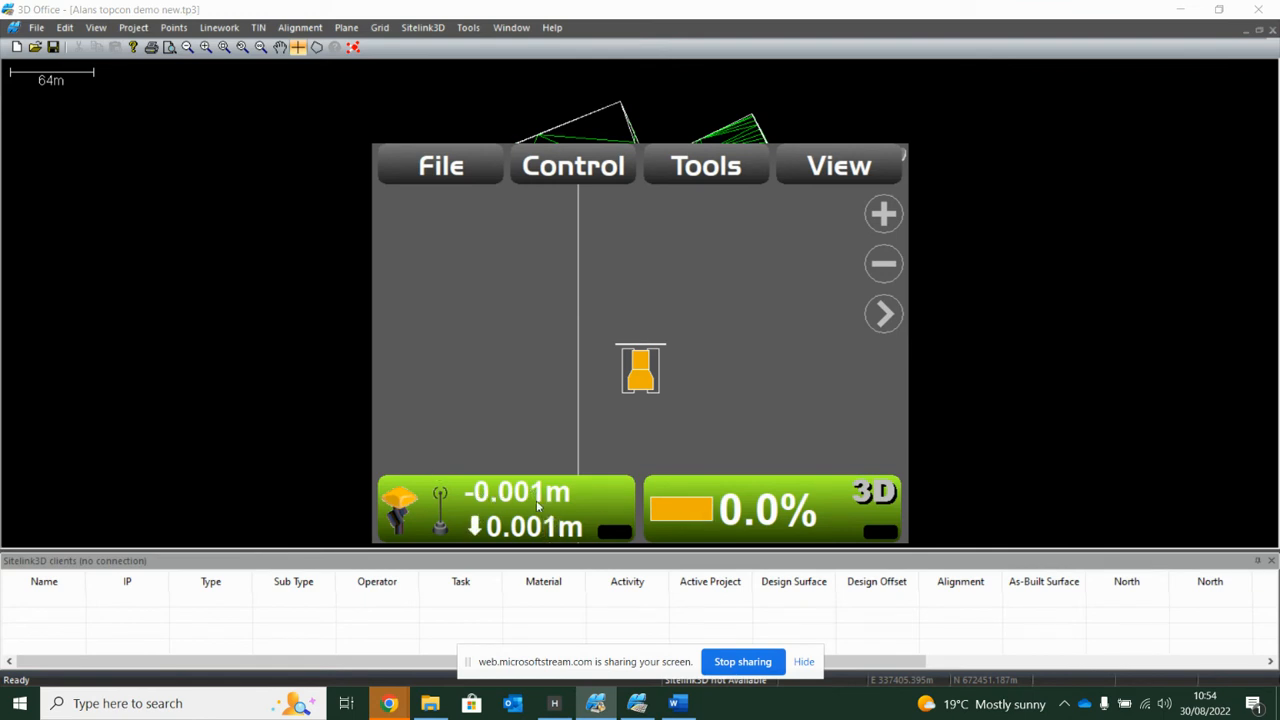
mouse_move(550, 512)
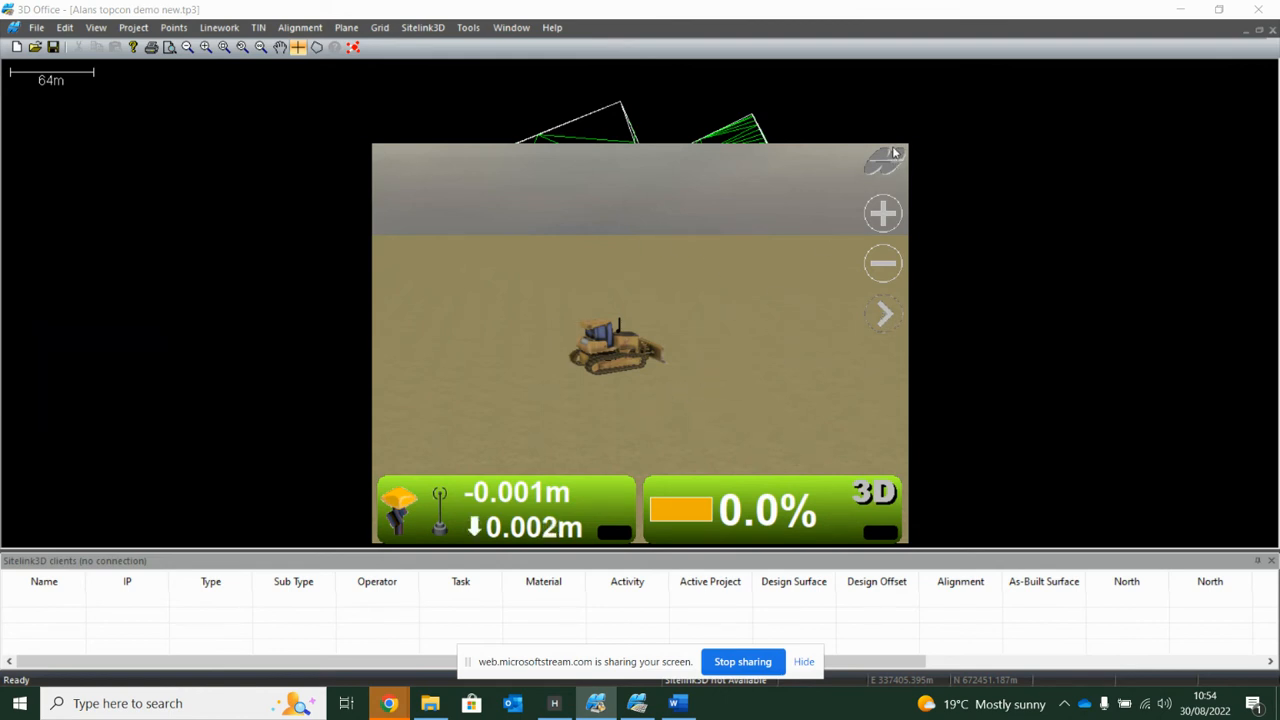
Step: Open the simulator's View > Display options list with the dozer shown in 3D
click(838, 165)
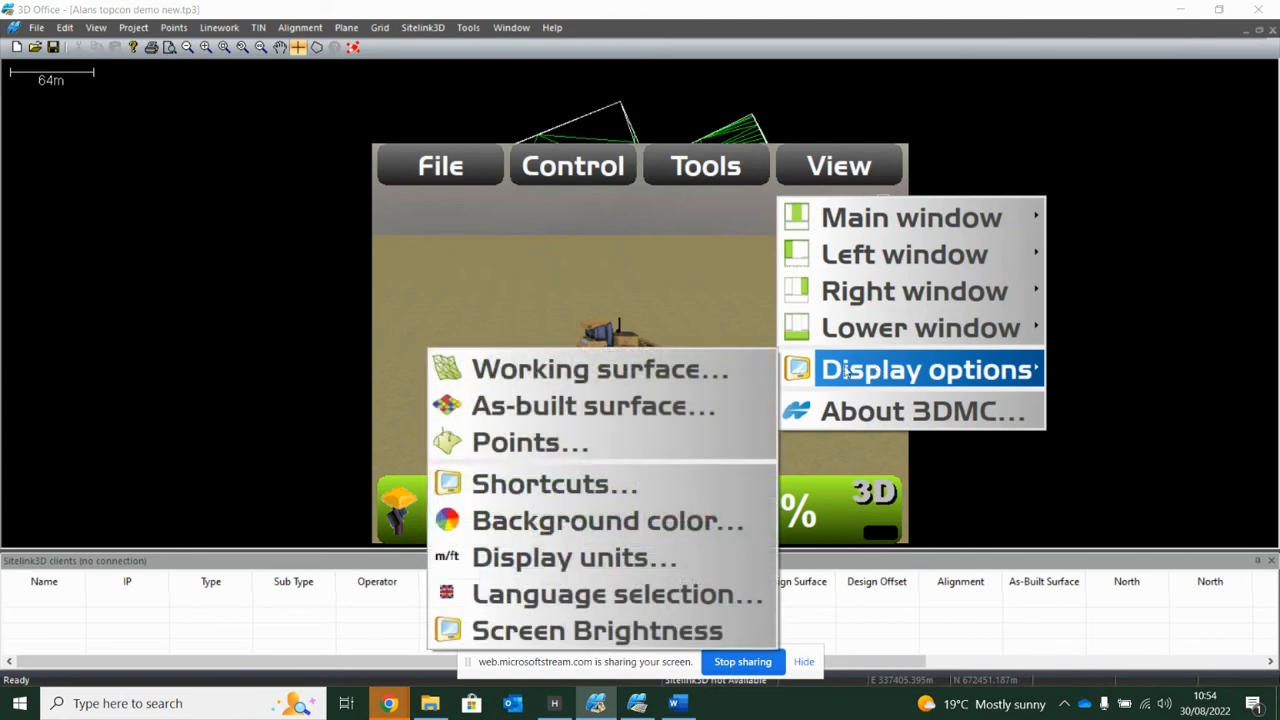
Step: Untick Show triangle mesh in the TIN display options and confirm with Ok
click(928, 369)
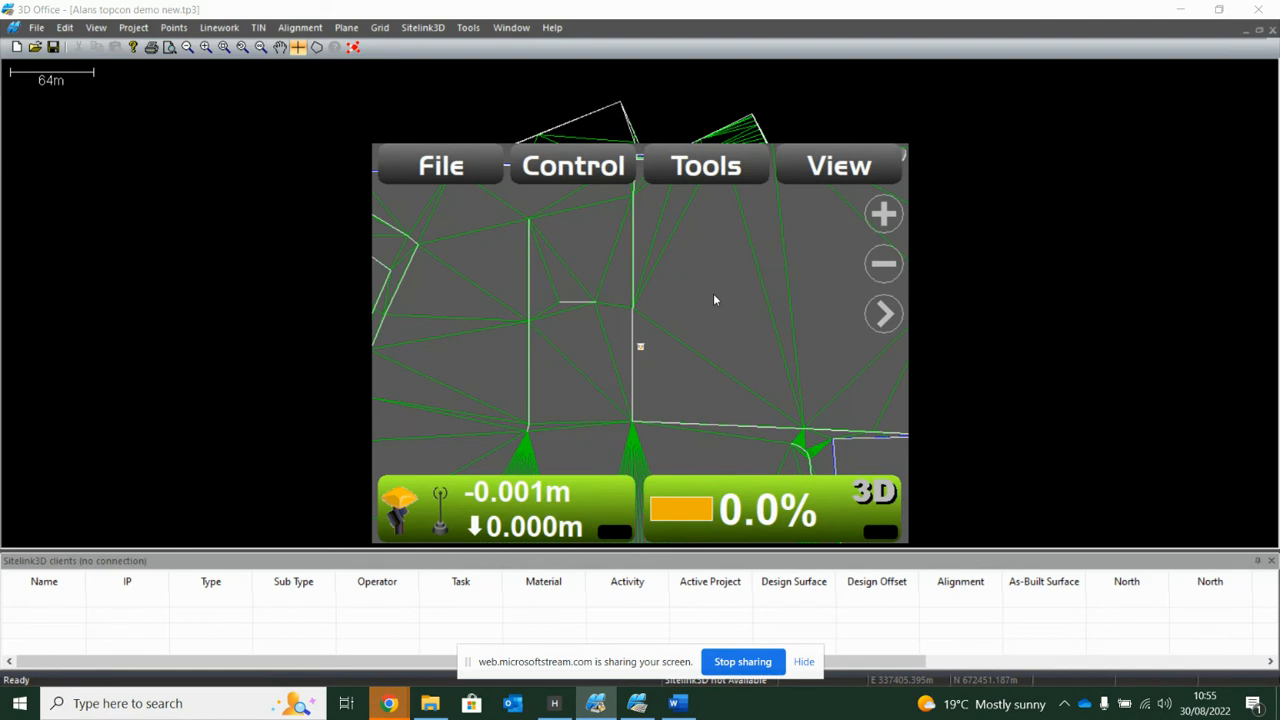
mouse_move(652, 274)
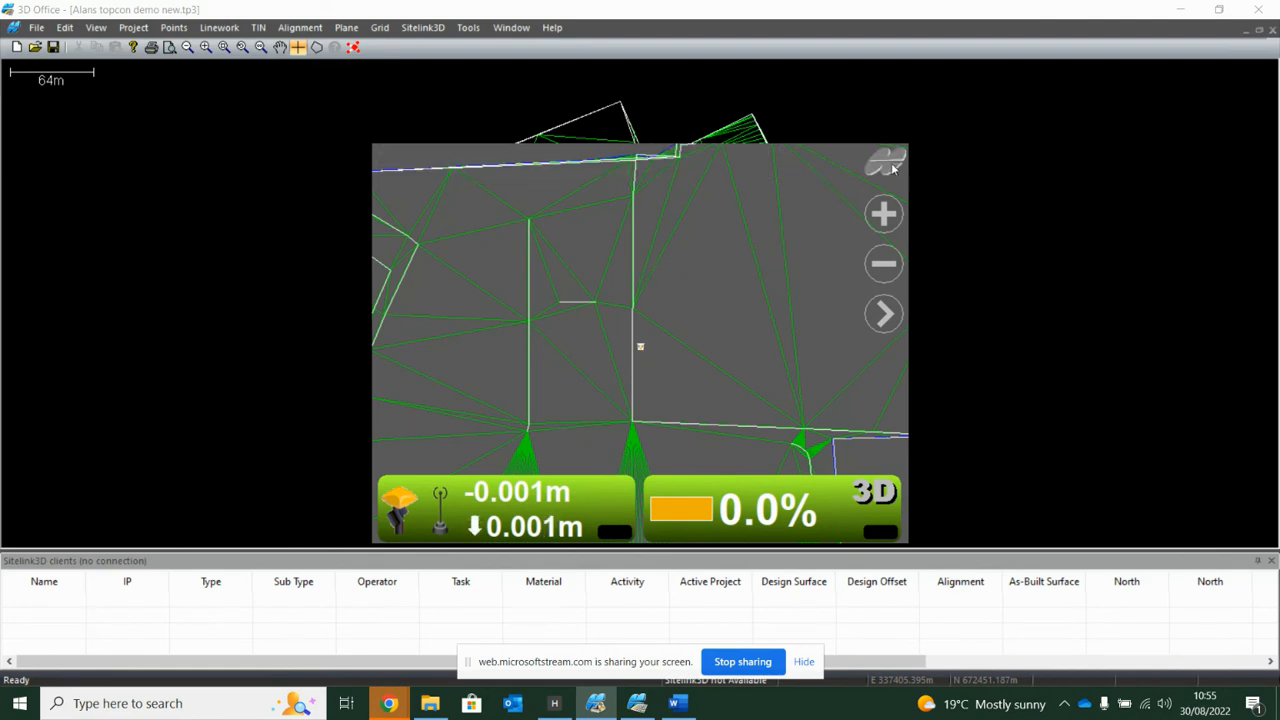
click(838, 165)
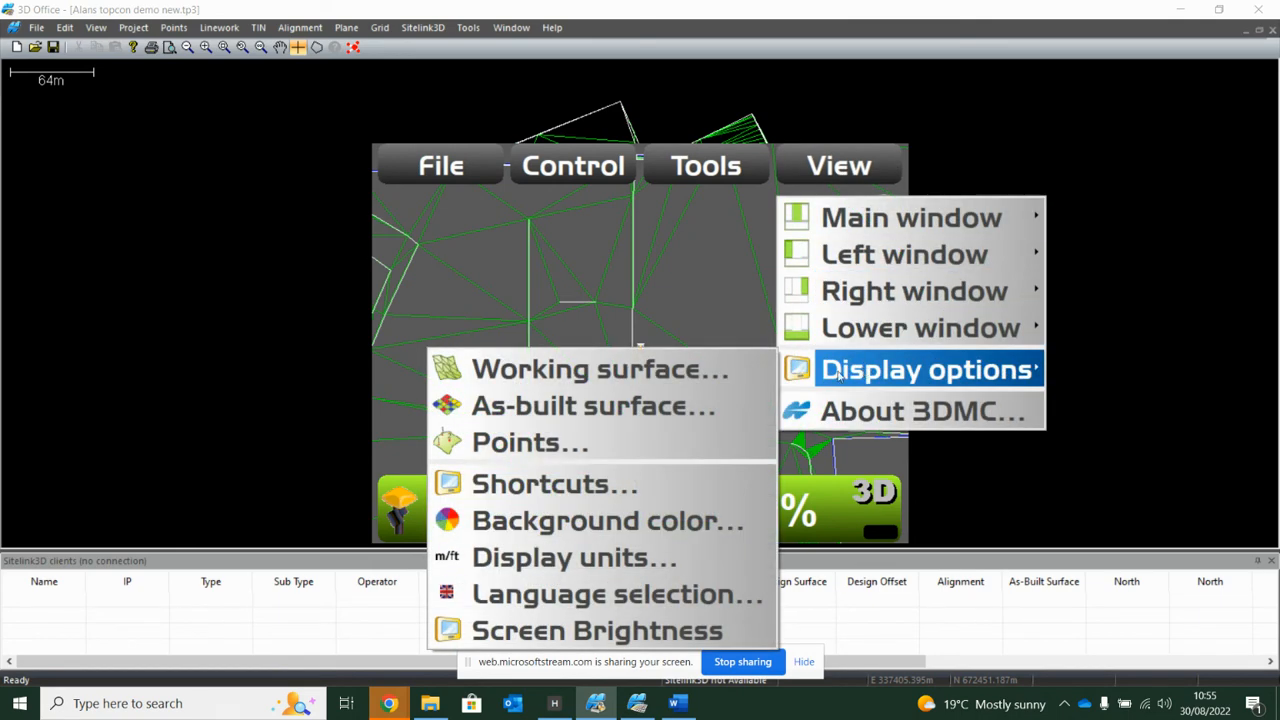
click(928, 368)
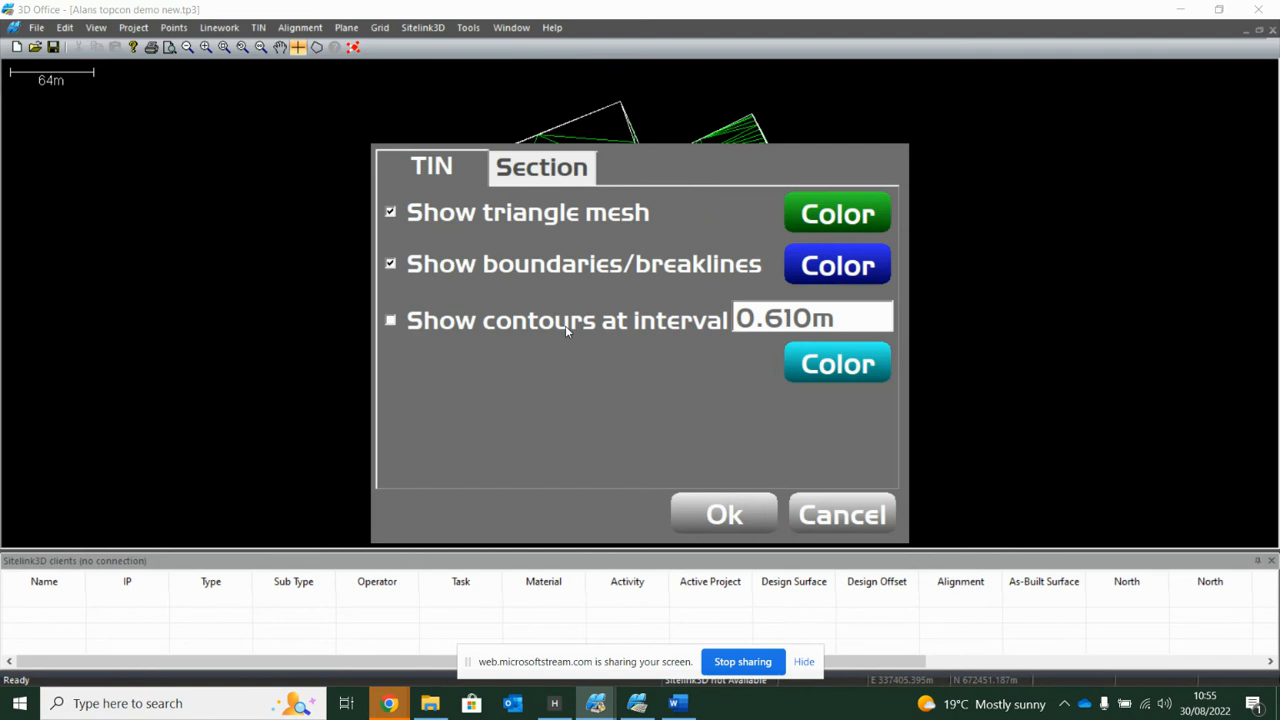
click(390, 212)
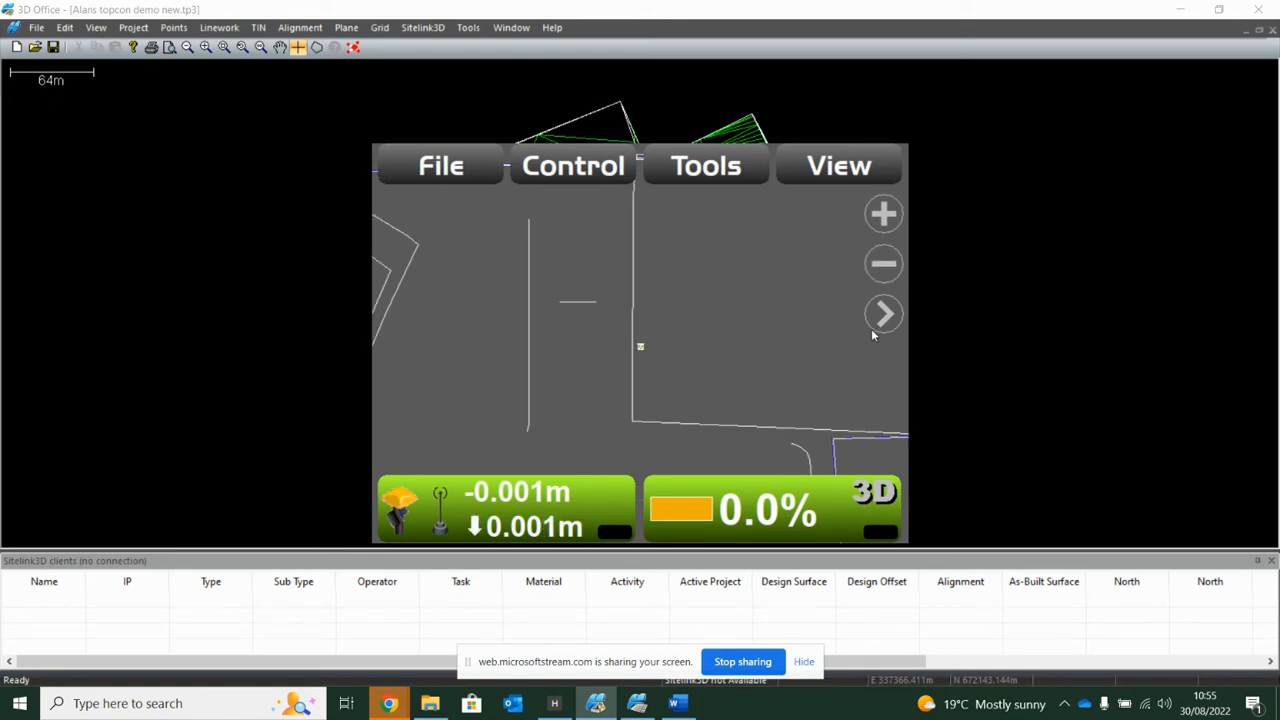
click(838, 165)
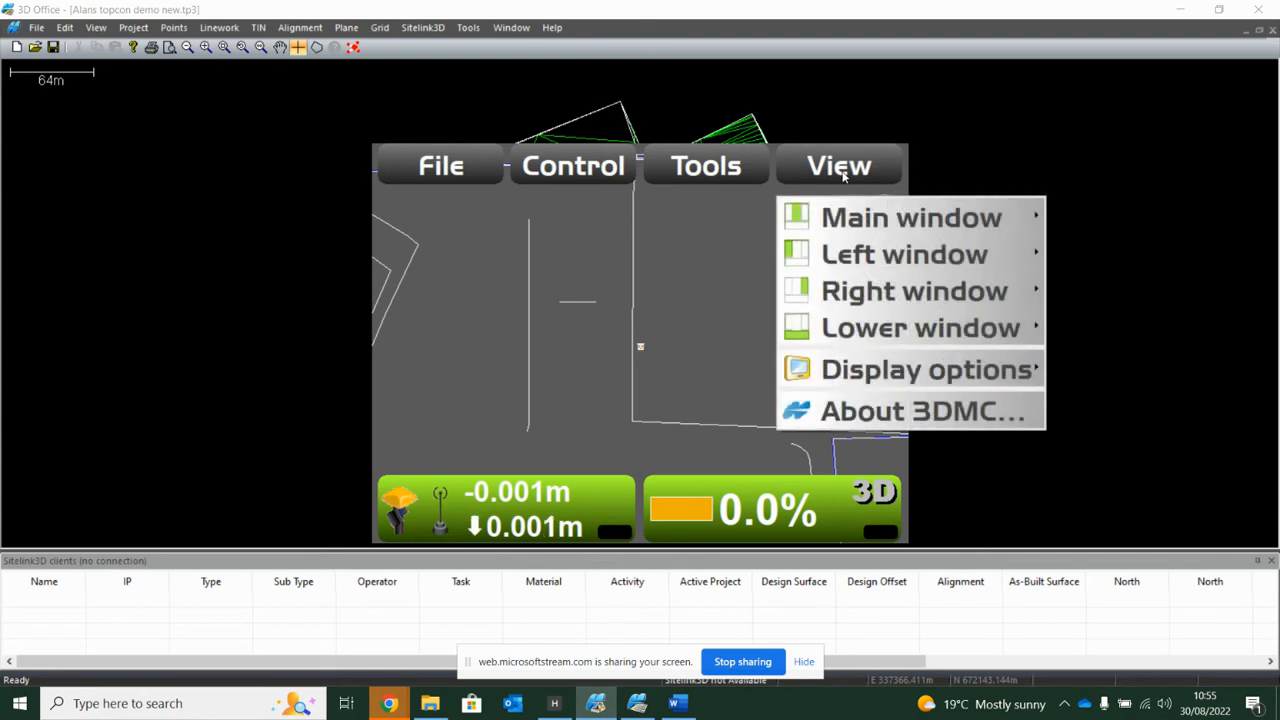
mouse_move(911, 217)
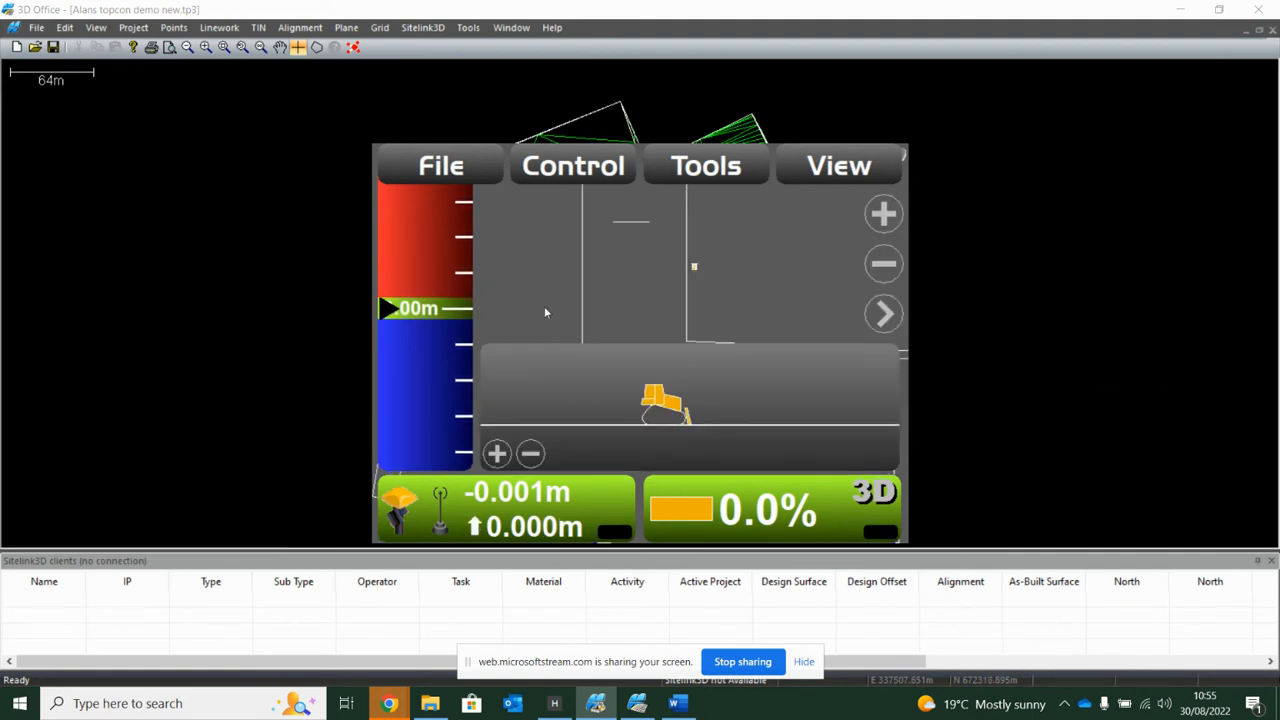
Step: Show the left grade bar window and remove the lower profile window
click(838, 165)
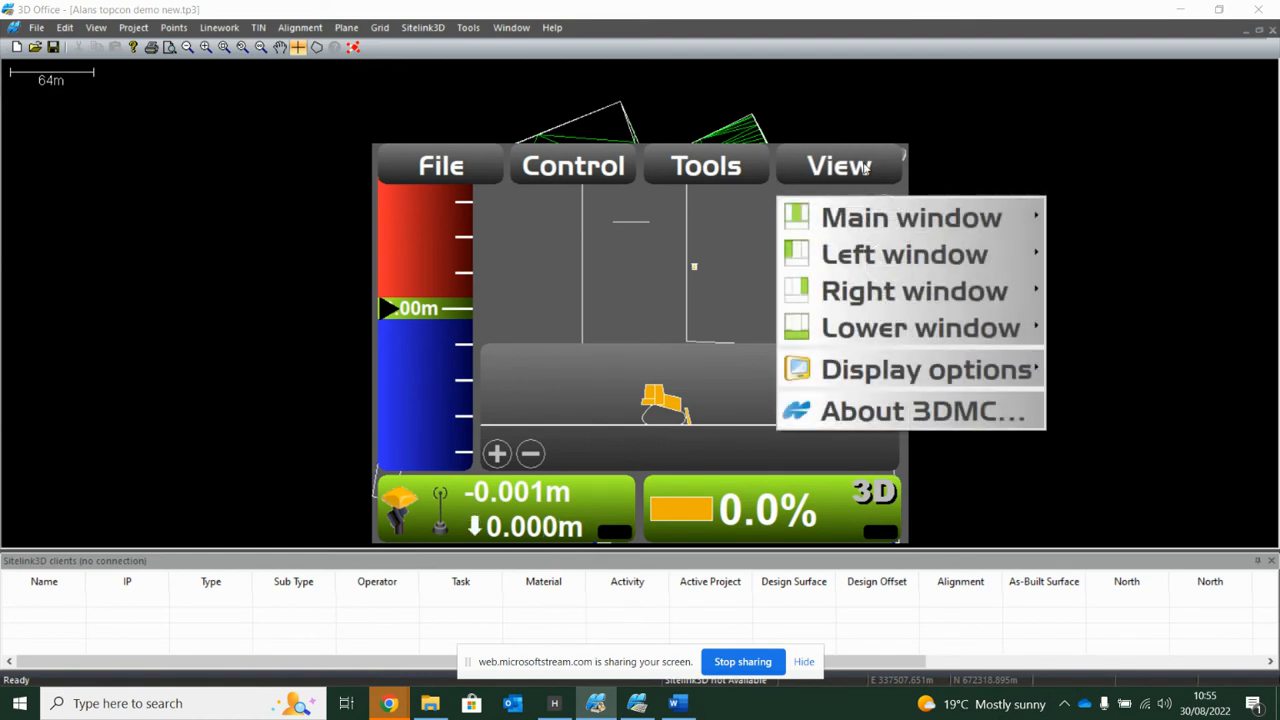
click(838, 165)
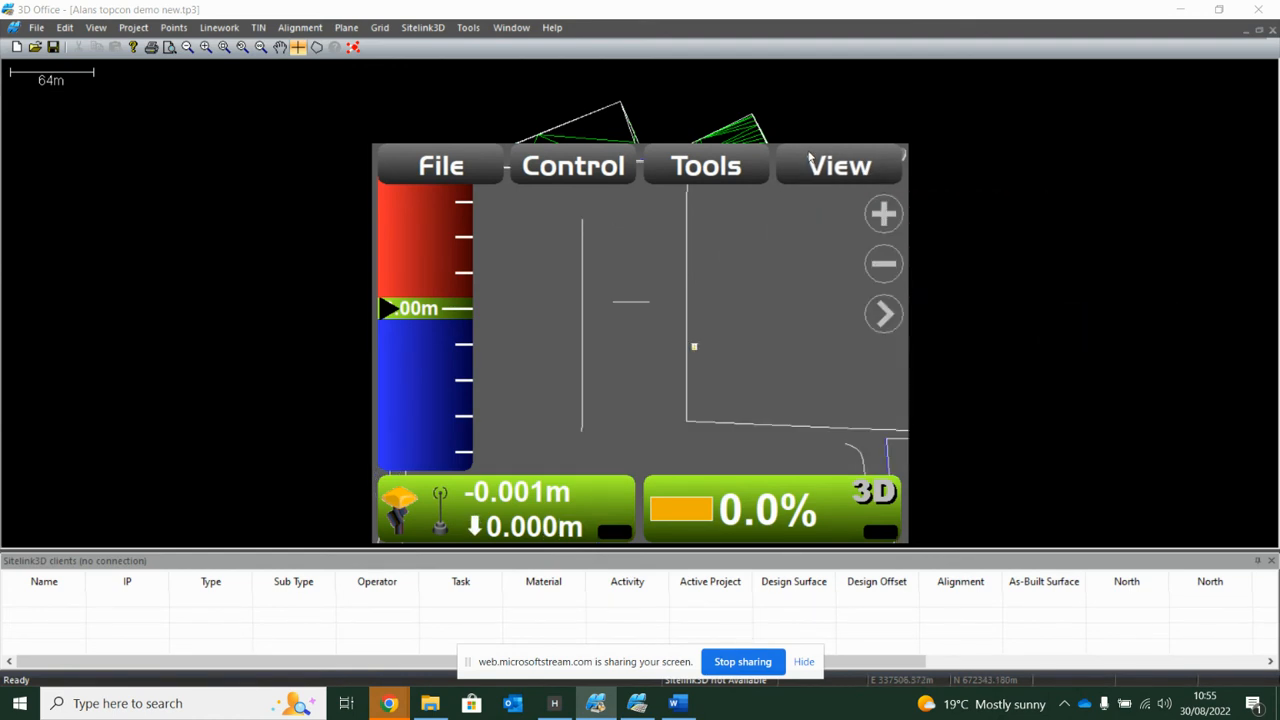
mouse_move(695, 206)
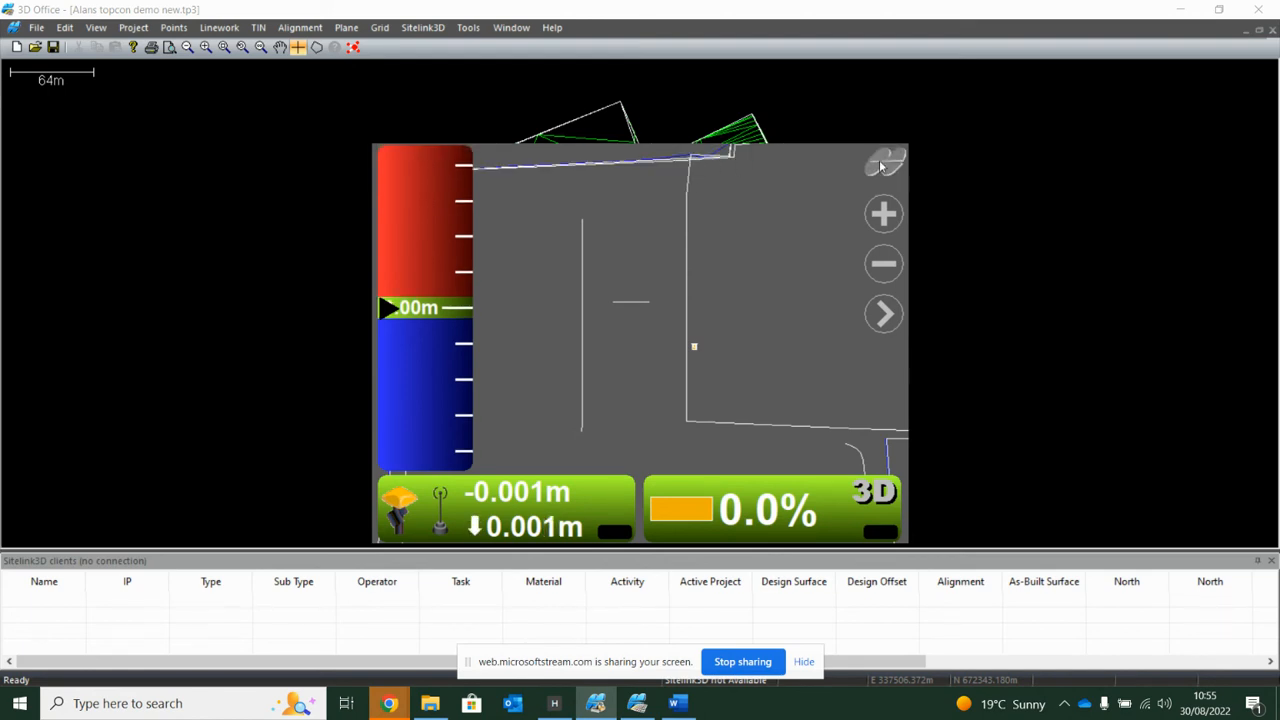
click(706, 165)
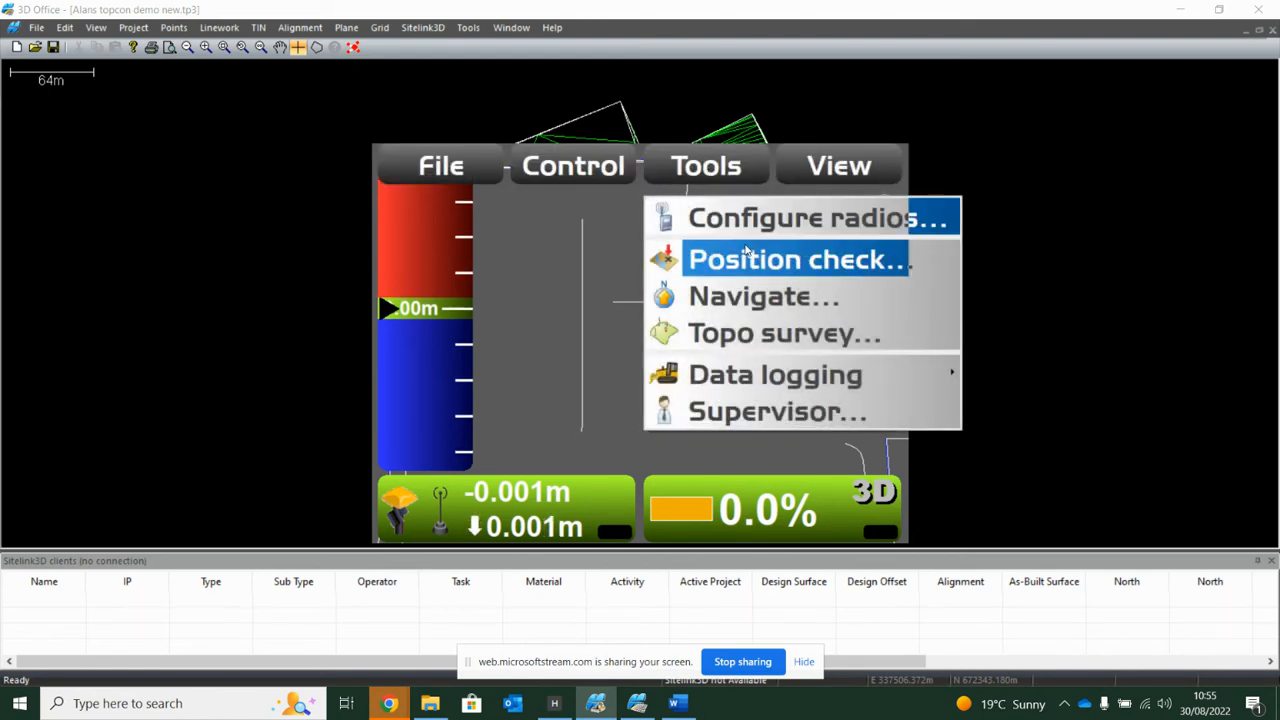
mouse_move(783, 333)
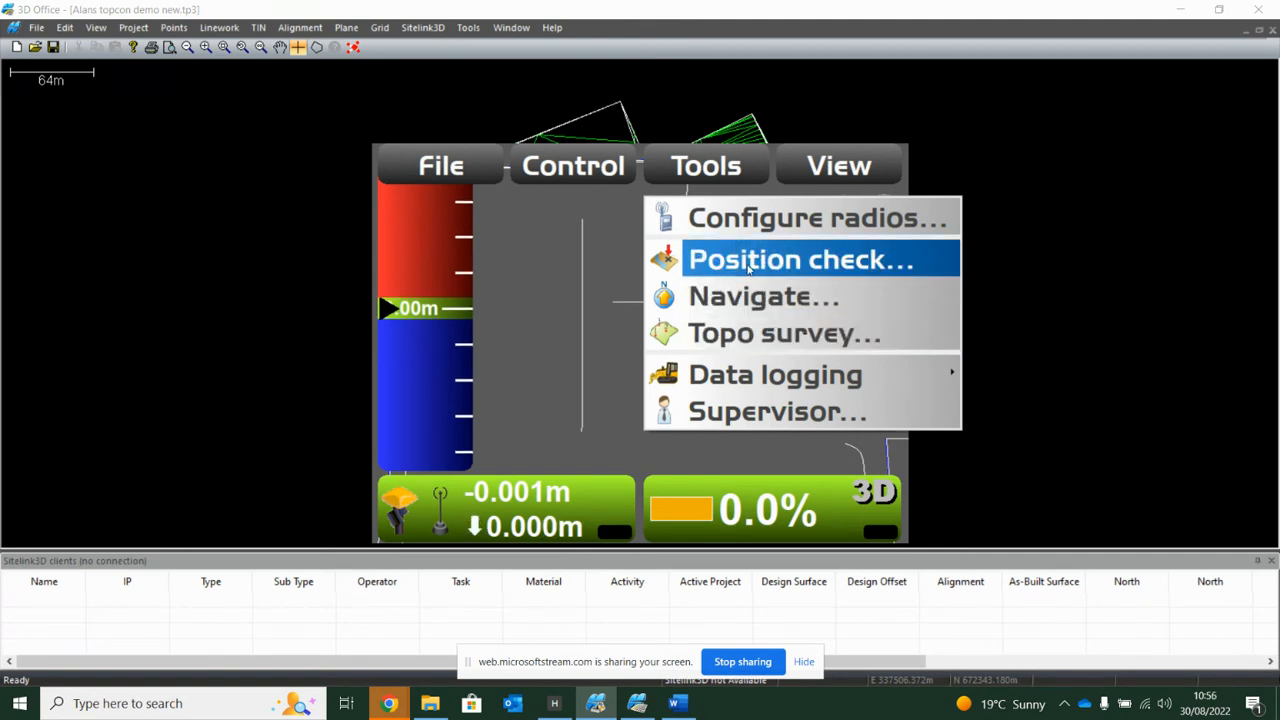
Step: Run Position check, measure Blade: Left against the design, and close the results
click(797, 259)
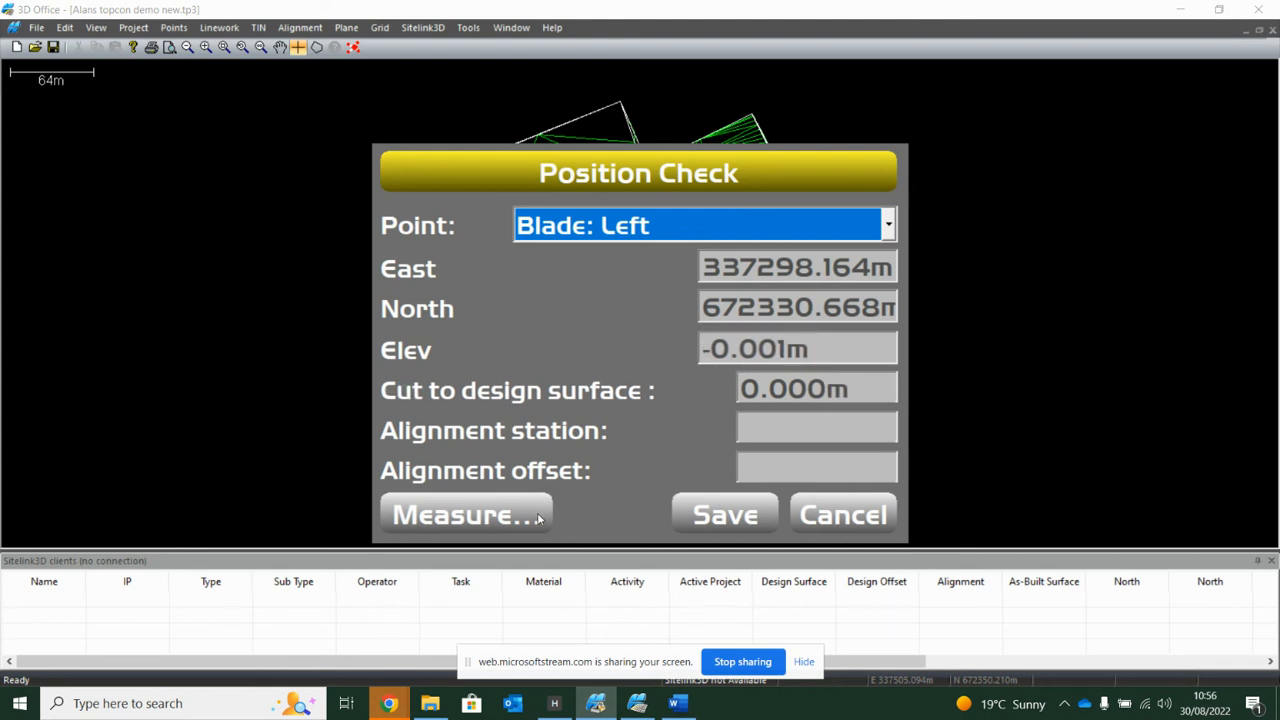
click(465, 514)
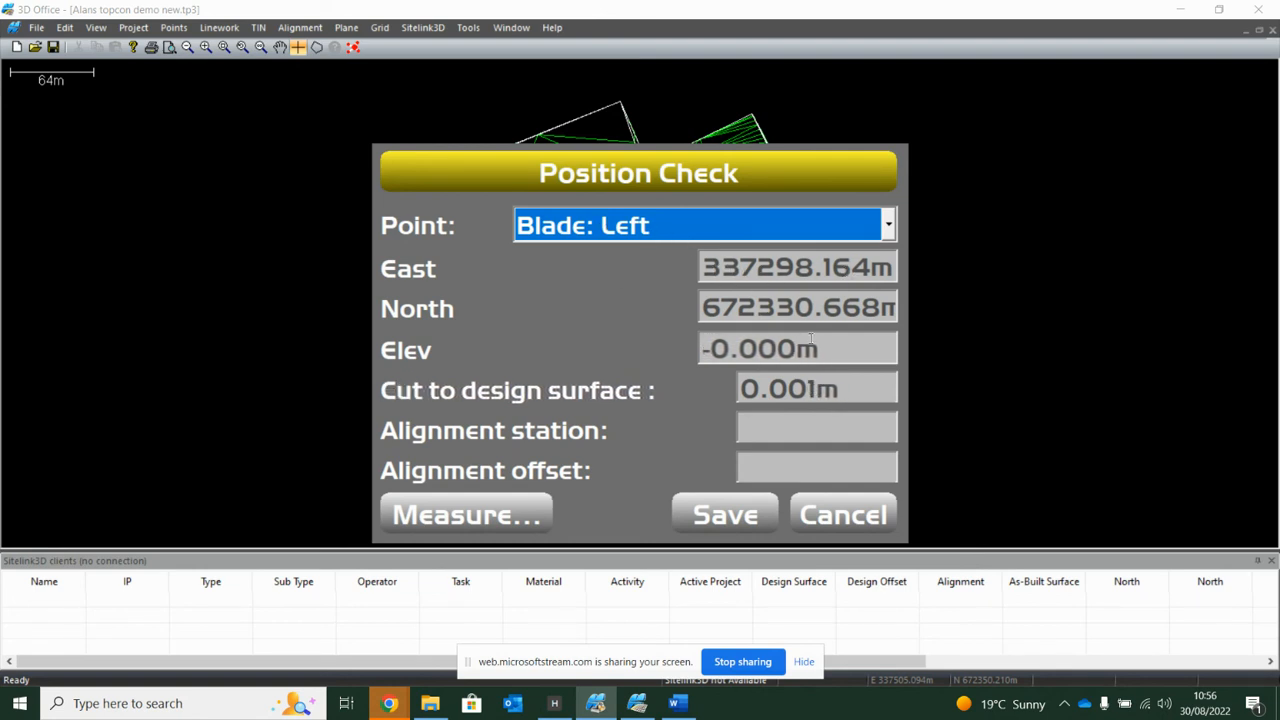
click(465, 514)
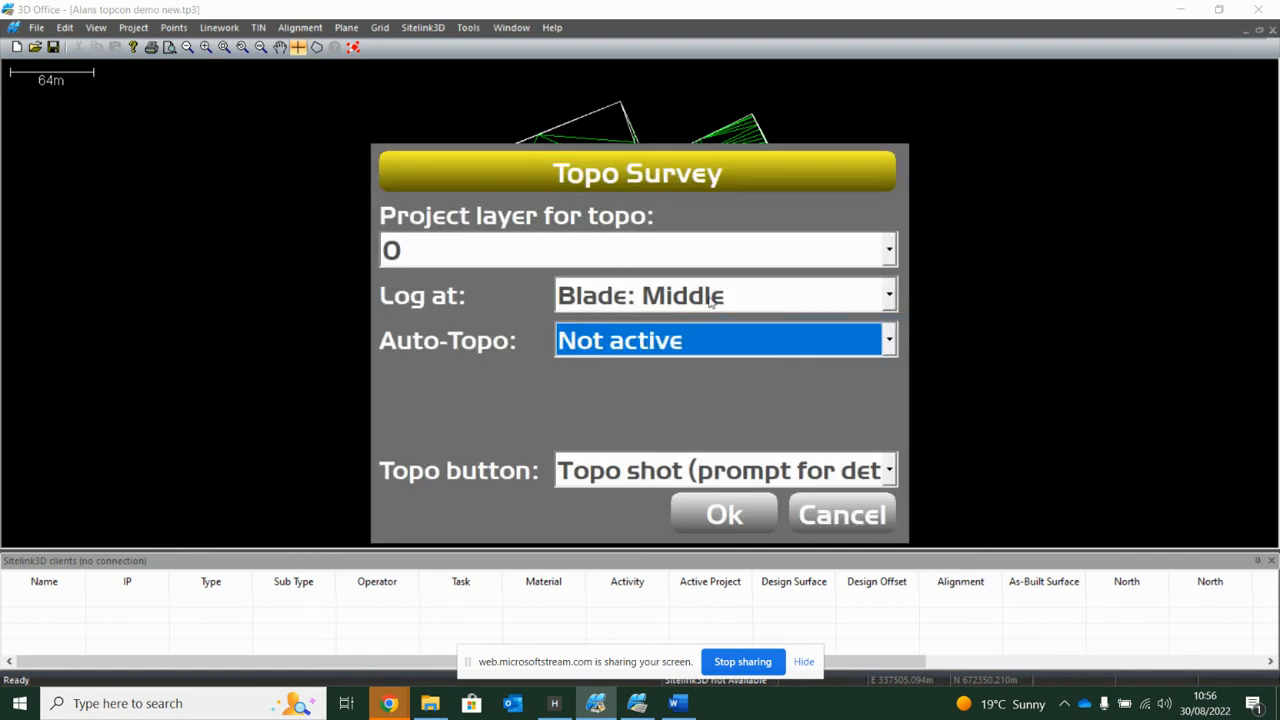
Step: Dismiss the Topo Survey settings dialog to return to the plan view
click(886, 340)
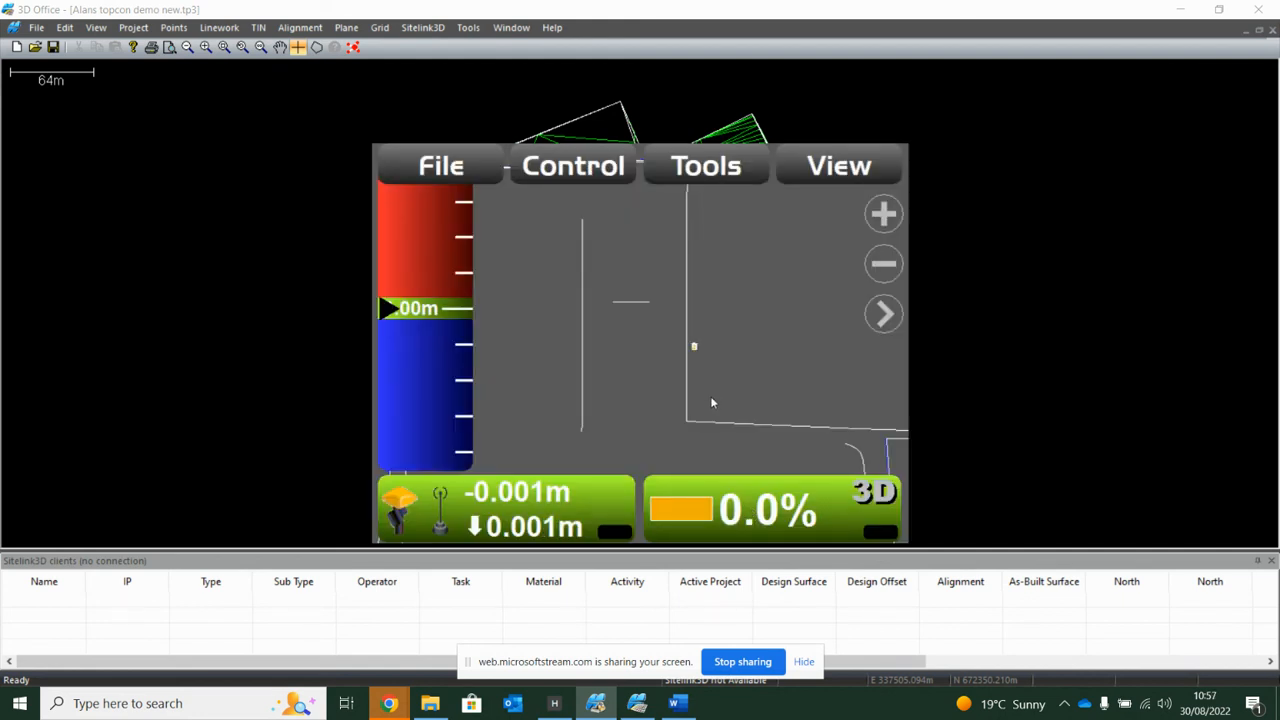
mouse_move(771, 350)
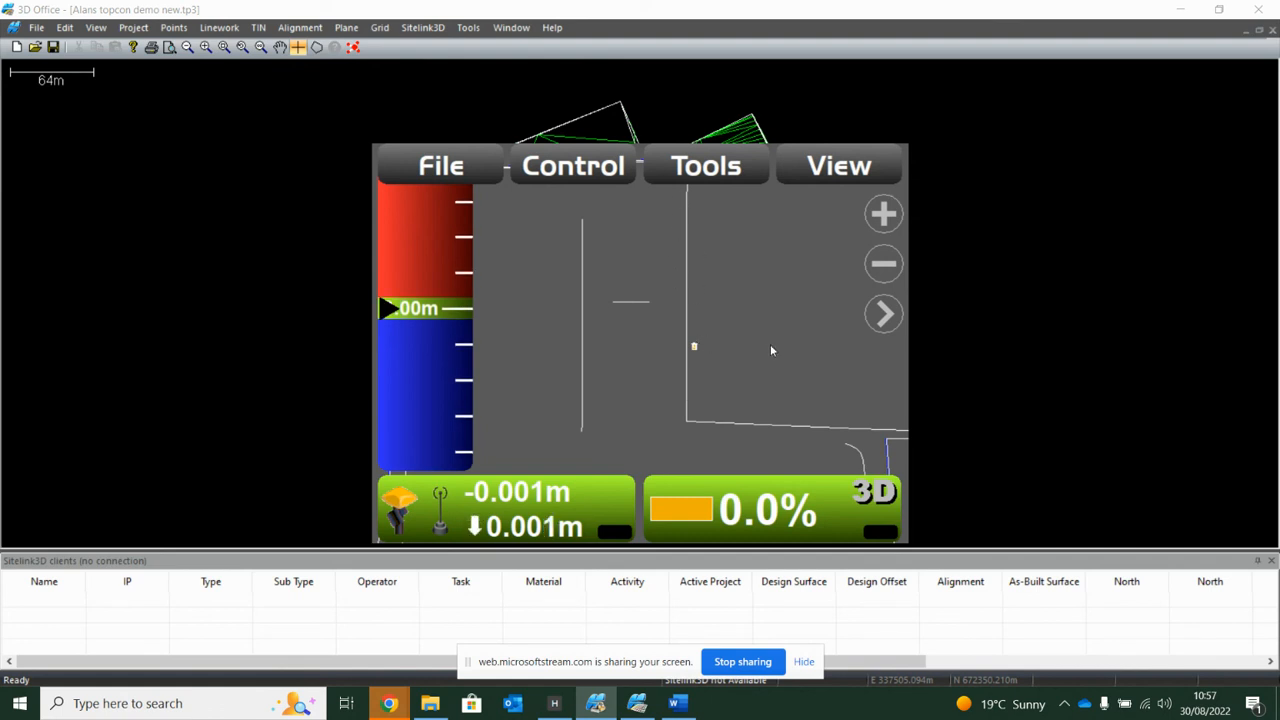
Step: Select the steering polyline and enable Display text > Offset to line (1.539 m)
click(883, 213)
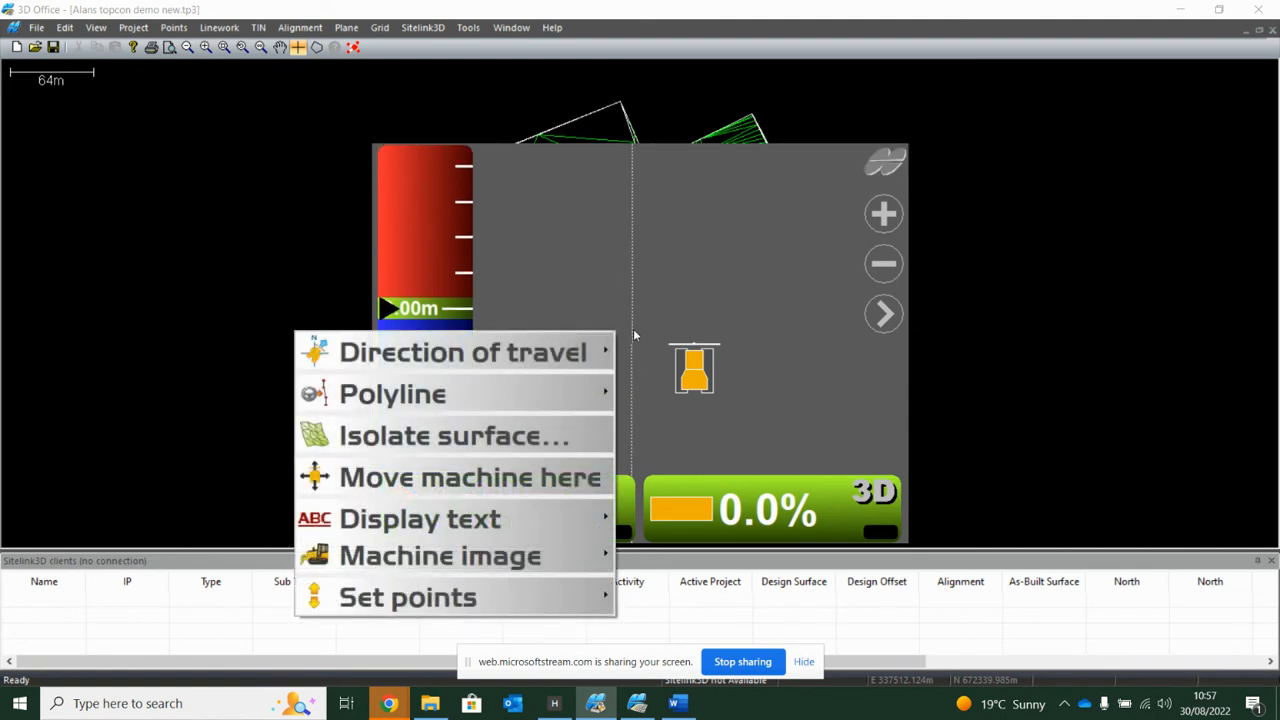
mouse_move(625, 210)
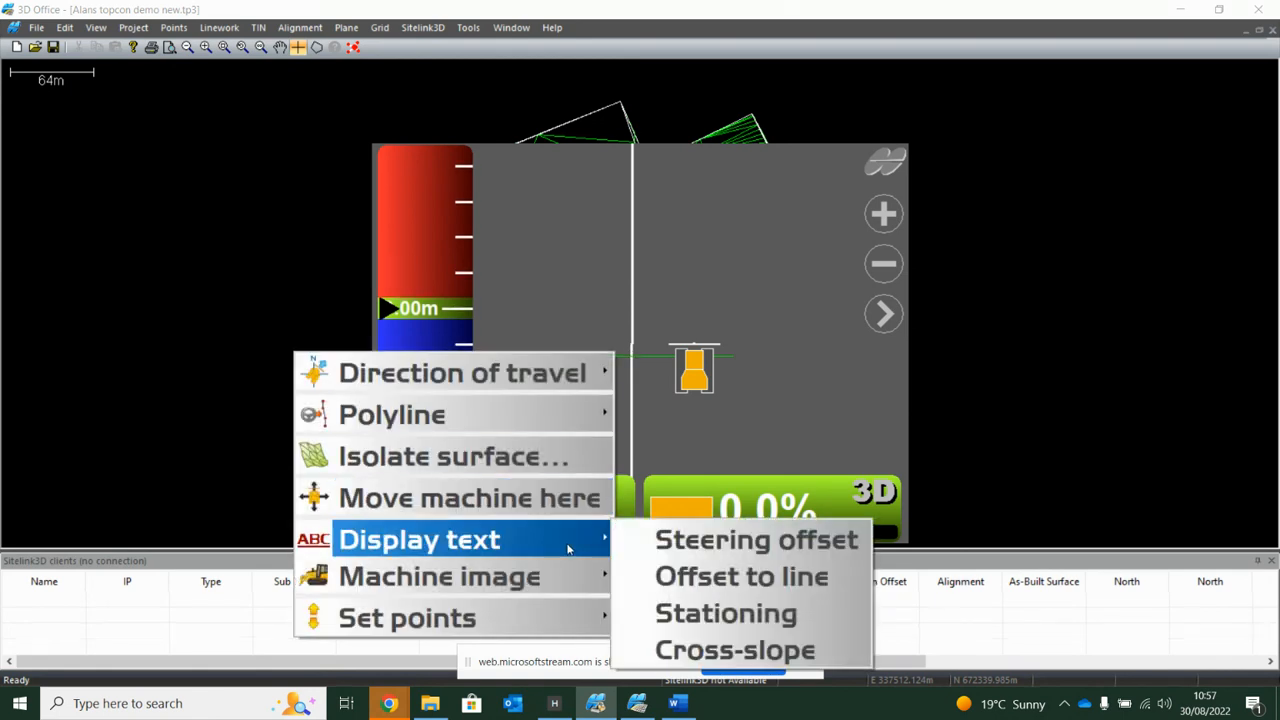
mouse_move(741, 576)
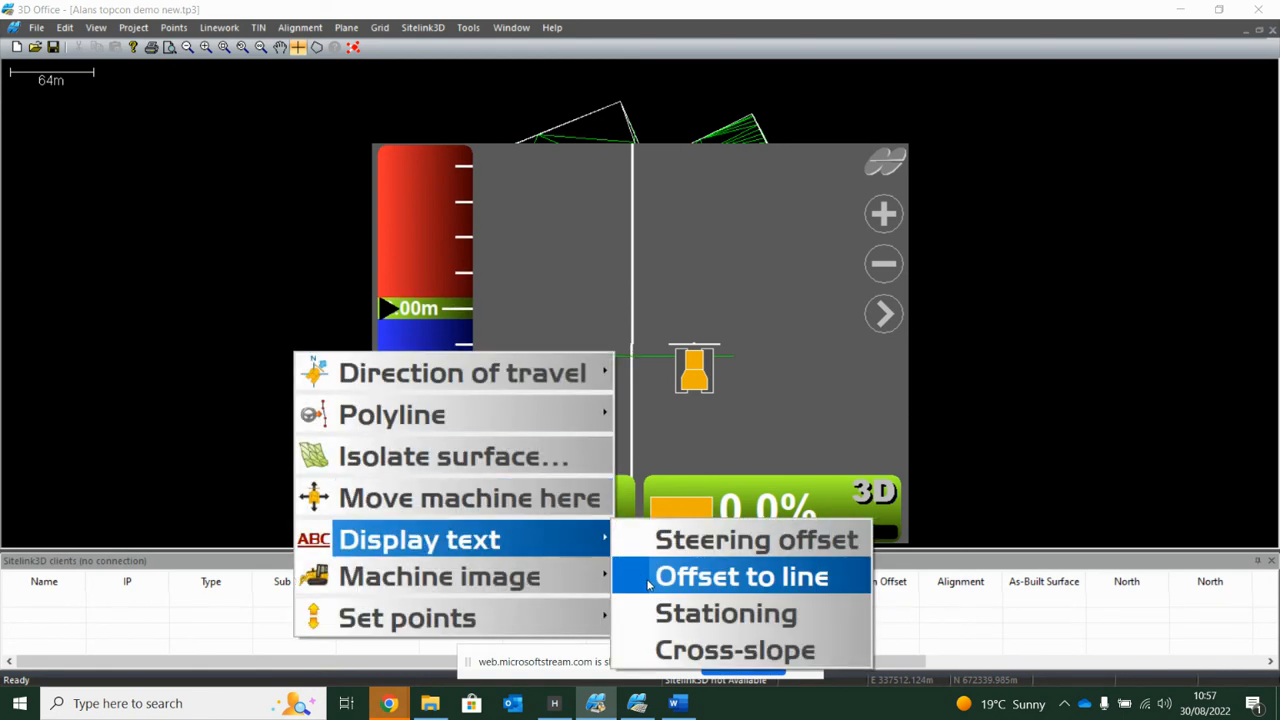
click(741, 576)
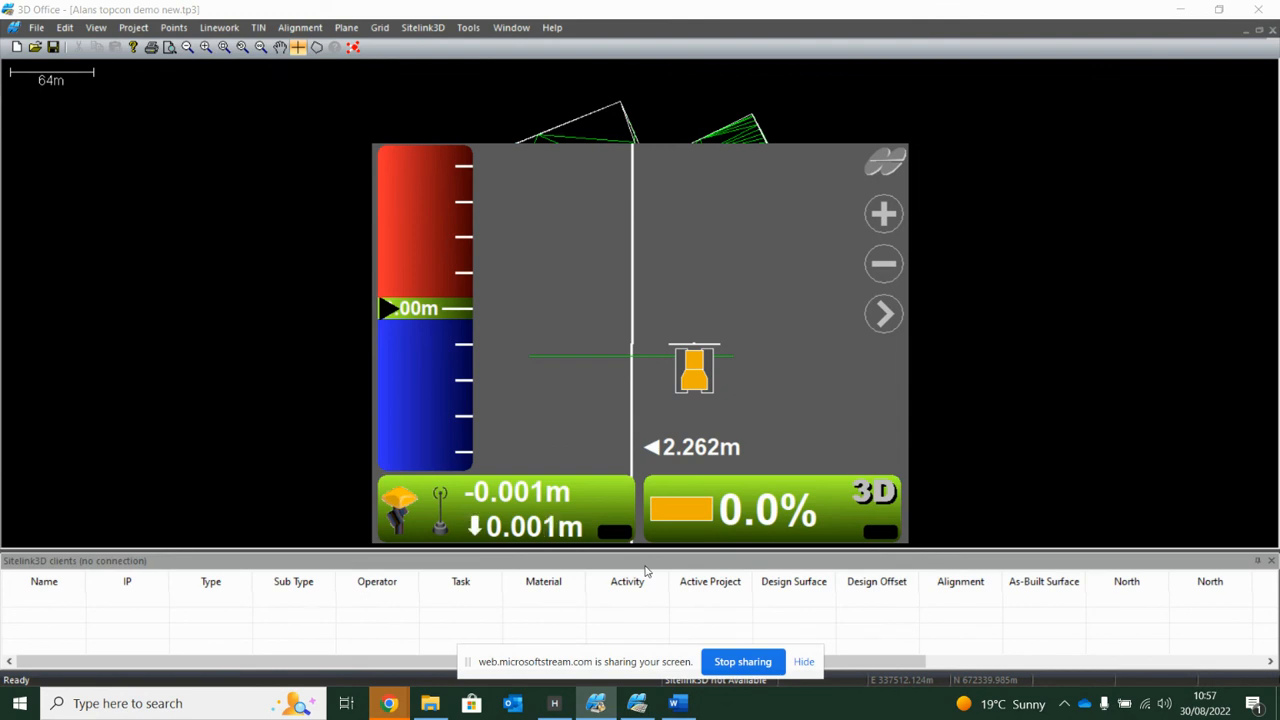
mouse_move(685, 462)
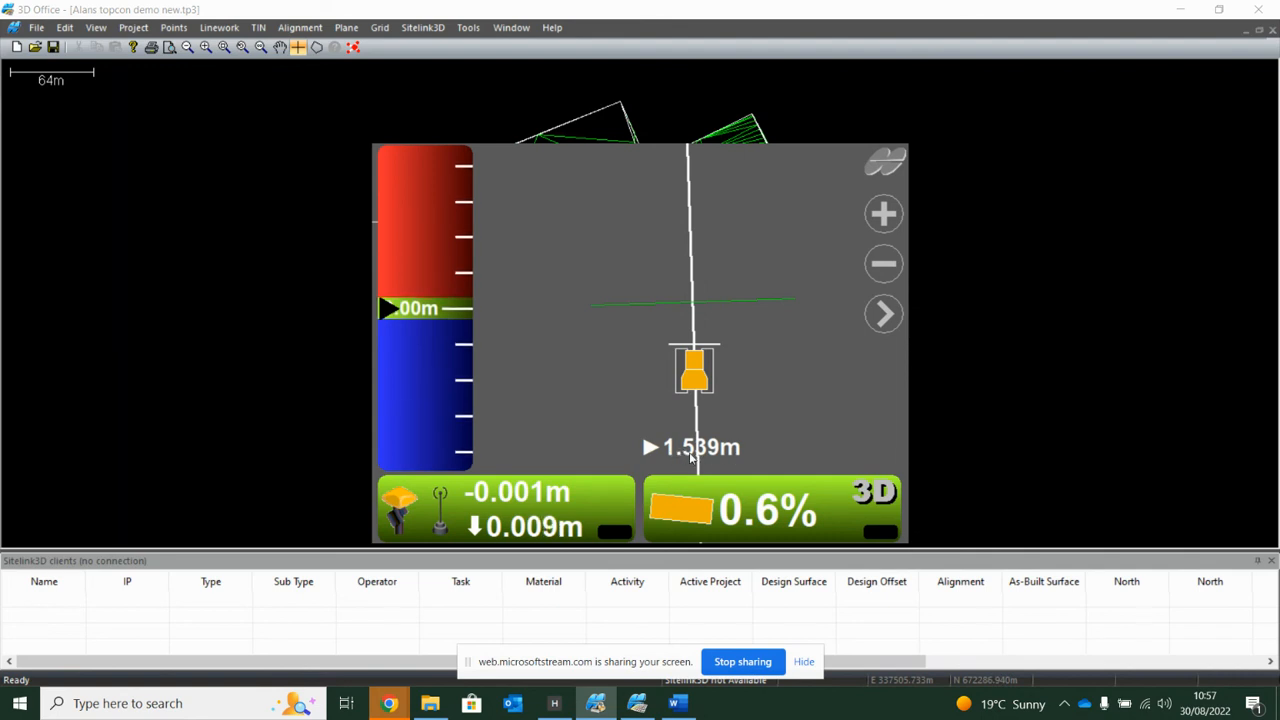
click(883, 313)
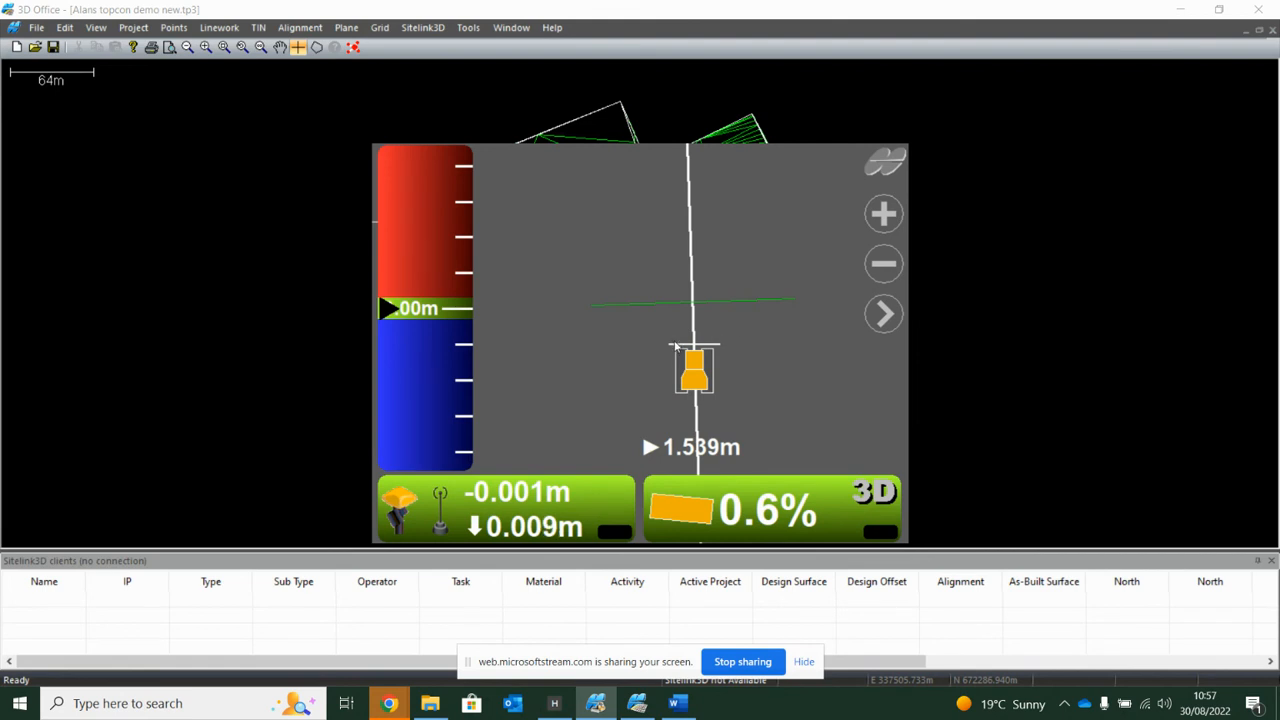
mouse_move(695, 348)
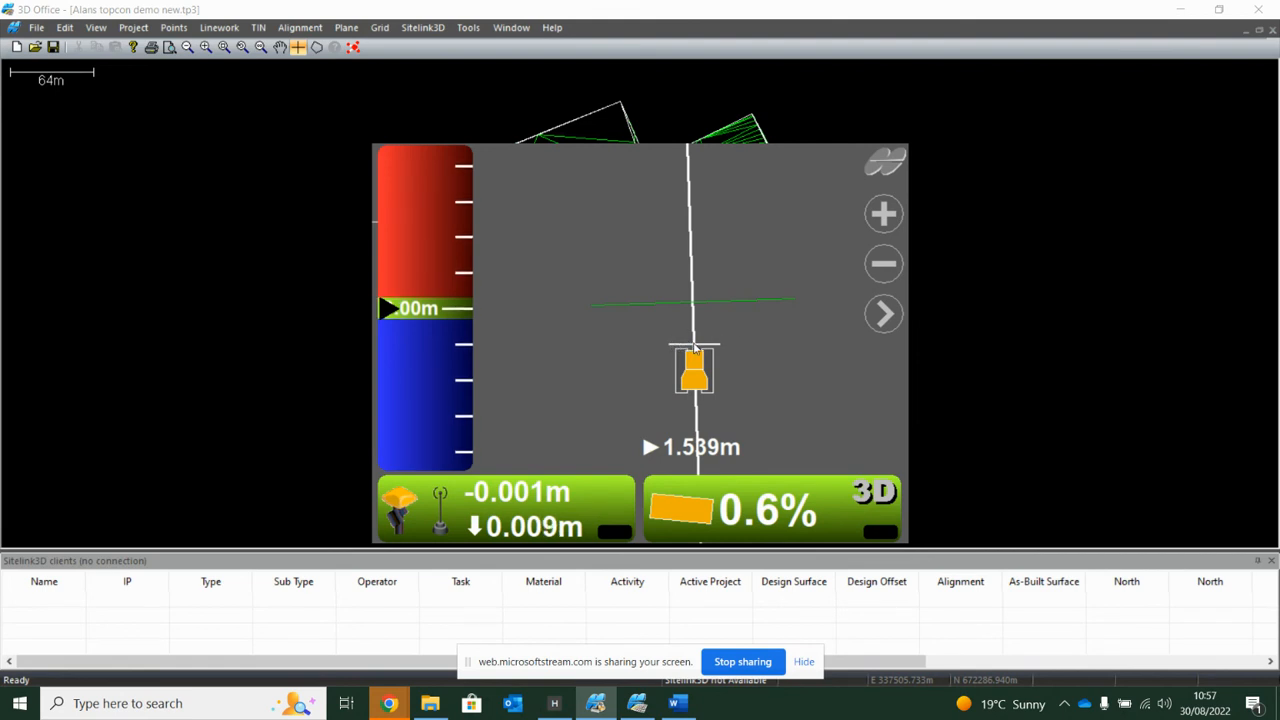
Step: Move the steerpoint to Mid, offset the polyline 2 m, and hide the offset-to-line text
right_click(695, 370)
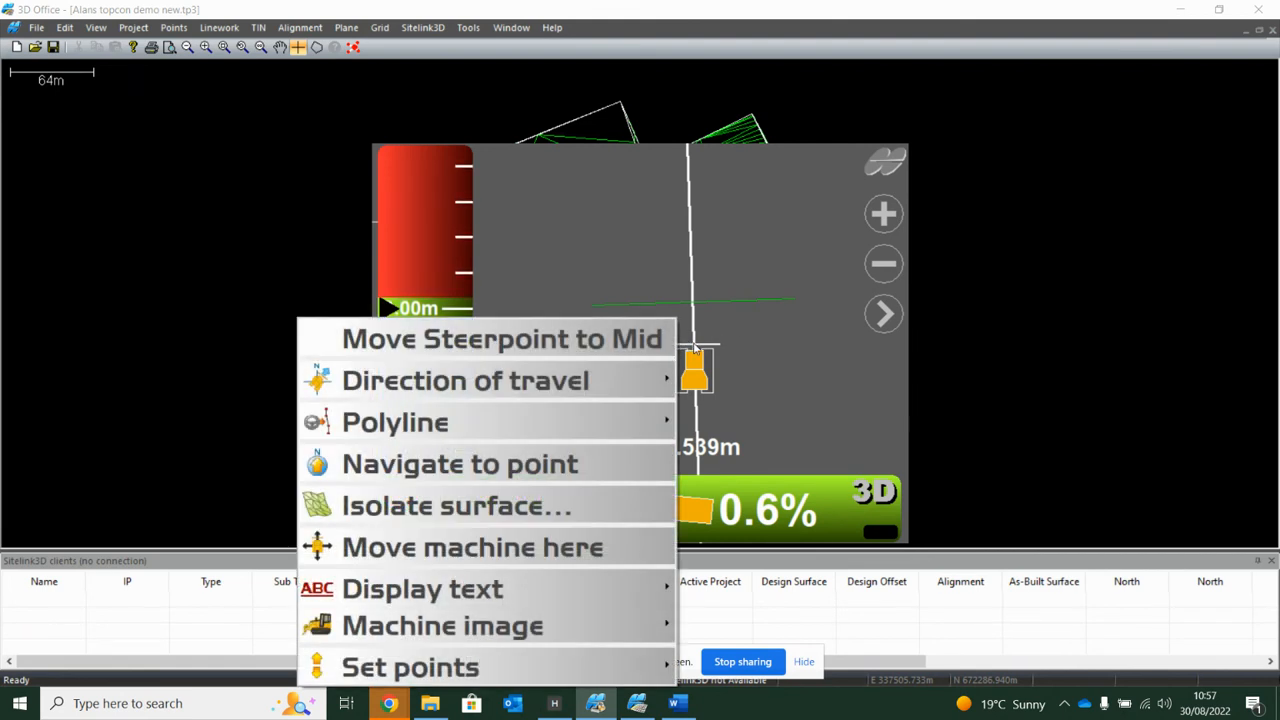
click(502, 338)
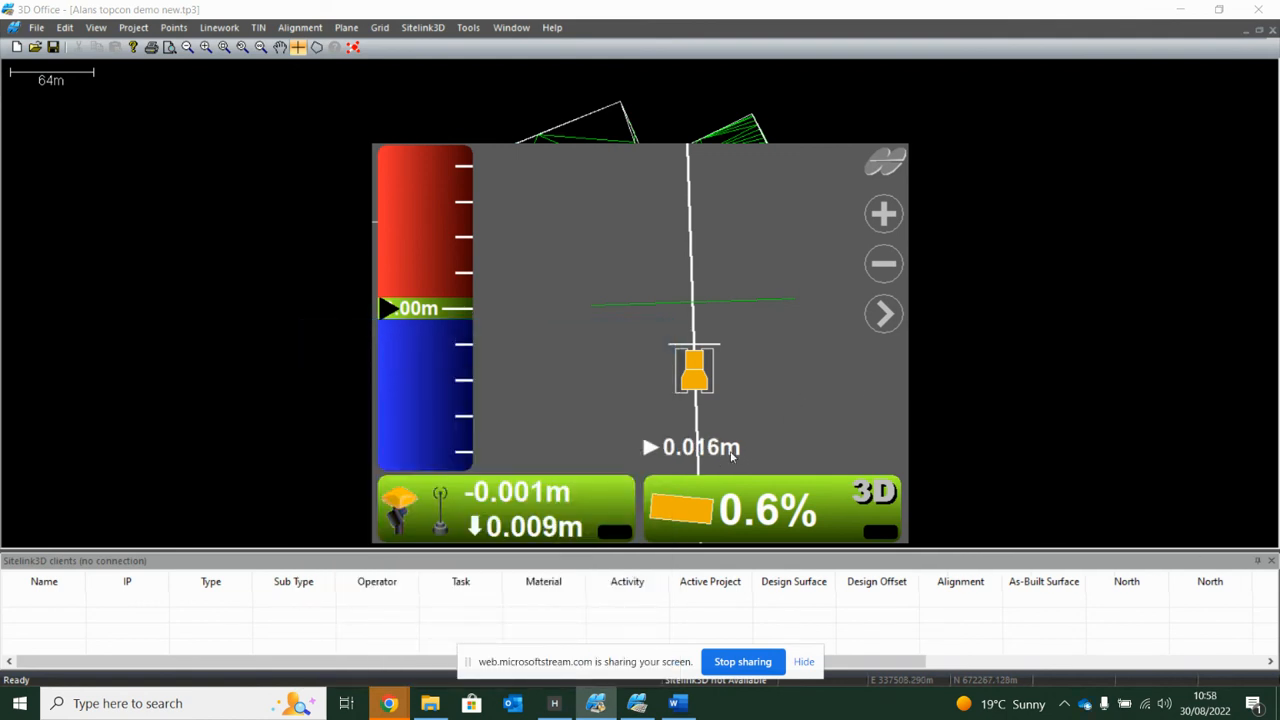
mouse_move(753, 400)
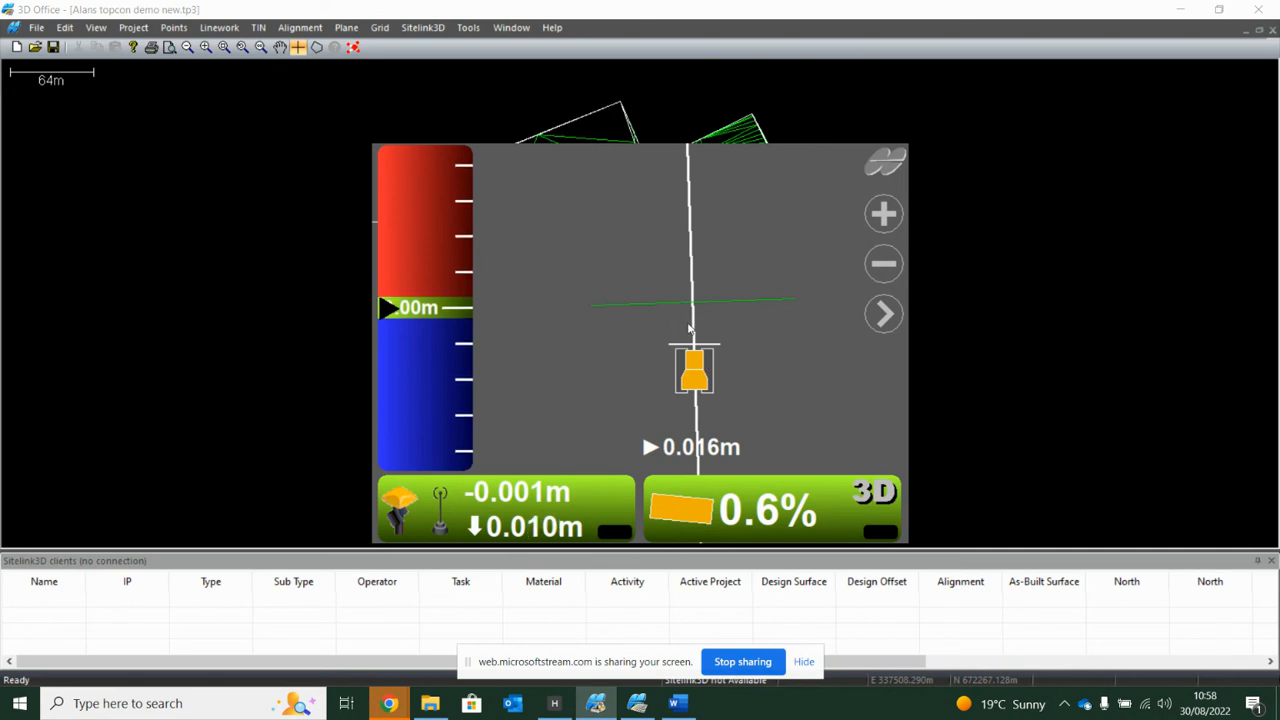
right_click(690, 328)
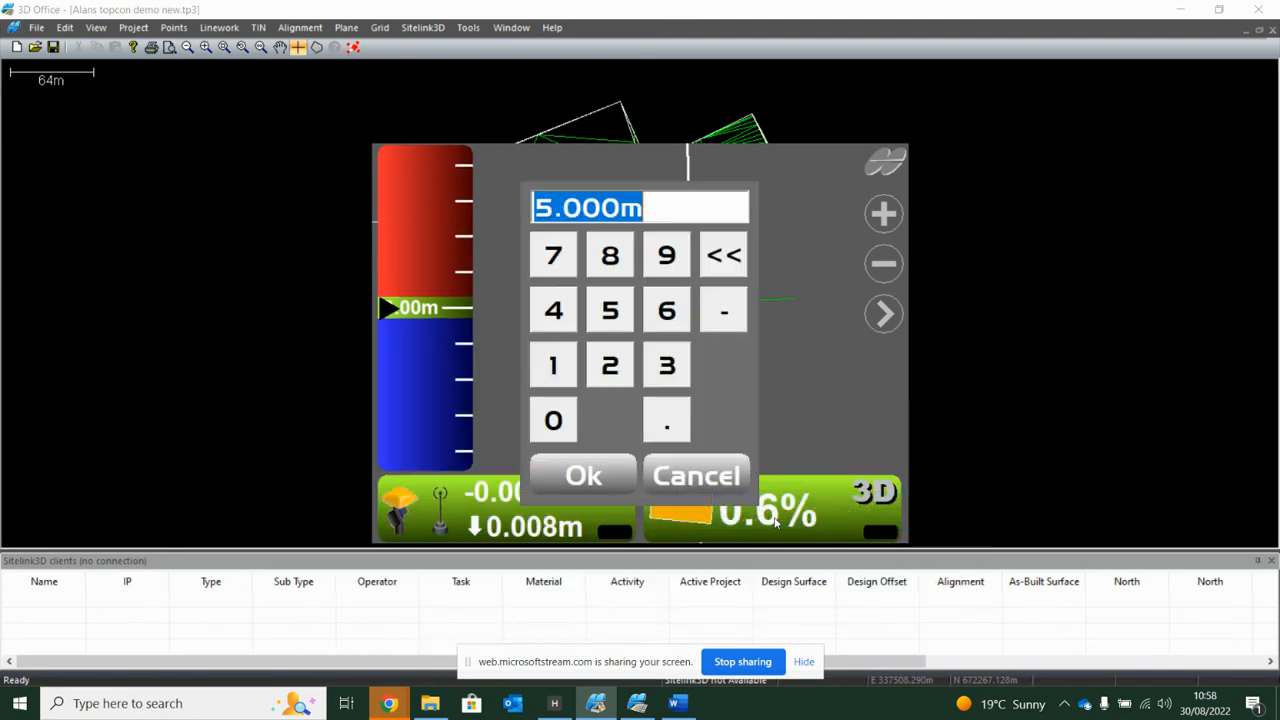
click(609, 364)
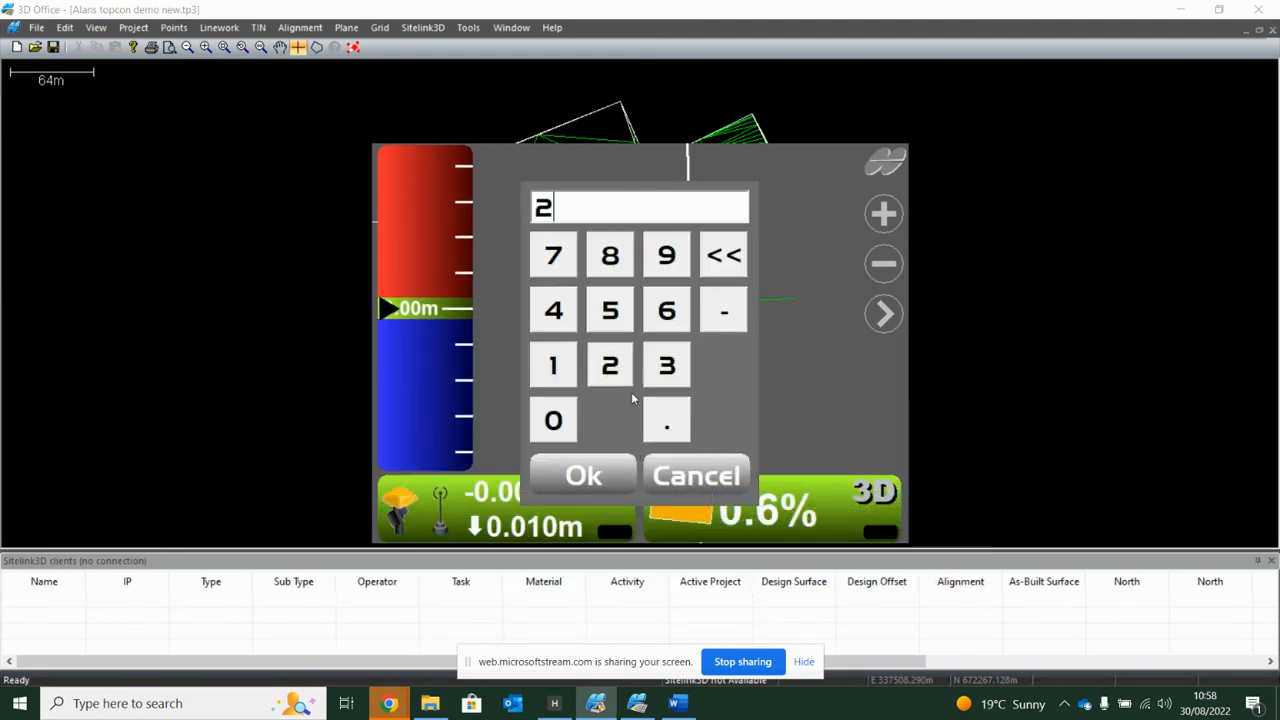
click(583, 475)
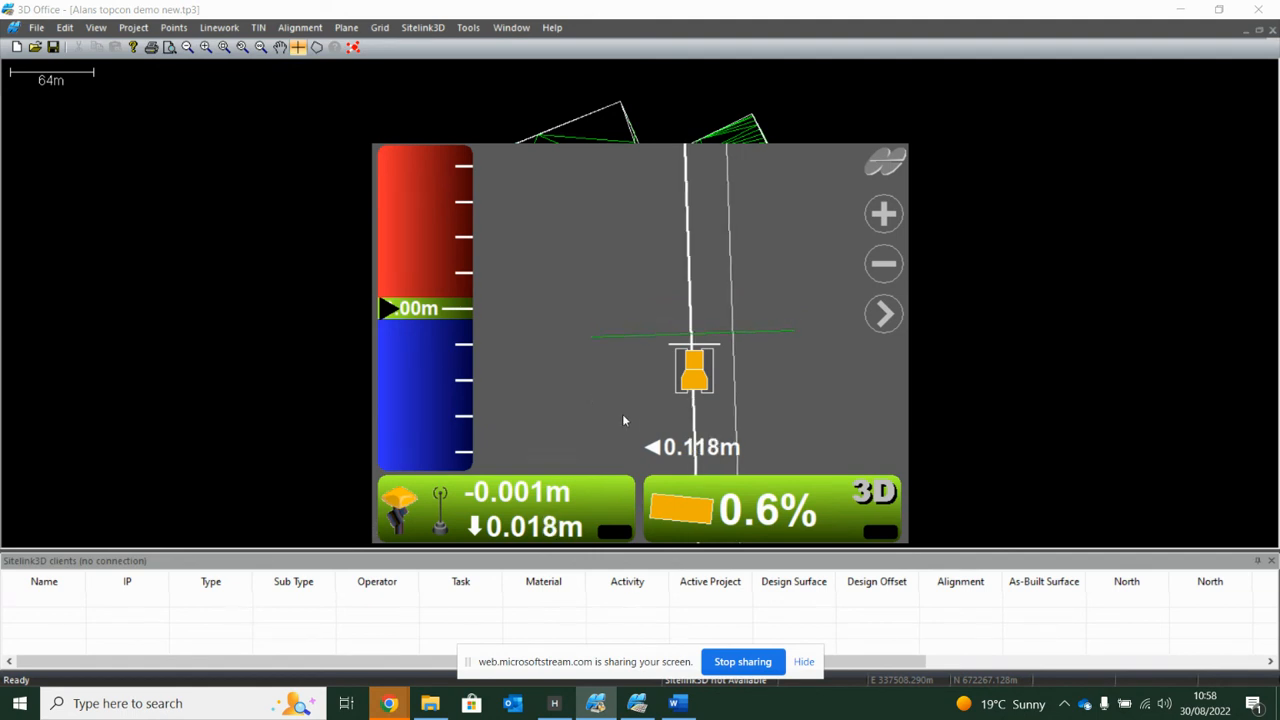
right_click(625, 420)
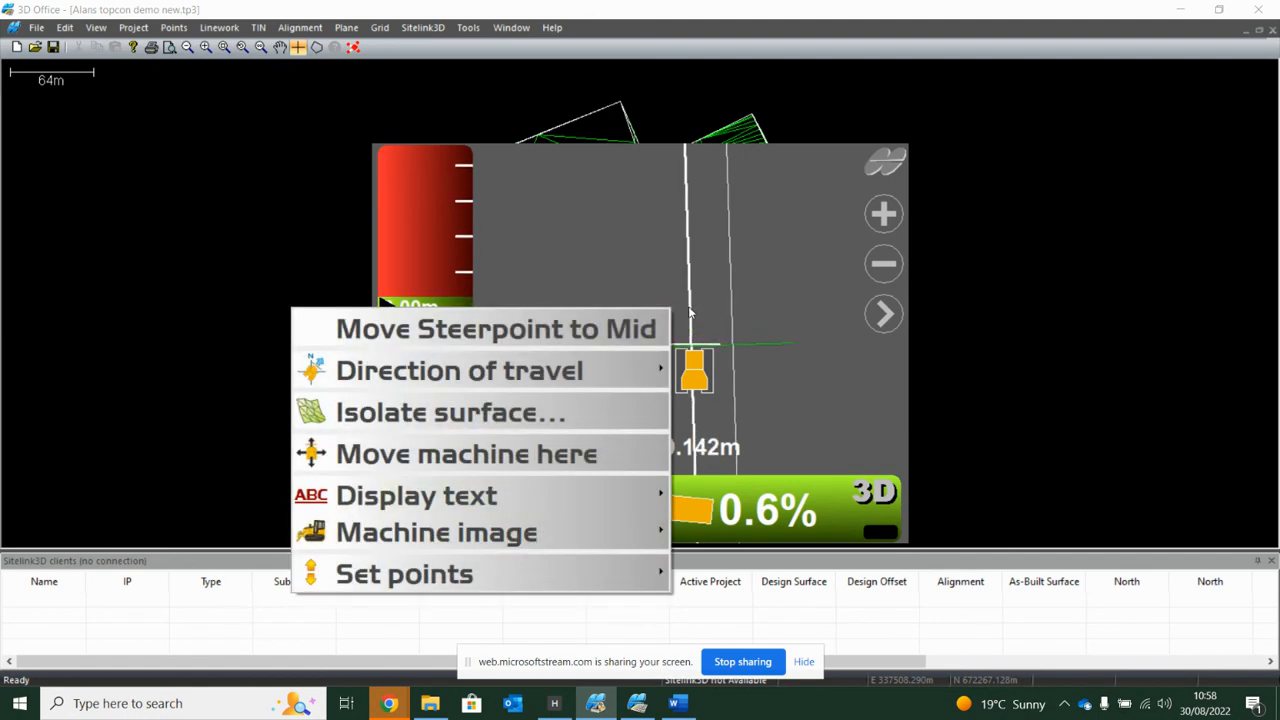
mouse_move(495, 328)
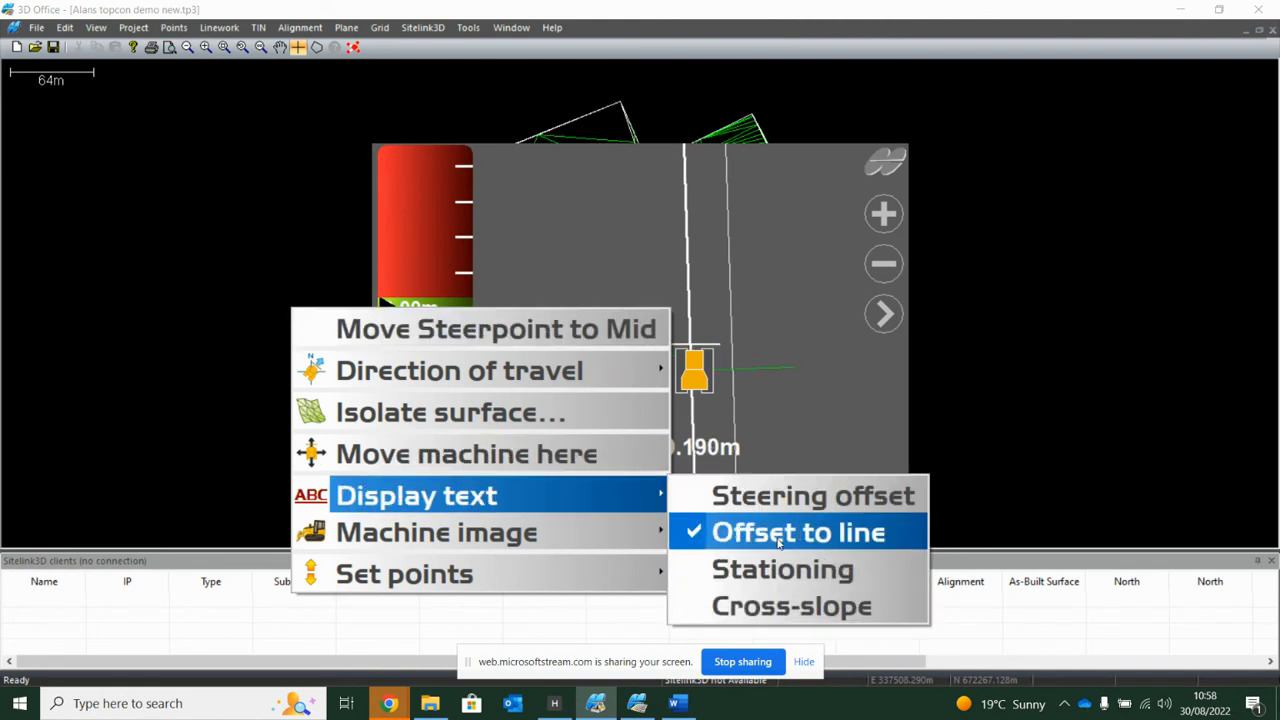
click(798, 532)
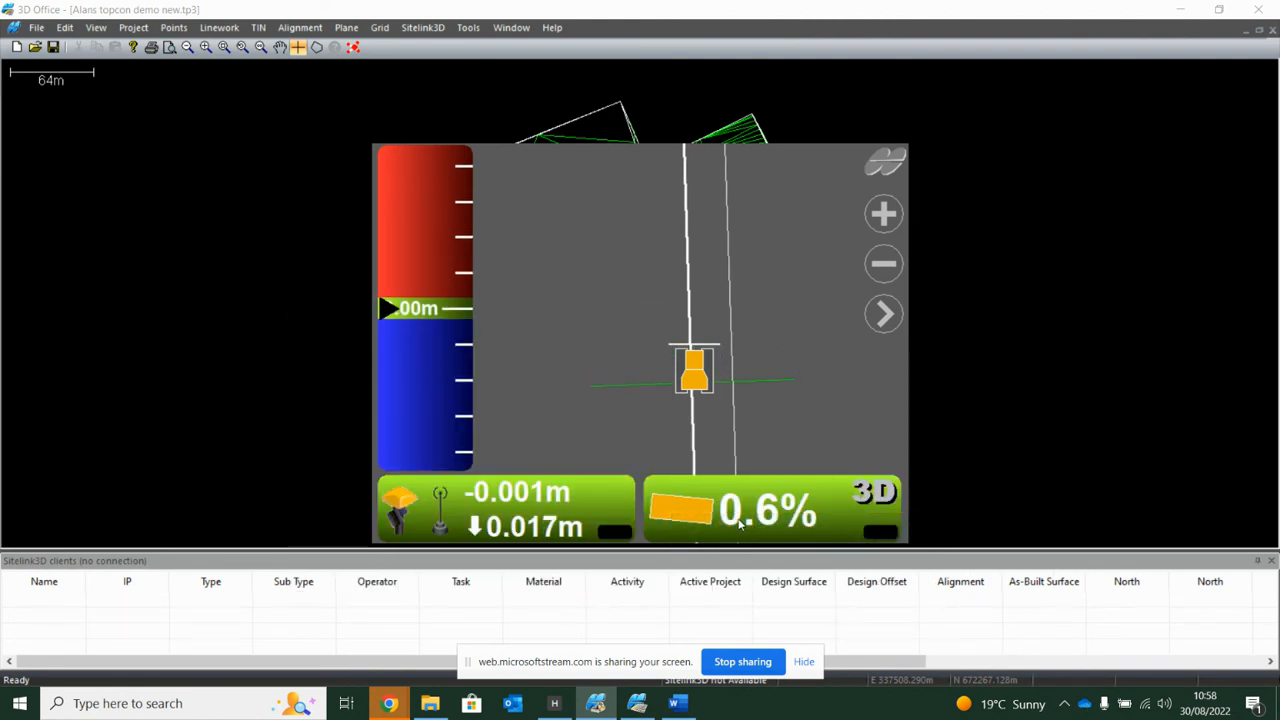